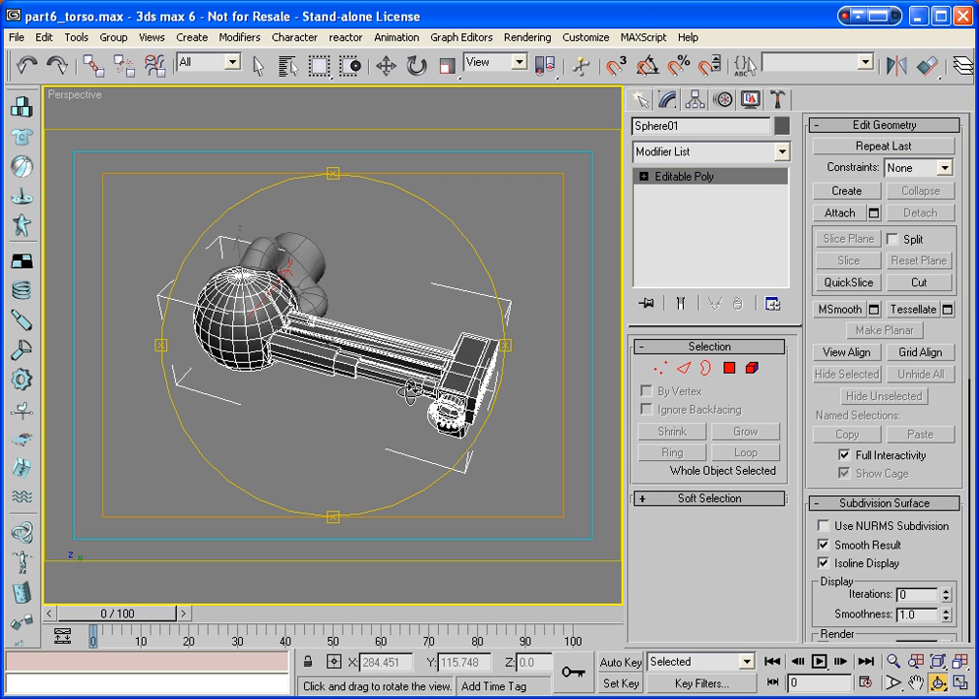
Step: Cap the open border at the arm's round end and bring up Standard Primitives creation
left_click_drag(389, 398, 346, 486)
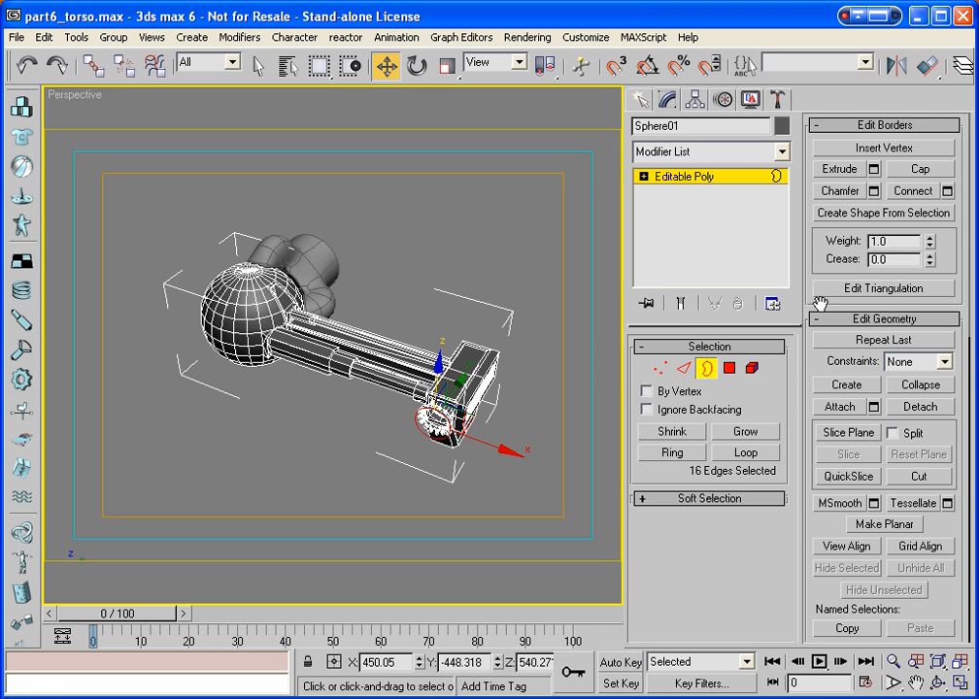
left_click(917, 167)
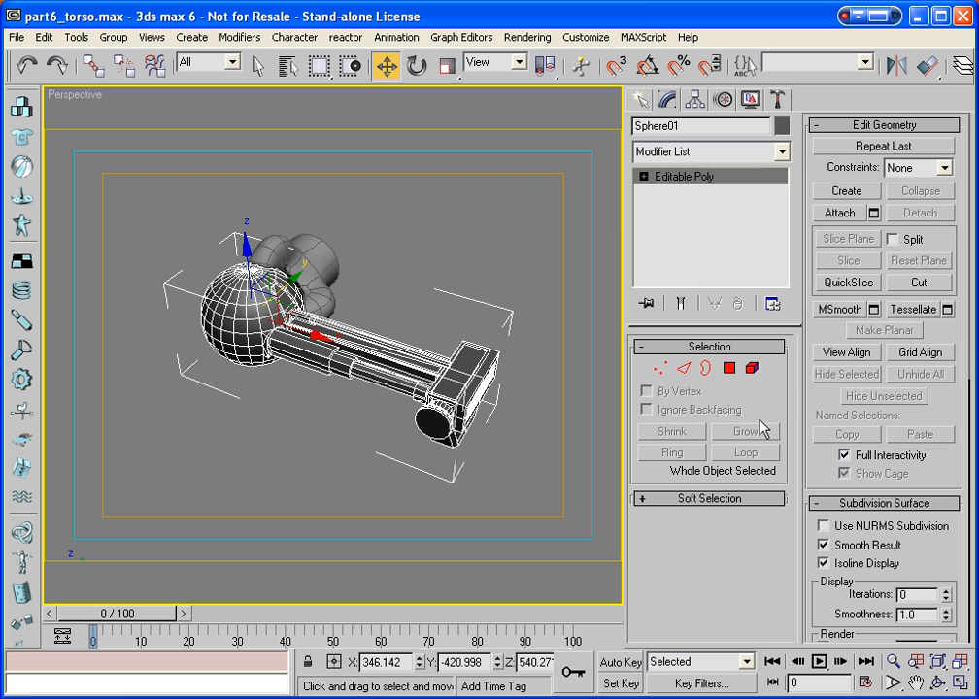
left_click(719, 371)
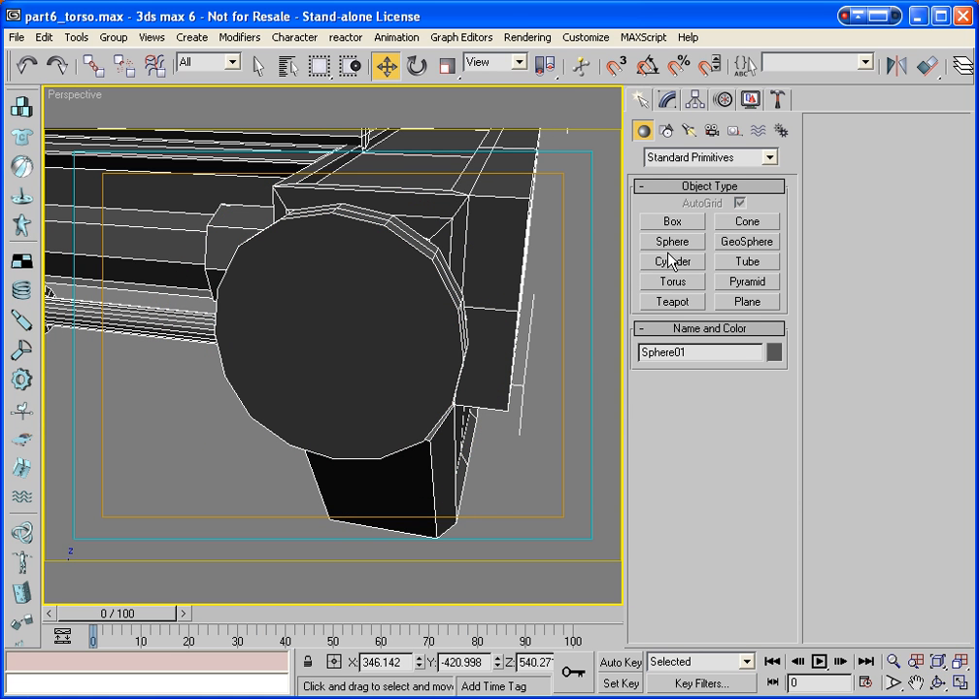
Step: Draw an 18-sided cylinder, Cylinder01, over the arm's round end as a collar
left_click(673, 261)
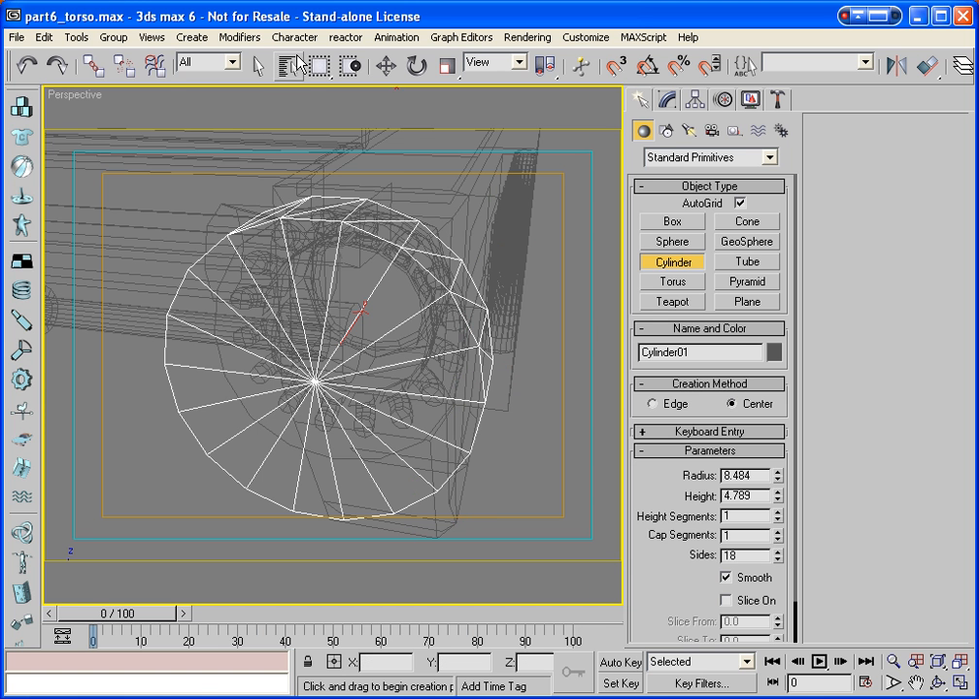
left_click(383, 62)
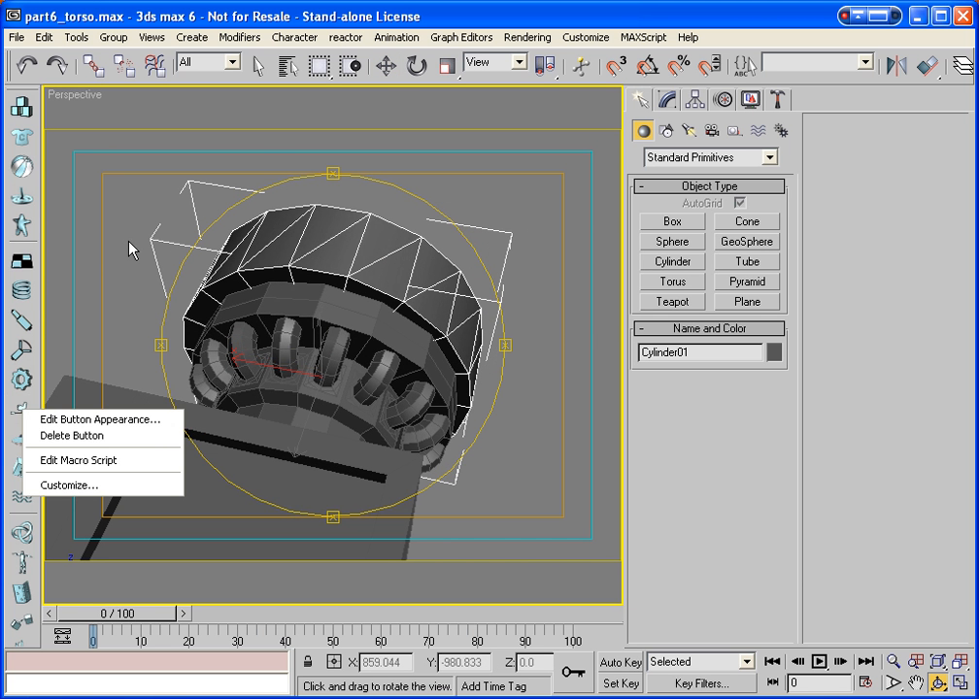
left_click(373, 63)
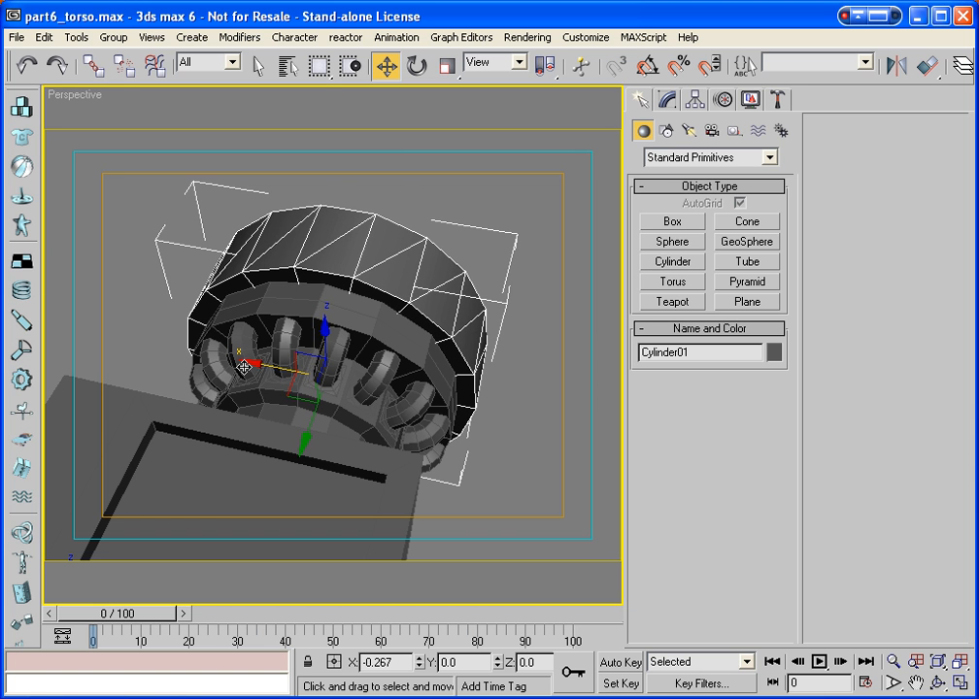
Step: Convert Cylinder01 to an editable poly and name it Lower_Arm_01
right_click(245, 365)
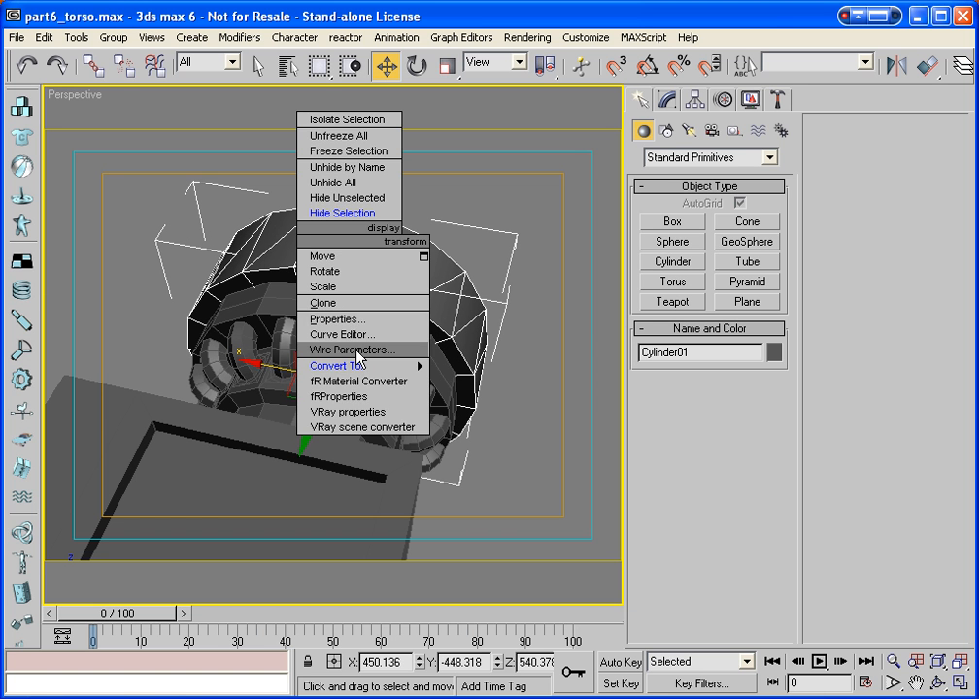
left_click(346, 349)
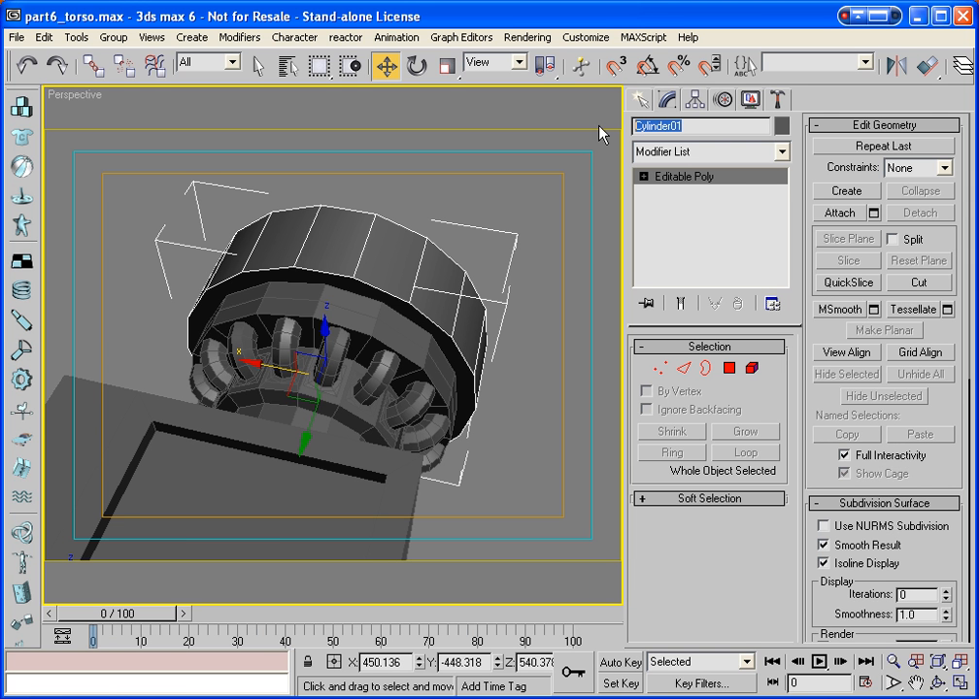
type("Lower_Arm_01")
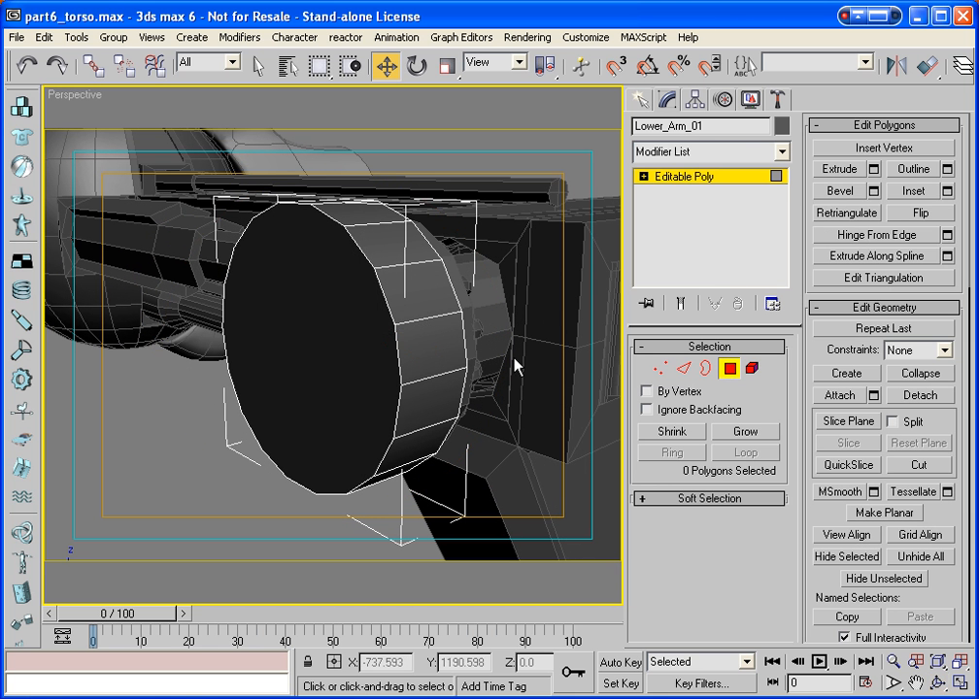
Step: Shift four side polygons of the round cap inward, then select the cap's front face for hinging
left_click(425, 340)
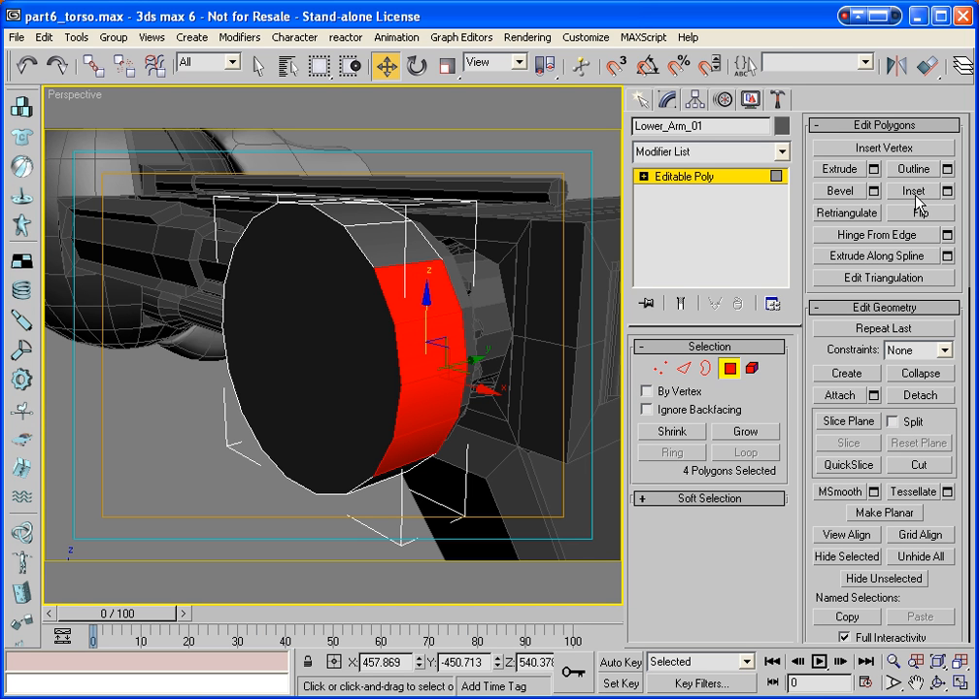
left_click(948, 191)
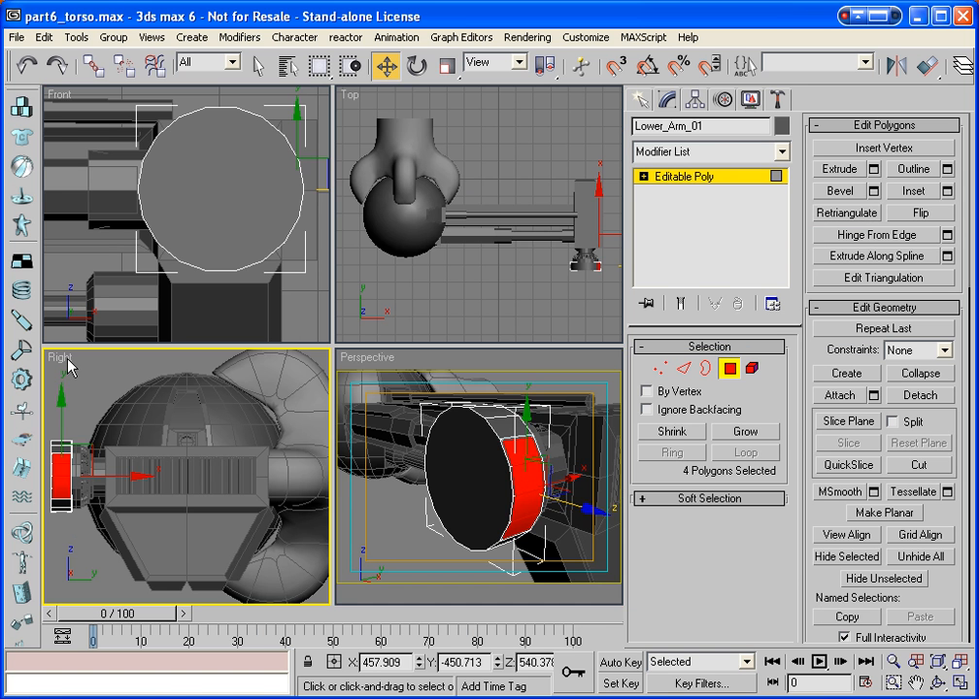
mouse_move(847, 535)
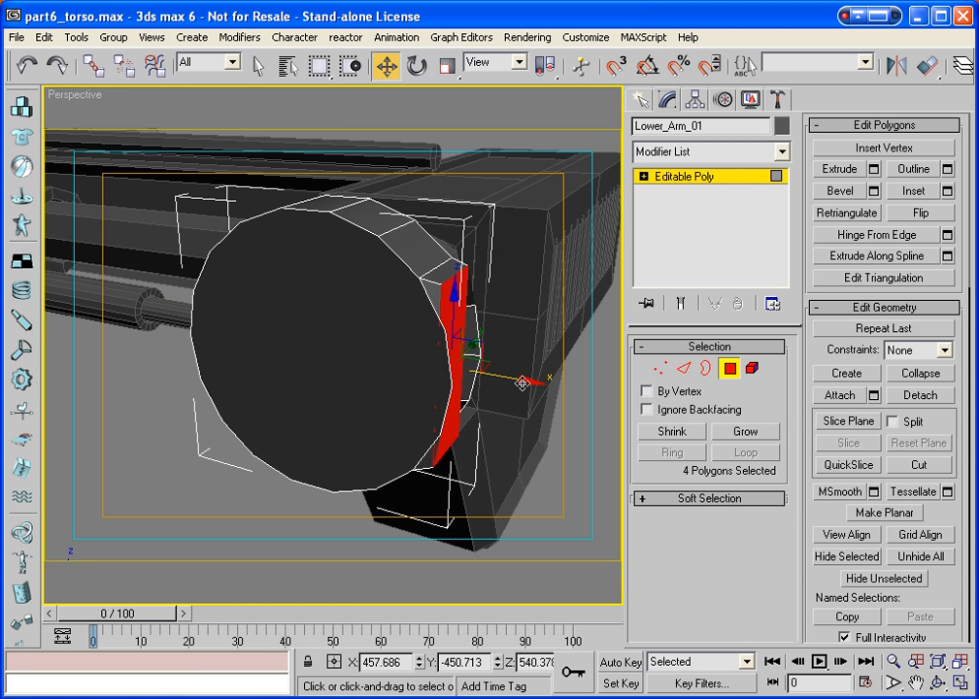
left_click_drag(520, 381, 540, 398)
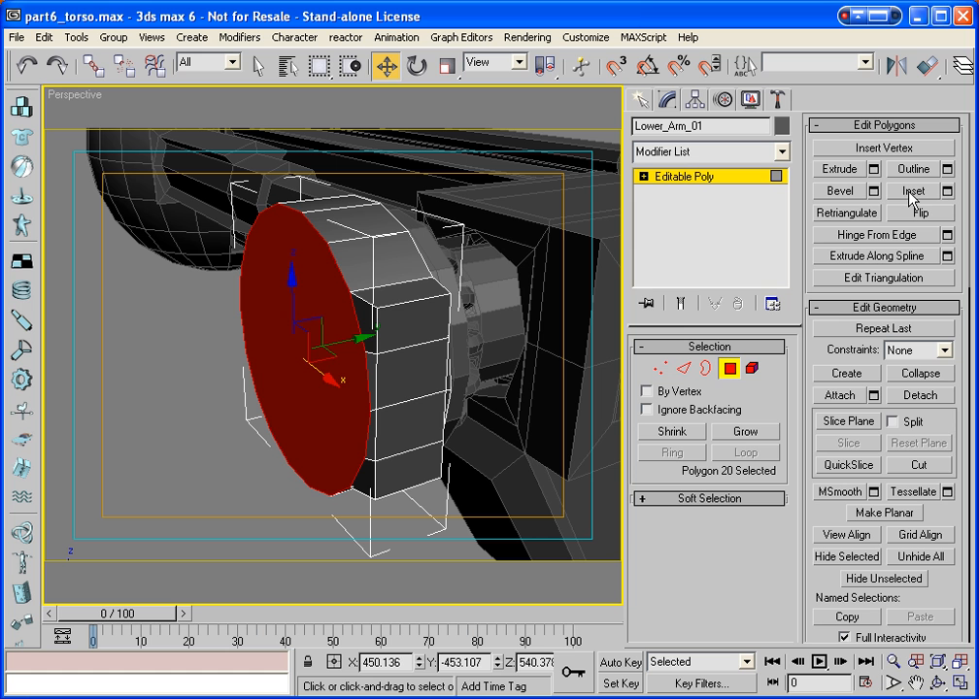
left_click(909, 191)
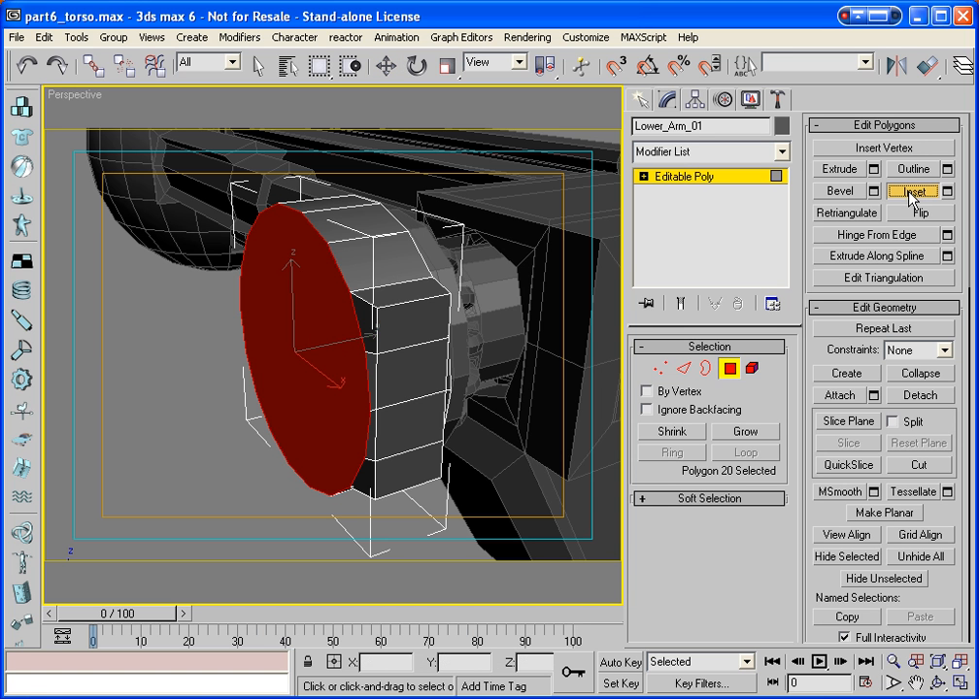
left_click(909, 193)
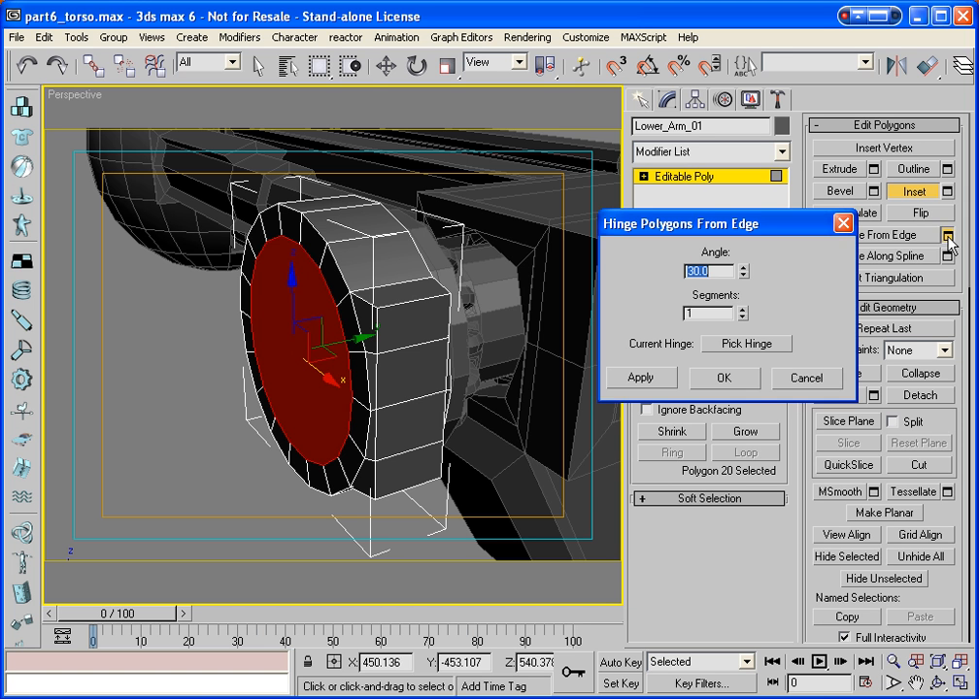
Step: Hinge the cap's front face 90 degrees in 8 segments about a picked edge, forming an elbow
left_click(746, 344)
type("90")
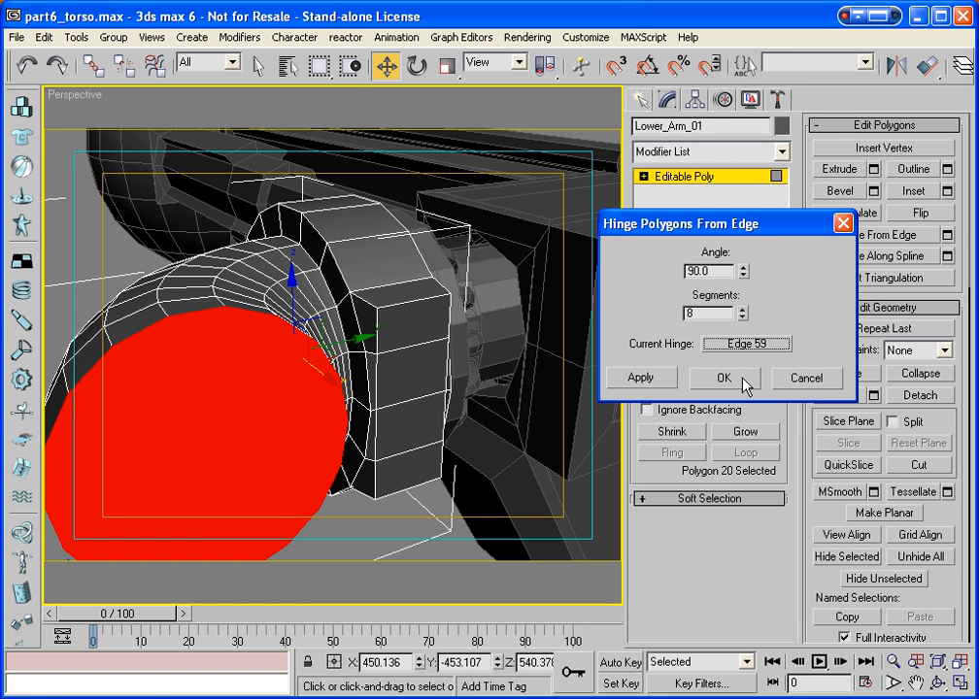
left_click(723, 377)
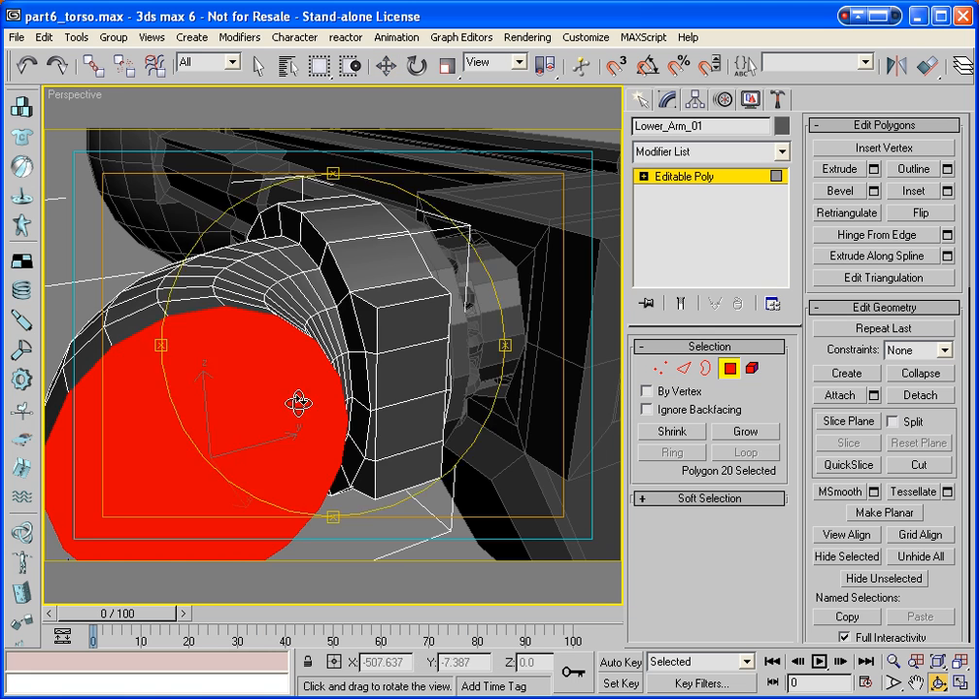
left_click_drag(299, 398, 301, 436)
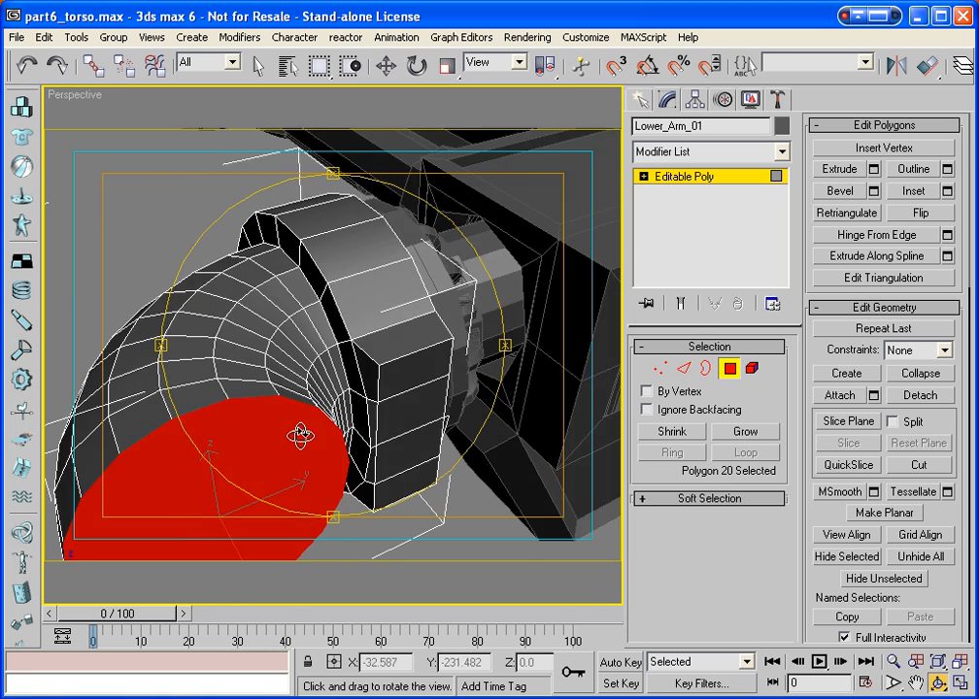
left_click_drag(301, 435, 288, 379)
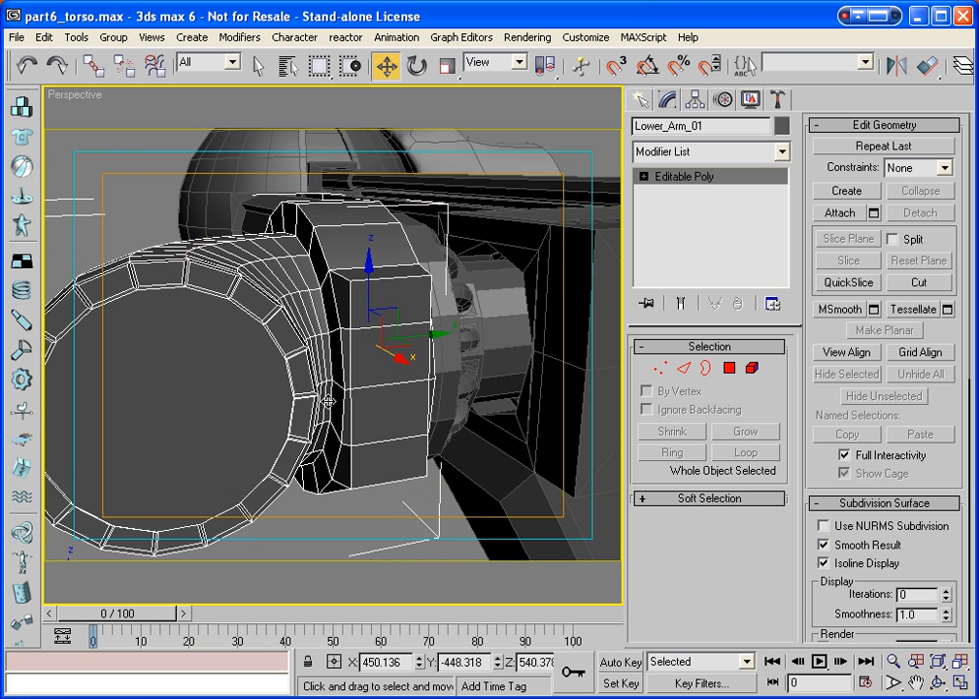
Step: Inset two adjoining block faces beside the elbow as a group by 0.14
left_click(729, 369)
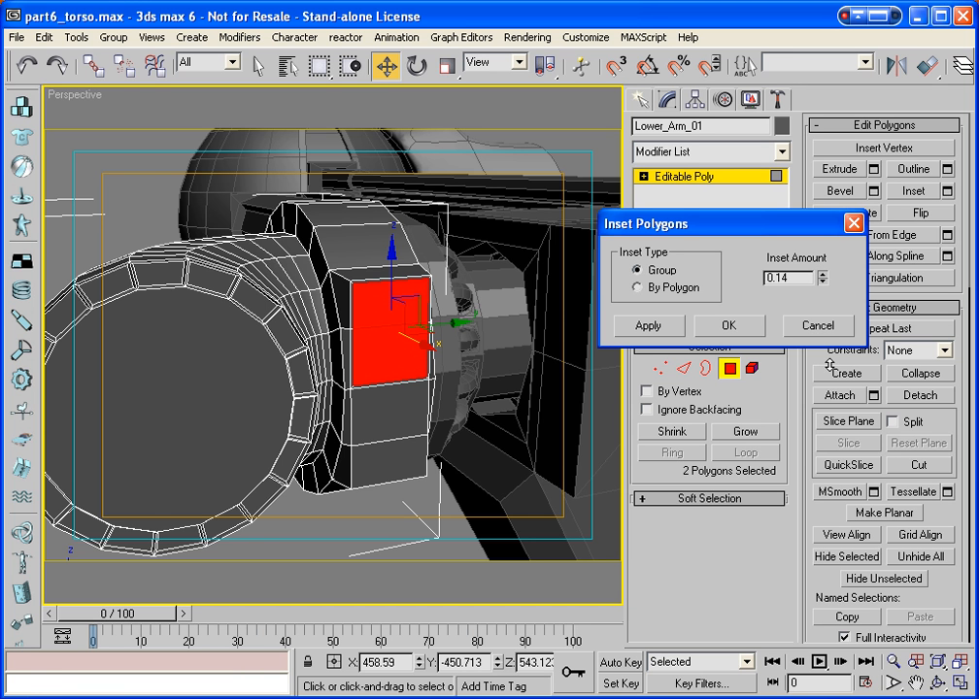
mouse_move(554, 392)
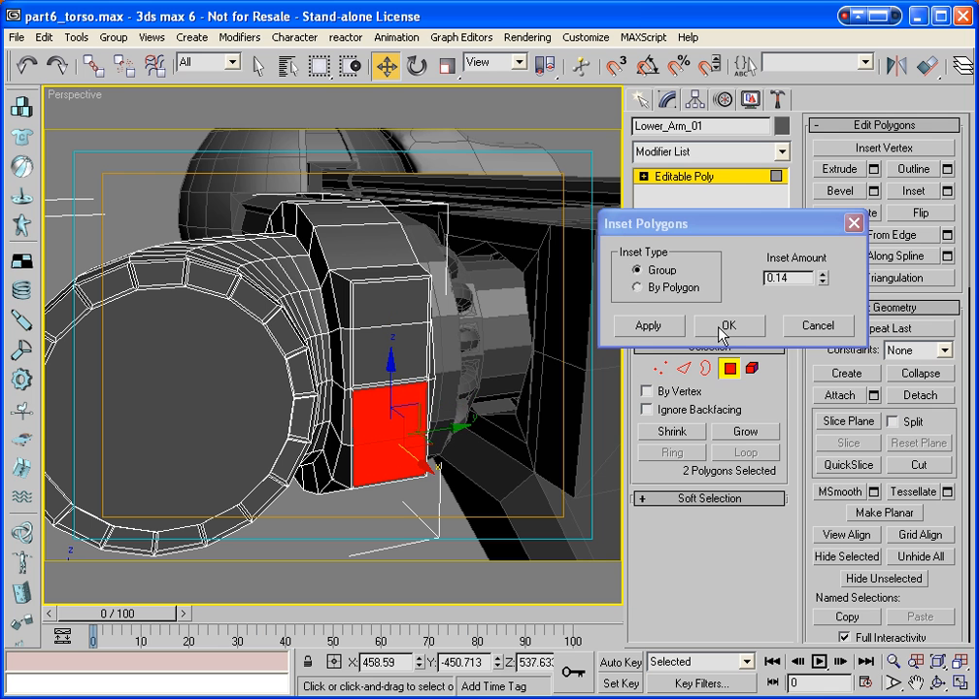
left_click(729, 326)
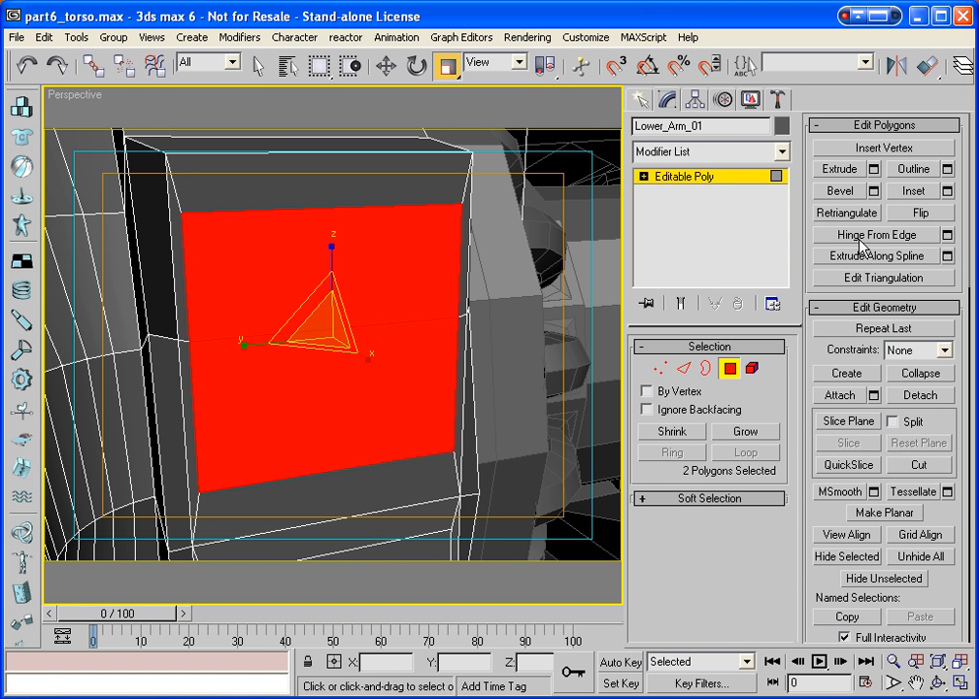
Step: Target-weld a stray vertex on the inset block face onto its neighbour
left_click(659, 369)
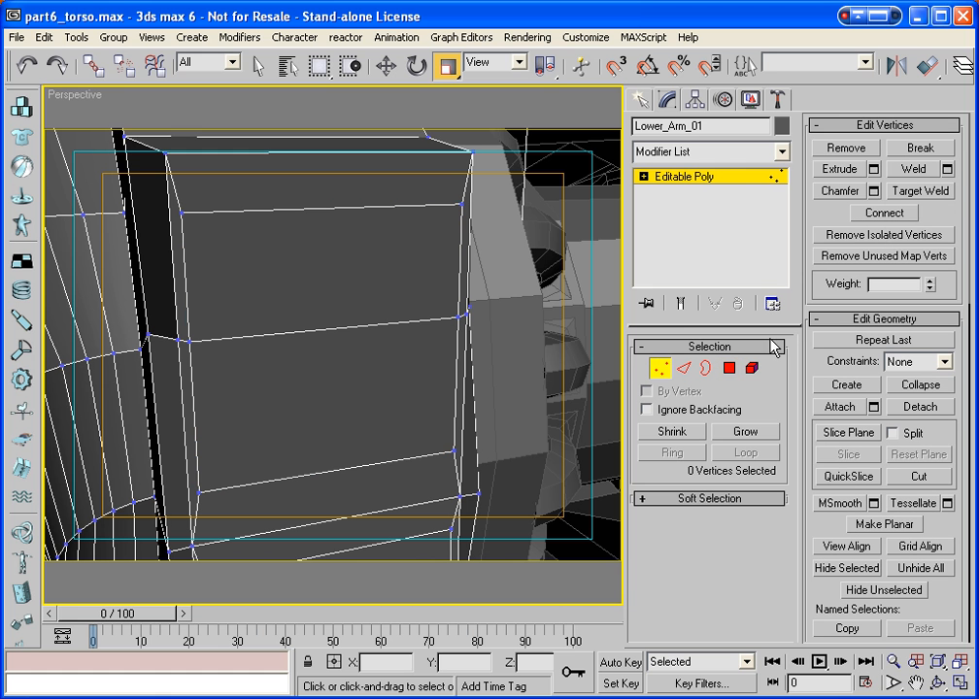
mouse_move(925, 198)
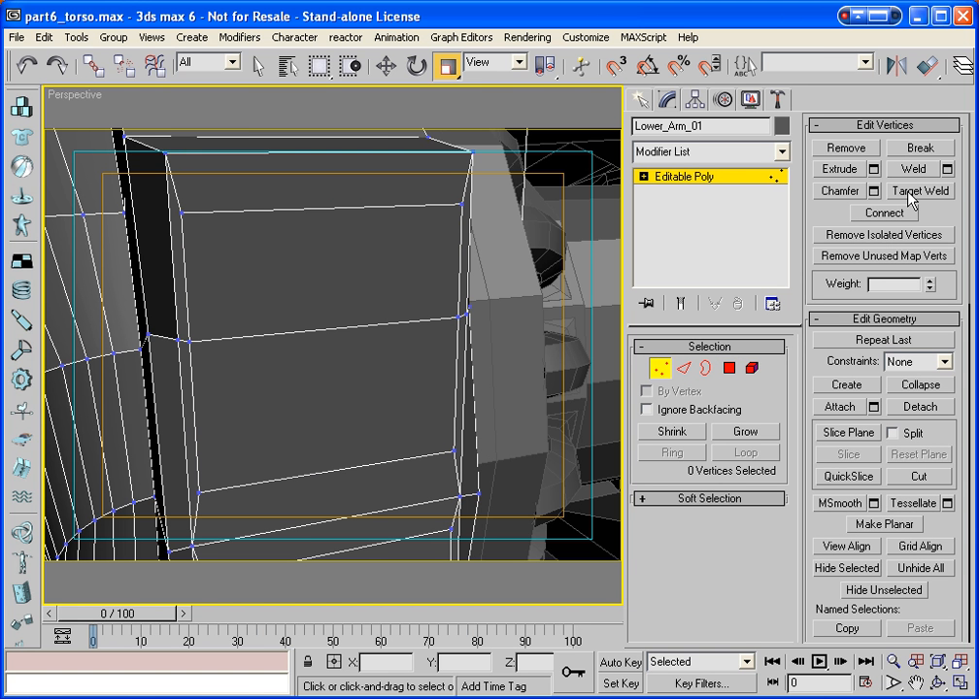
left_click(921, 190)
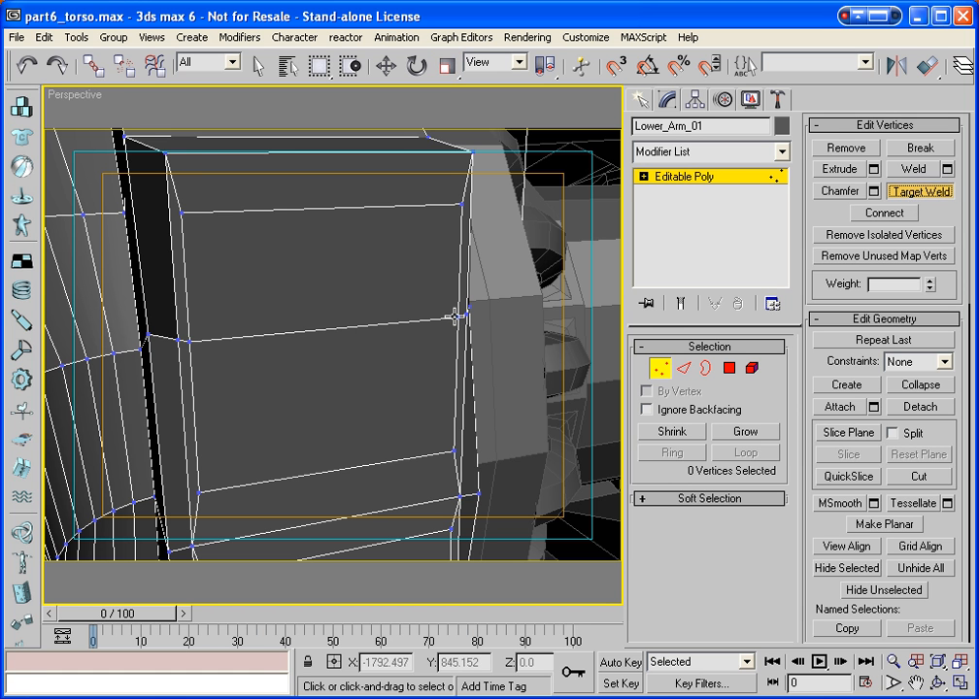
left_click_drag(453, 319, 186, 346)
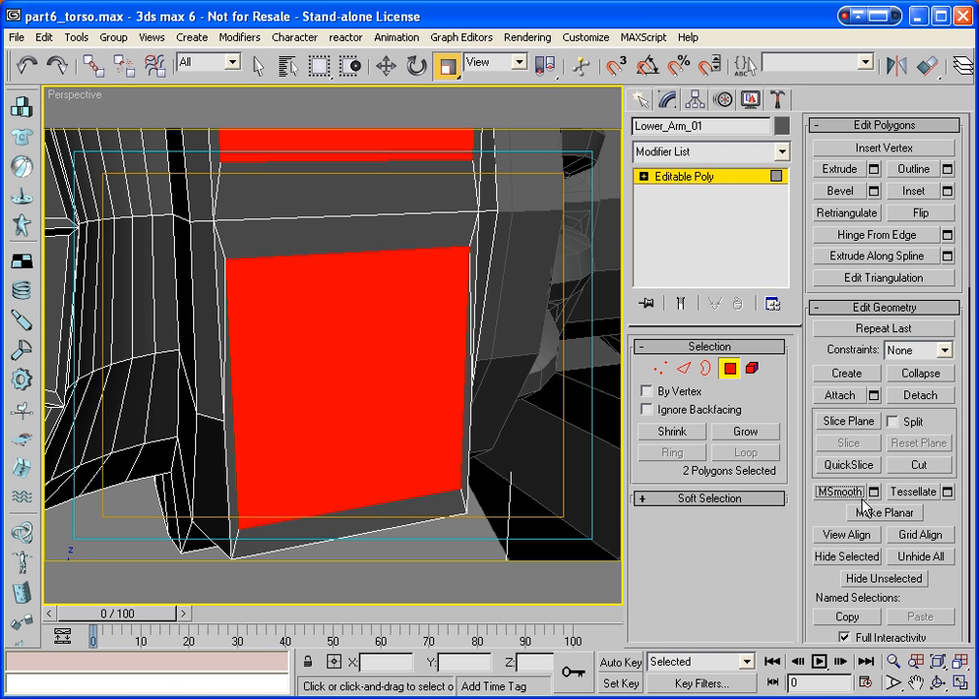
mouse_move(878, 212)
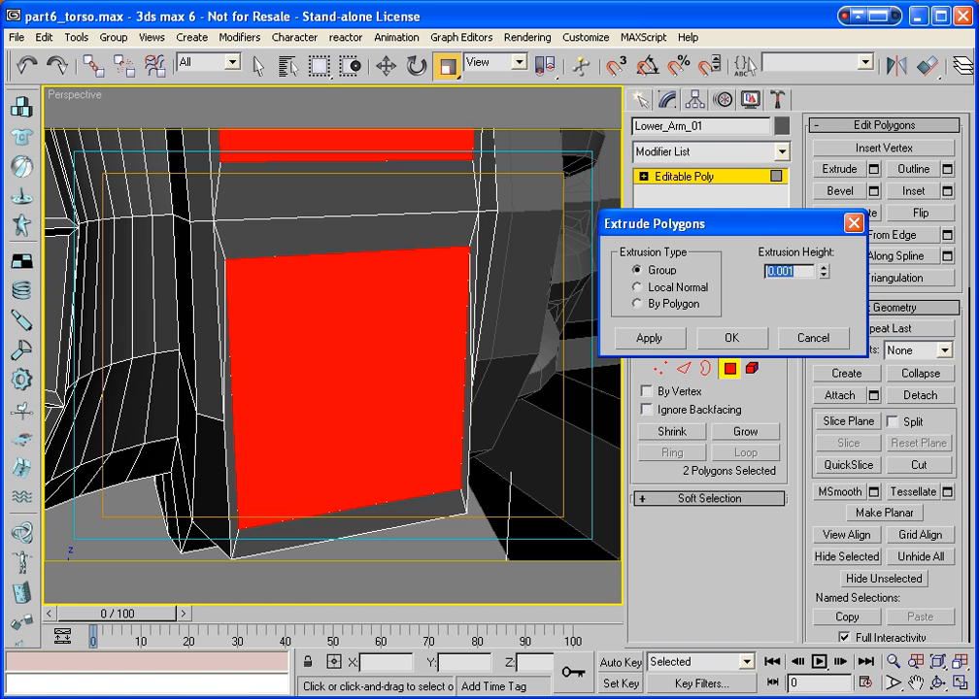
Step: Extrude the fittings' round end faces and the block's octagonal face outward into pipe stubs
left_click(731, 338)
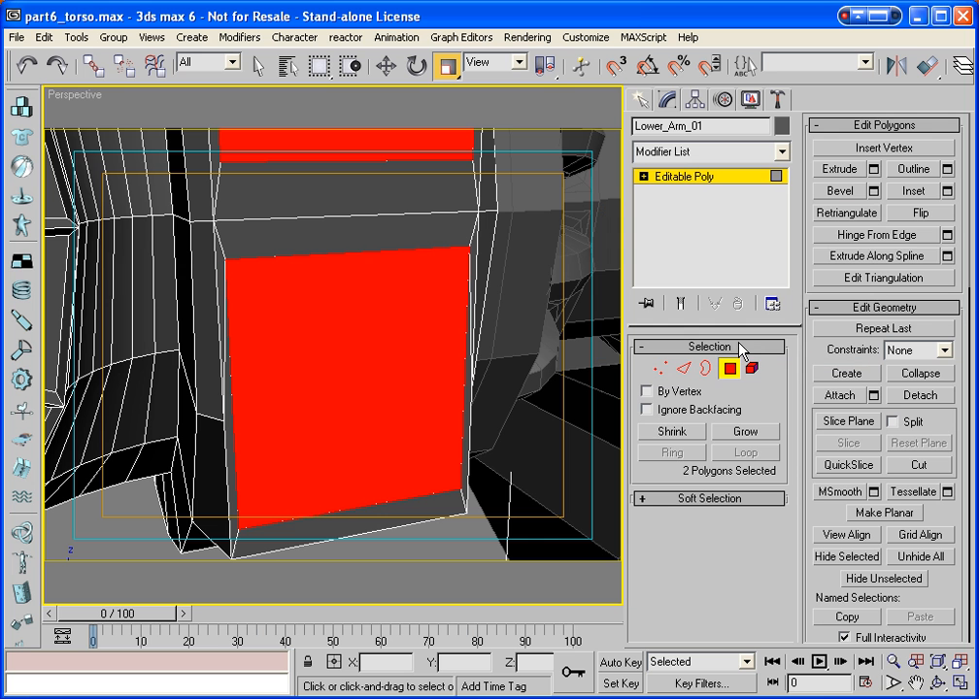
mouse_move(878, 256)
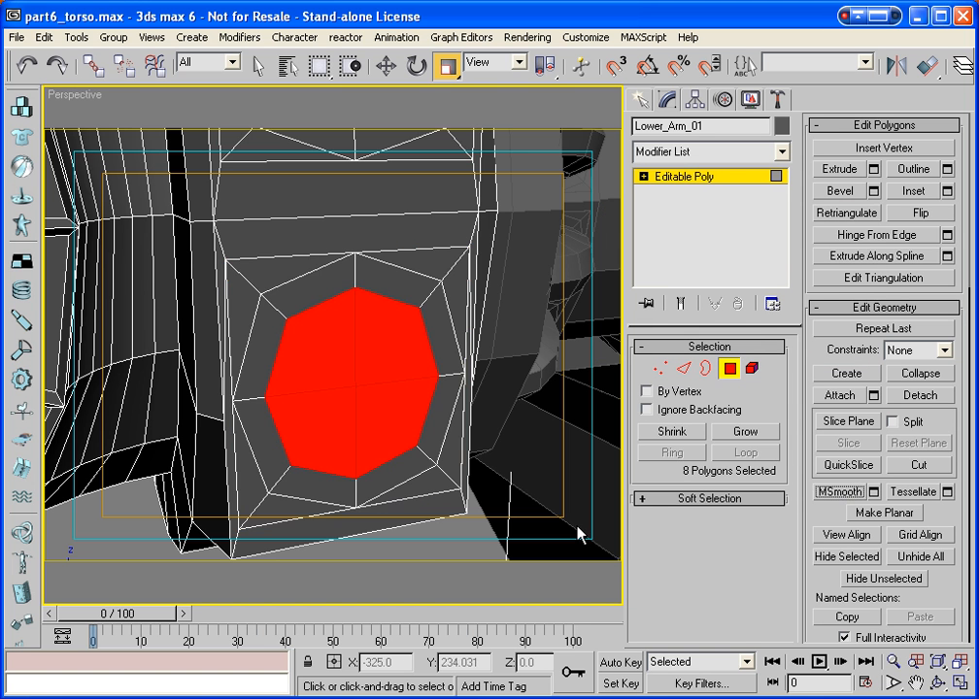
left_click(746, 431)
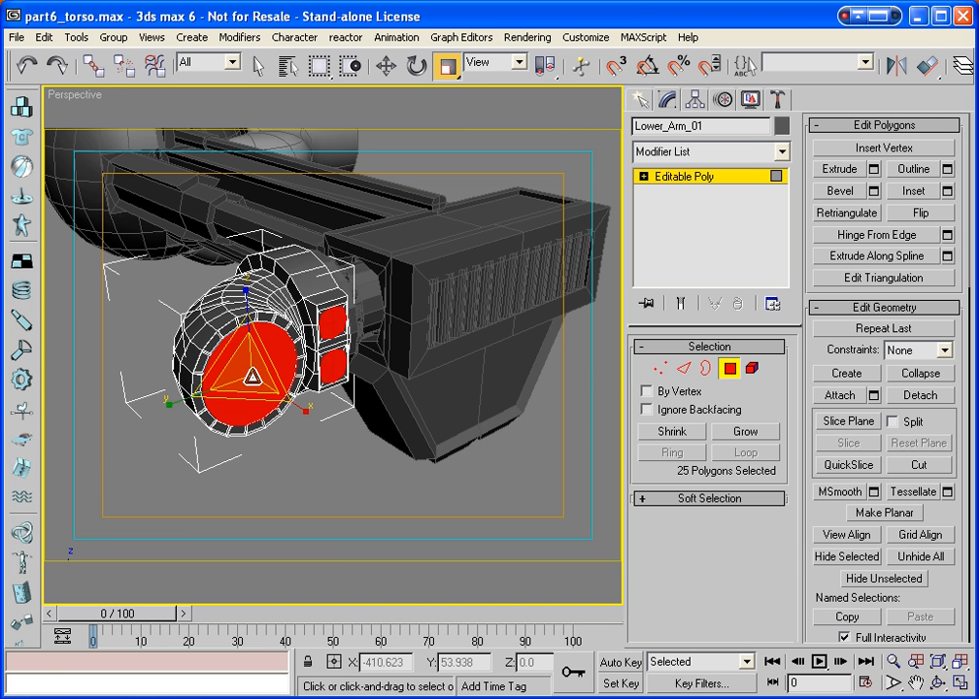
left_click(839, 167)
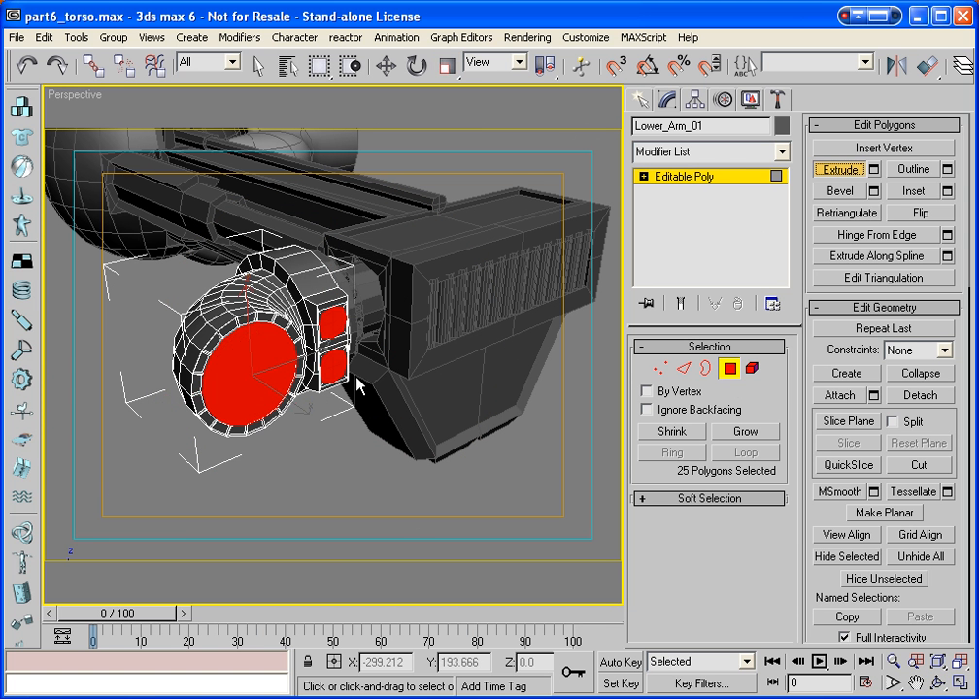
left_click_drag(340, 369, 253, 310)
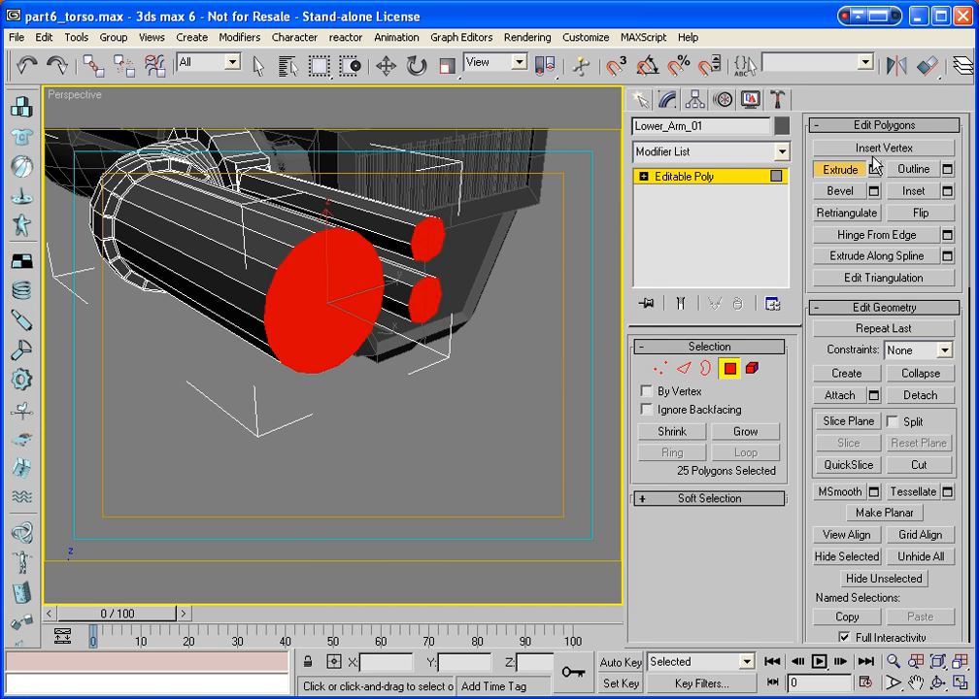
Step: Inset the three pipe end faces by 0.27
left_click(948, 191)
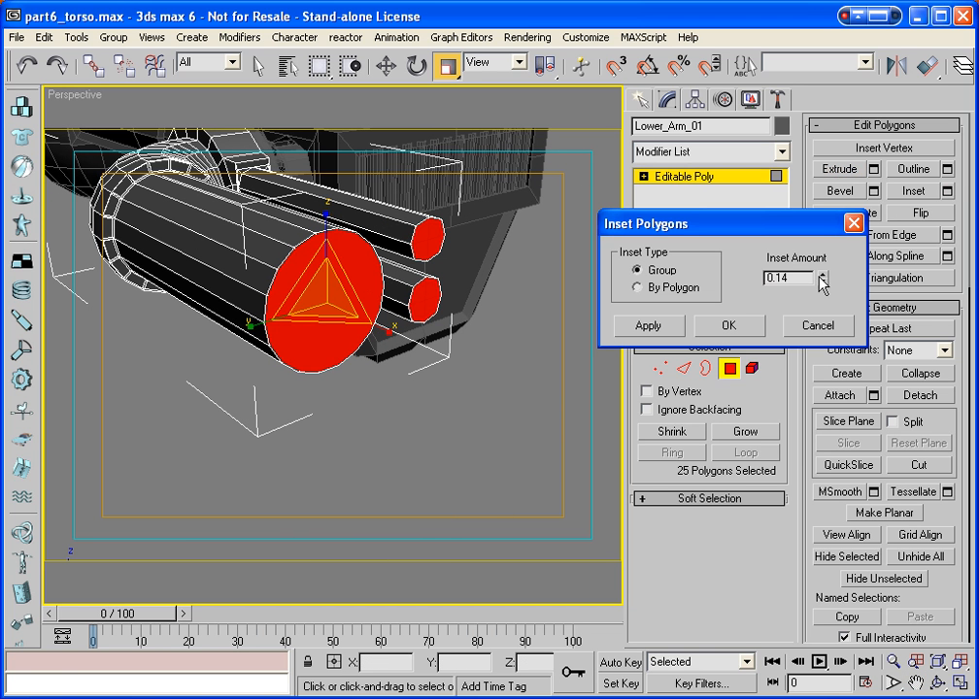
left_click_drag(820, 282, 820, 214)
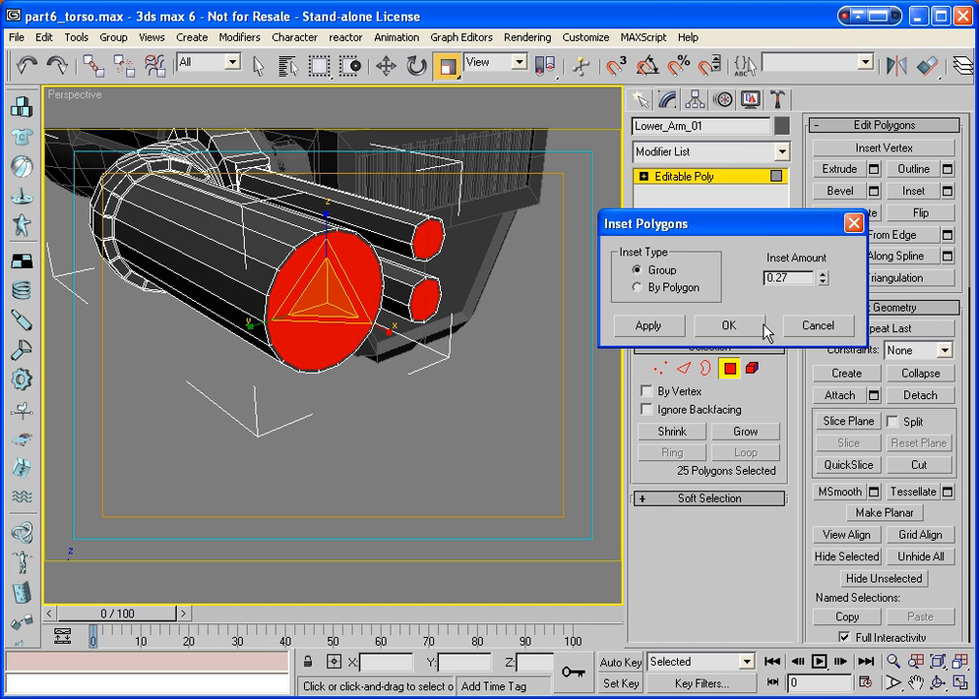
left_click(729, 326)
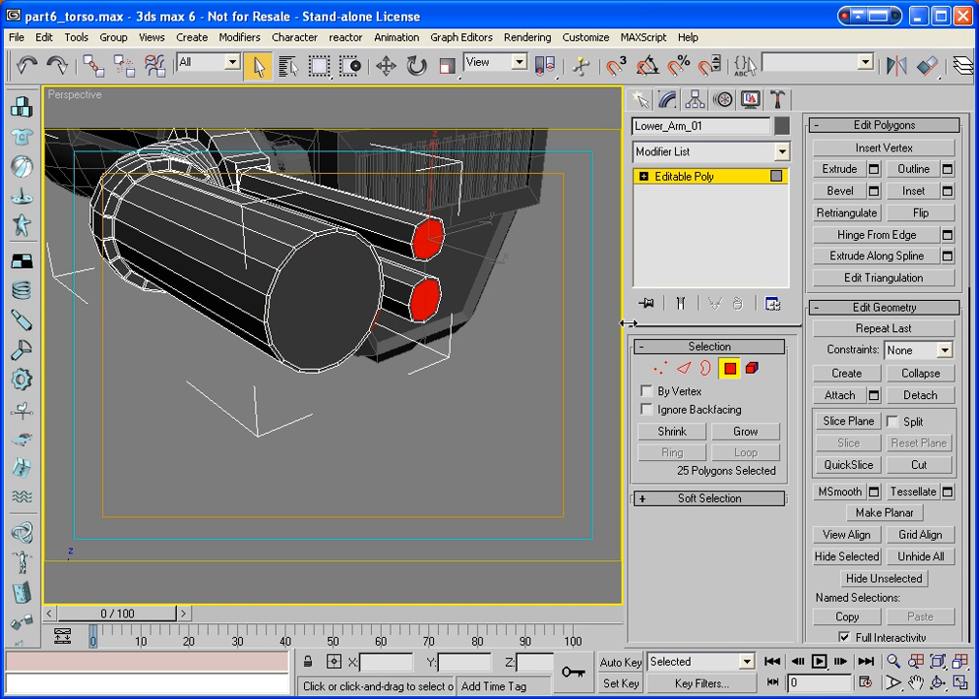
Step: Bevel the inset end faces, starting with the large cylinder's end
left_click(329, 299)
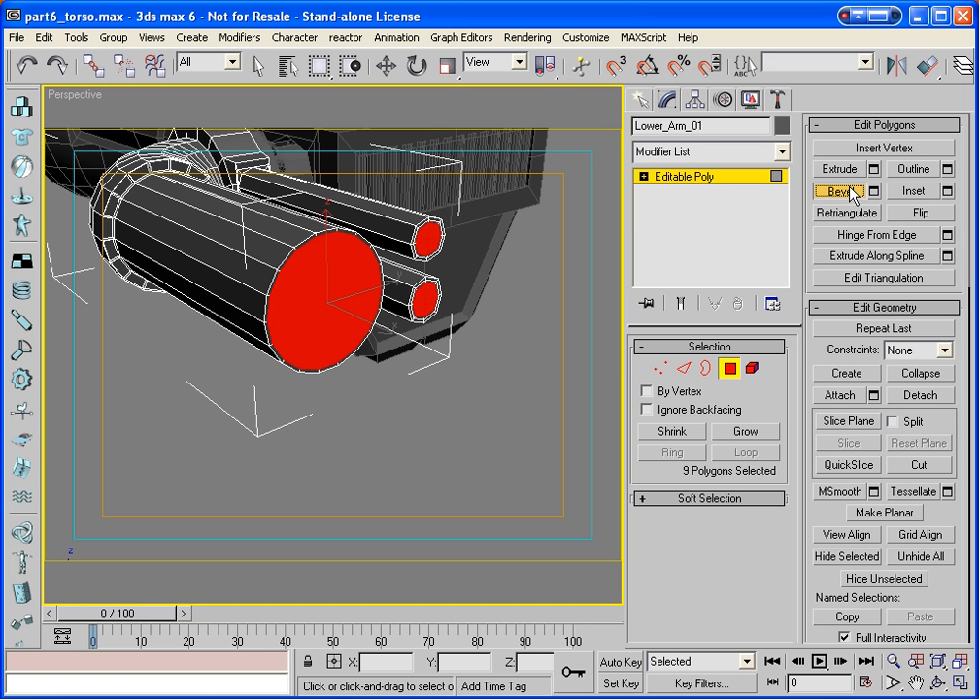
left_click(839, 190)
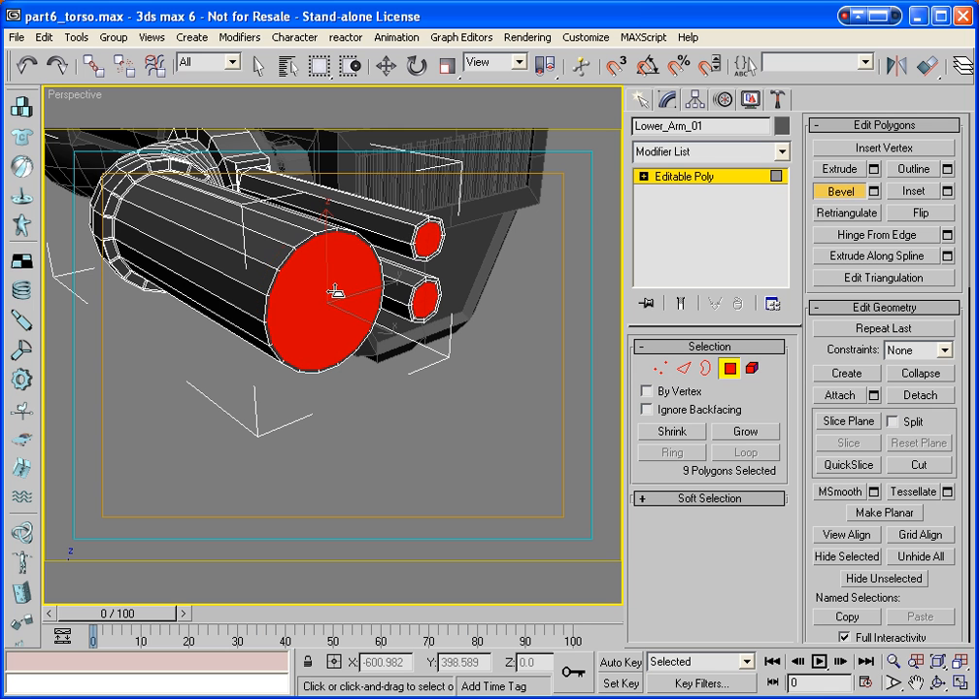
left_click(868, 190)
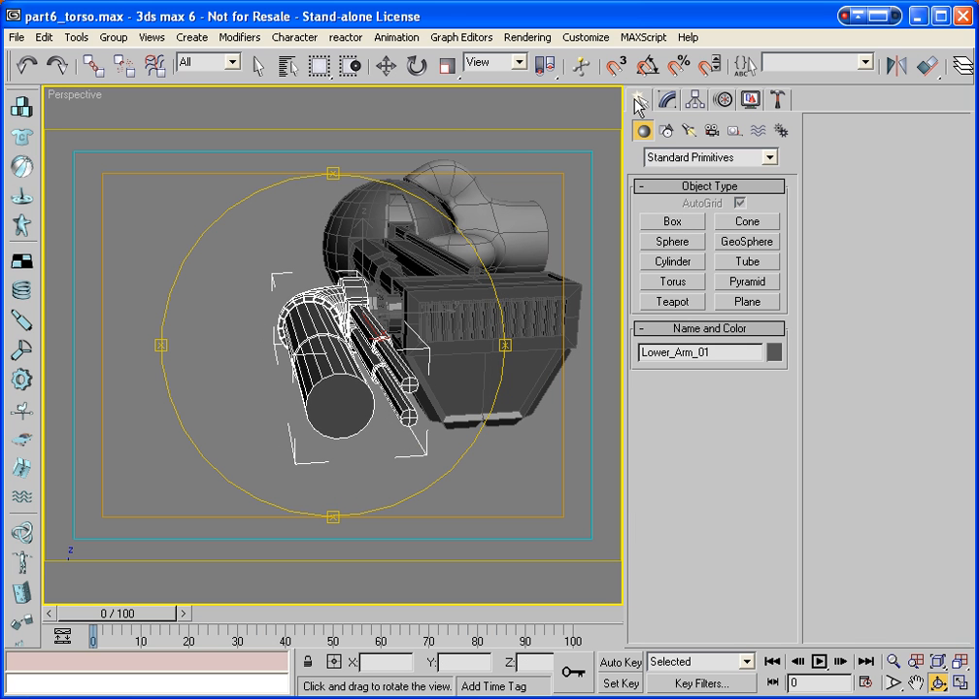
Step: Draw a new box, Box01, in front of the lower arm's pipe ends
left_click(672, 221)
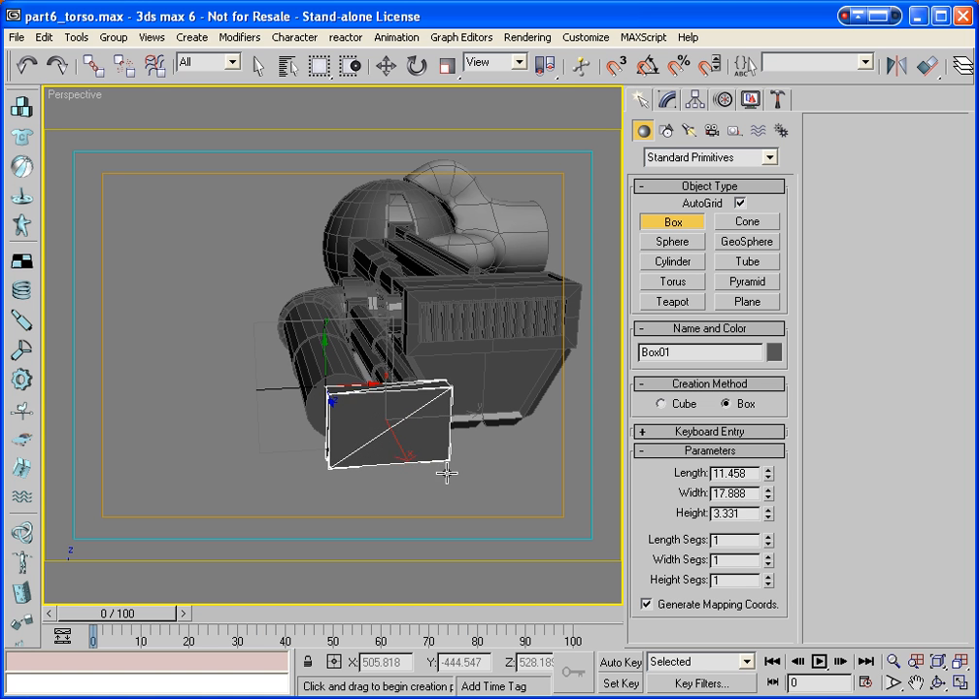
left_click_drag(447, 474, 447, 497)
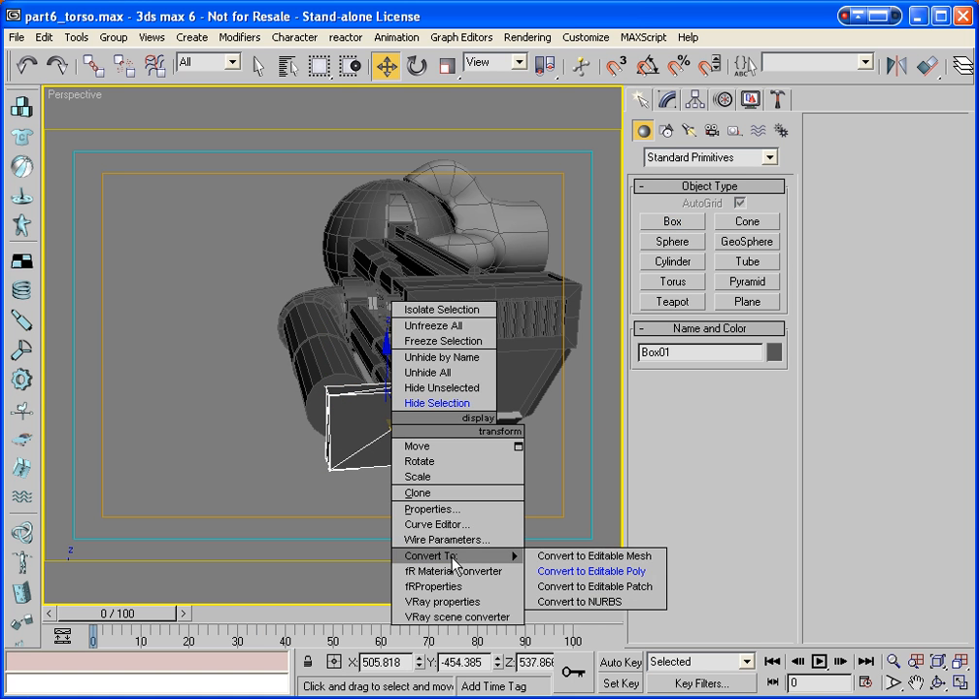
Step: Convert Box01 to an Editable Poly and inspect it from several angles beside the pipework
left_click(591, 571)
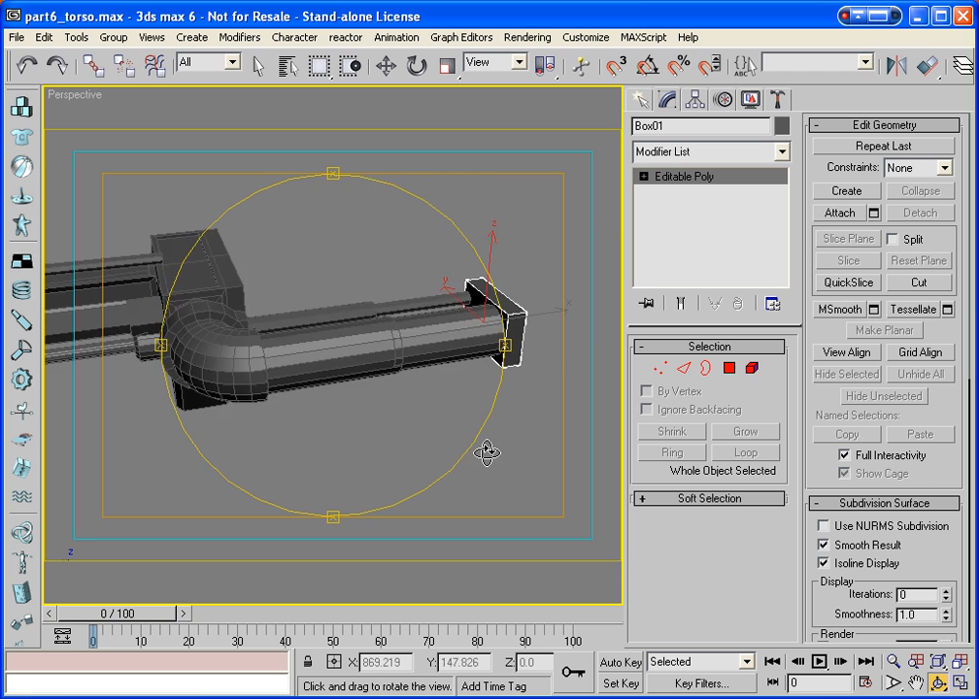
left_click_drag(485, 454, 547, 344)
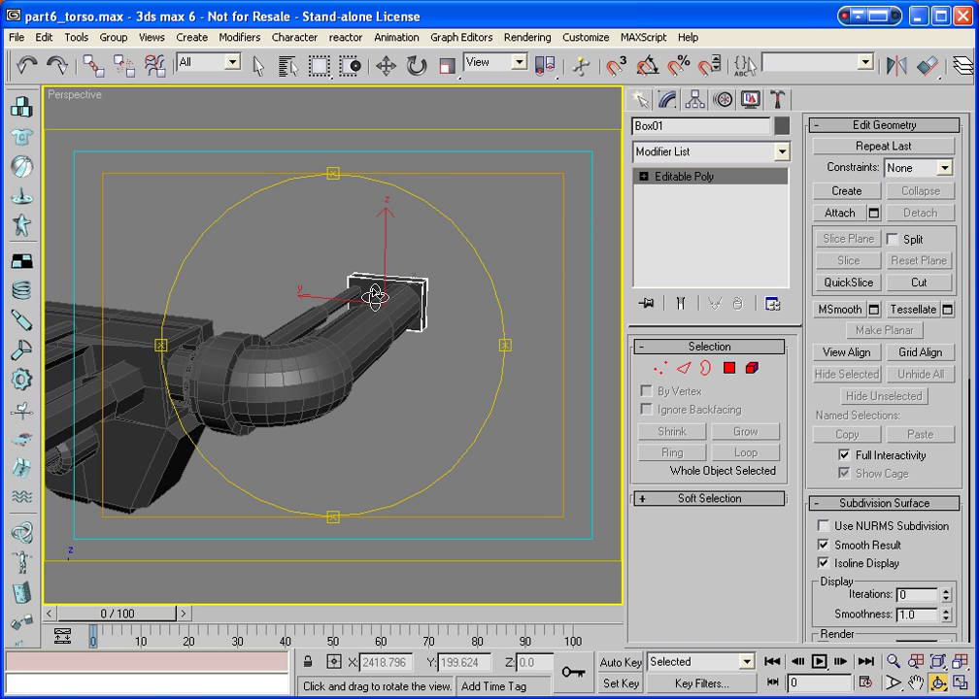
left_click_drag(373, 295, 194, 400)
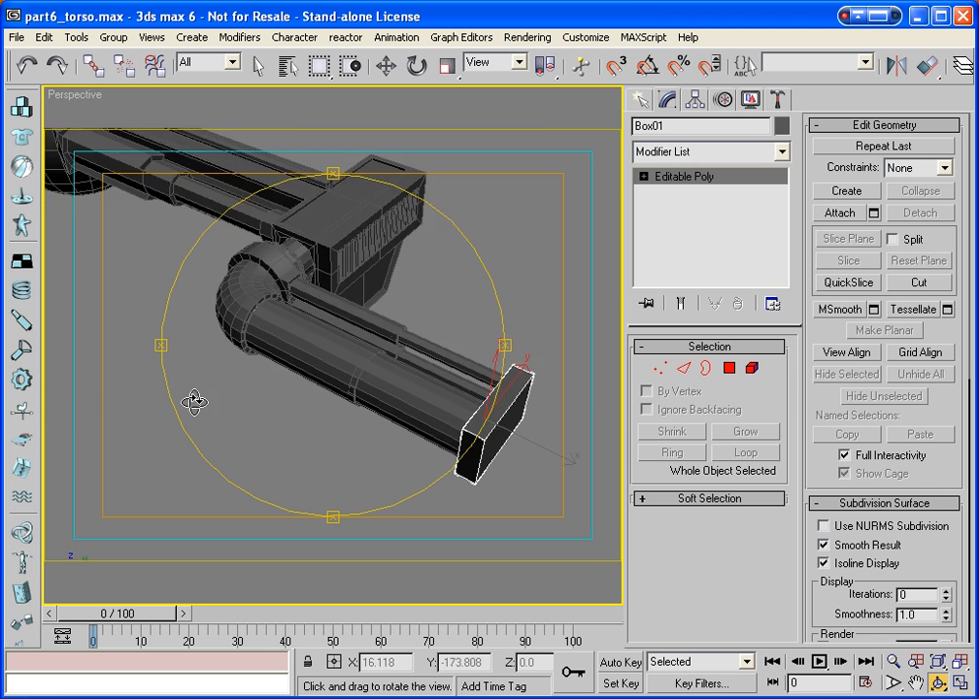
left_click_drag(194, 398, 310, 377)
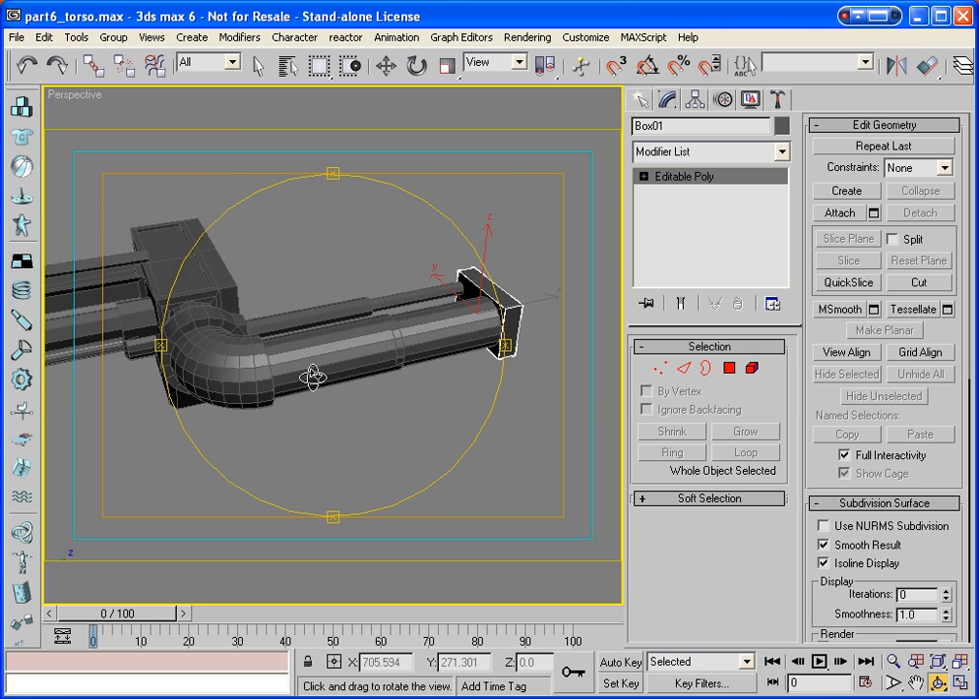
left_click_drag(315, 377, 186, 423)
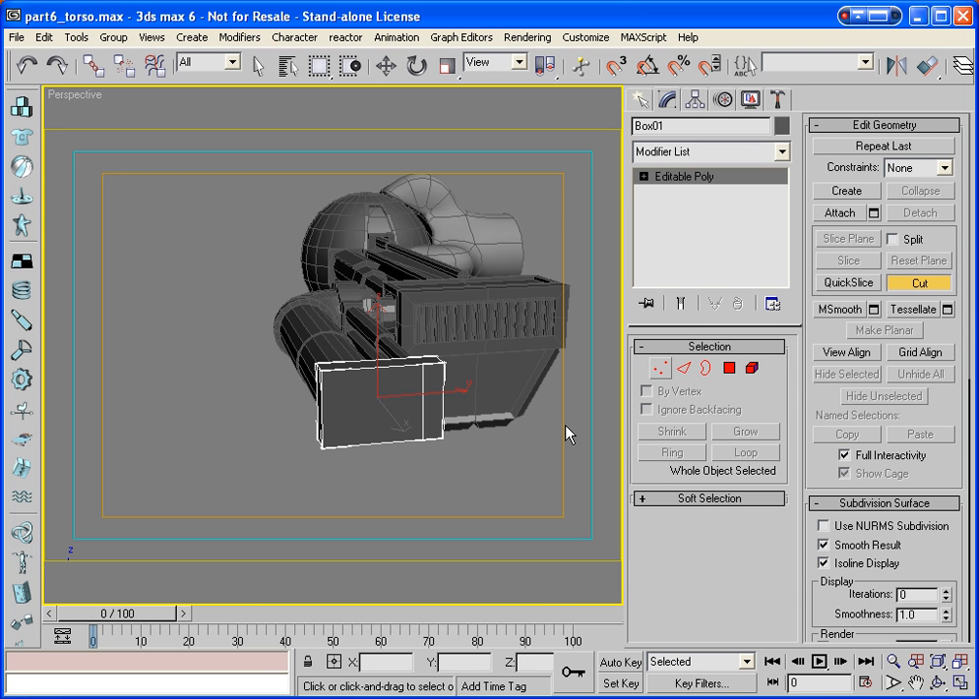
Step: At Polygon level select Box01's two end faces and start an Extrude on them
left_click(384, 63)
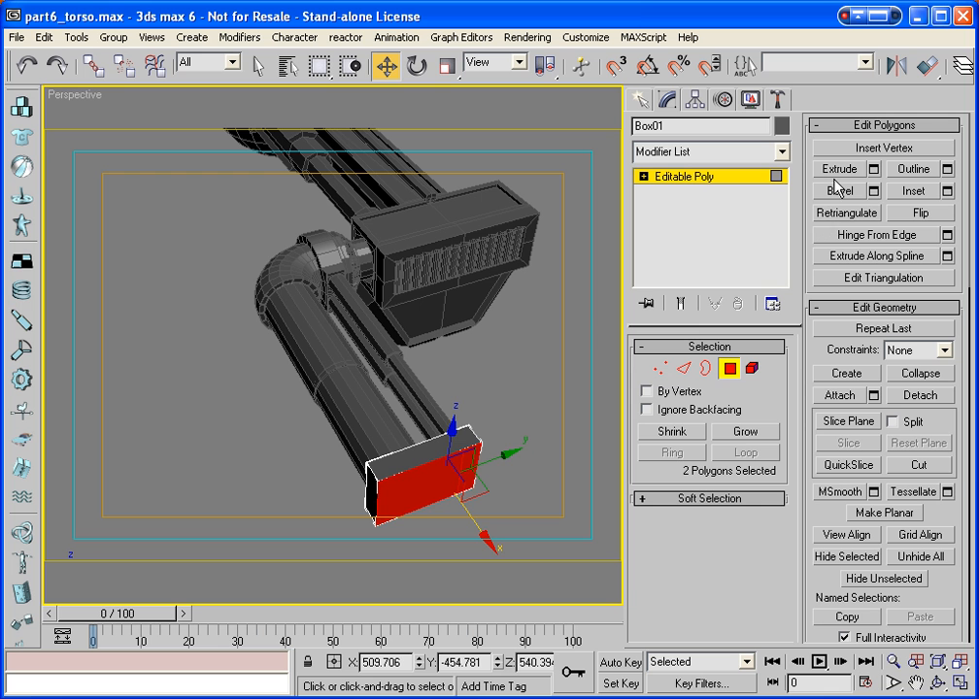
left_click(840, 169)
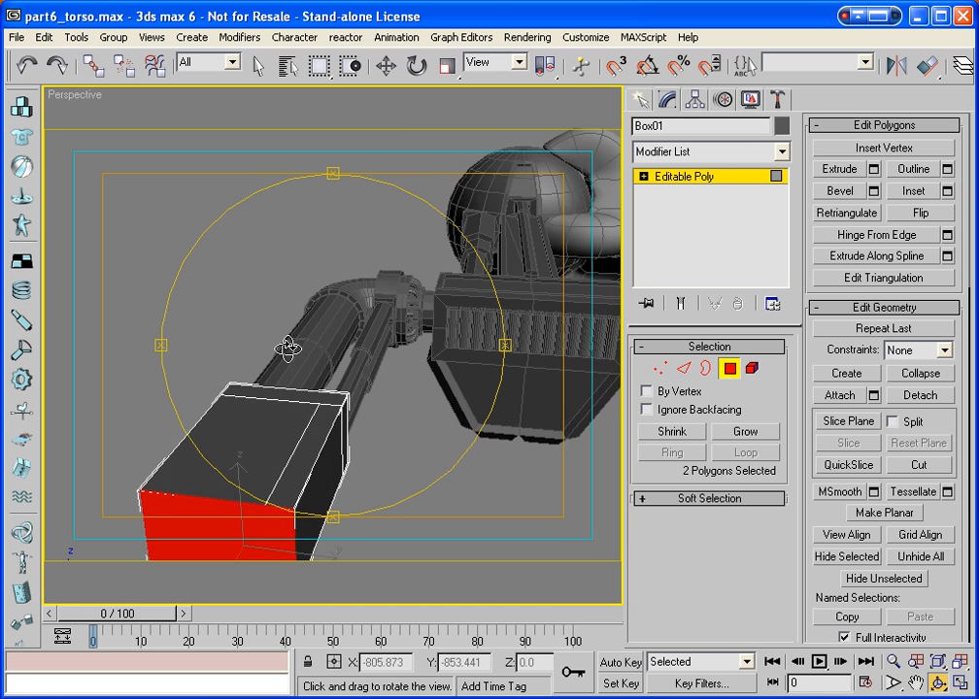
left_click_drag(287, 346, 326, 435)
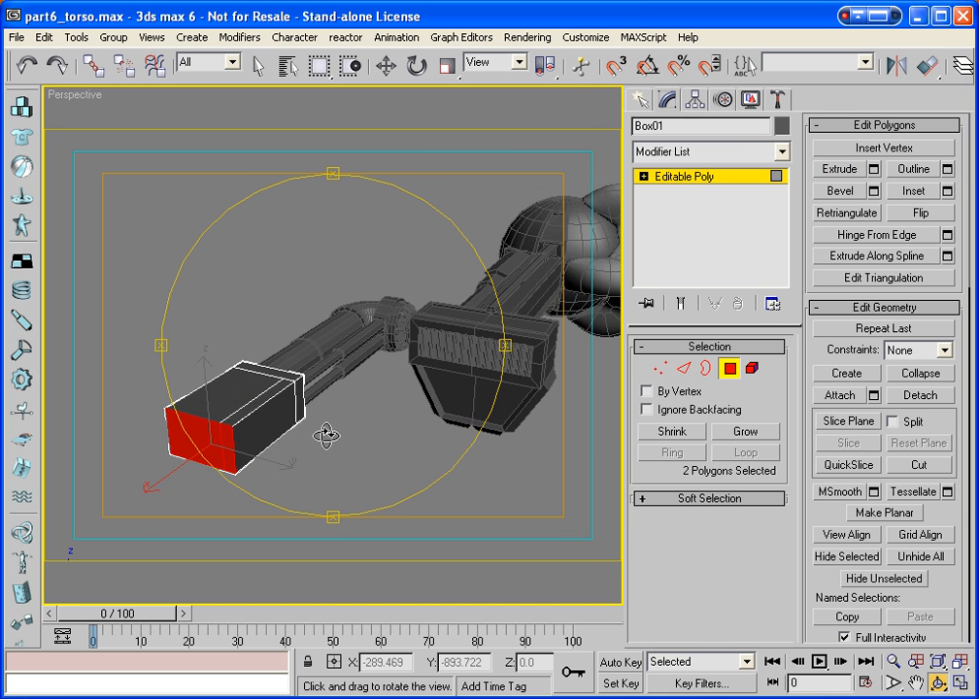
left_click(839, 167)
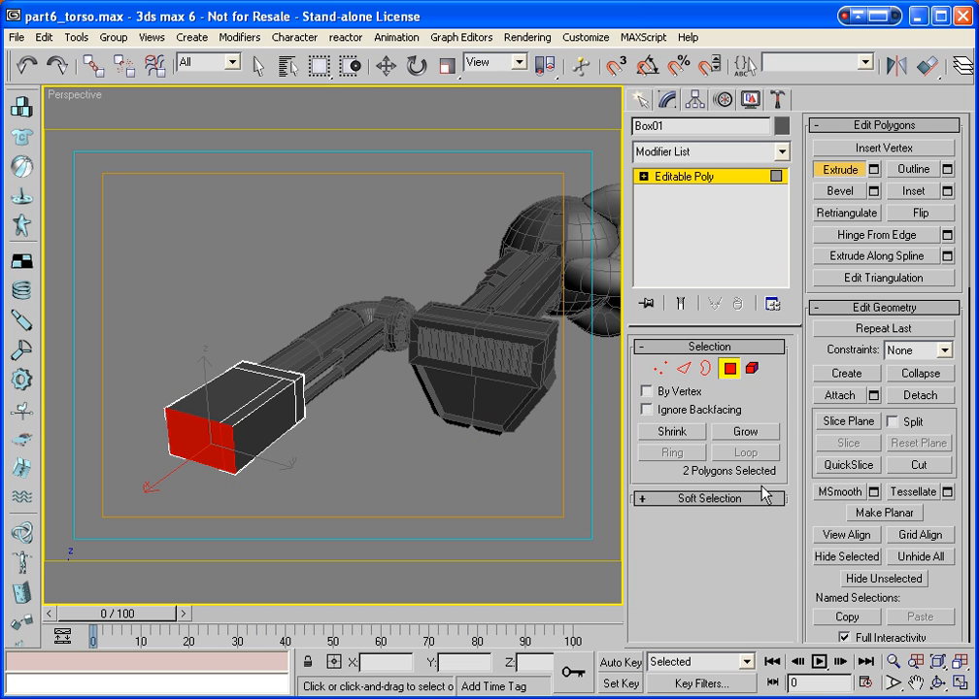
mouse_move(669, 371)
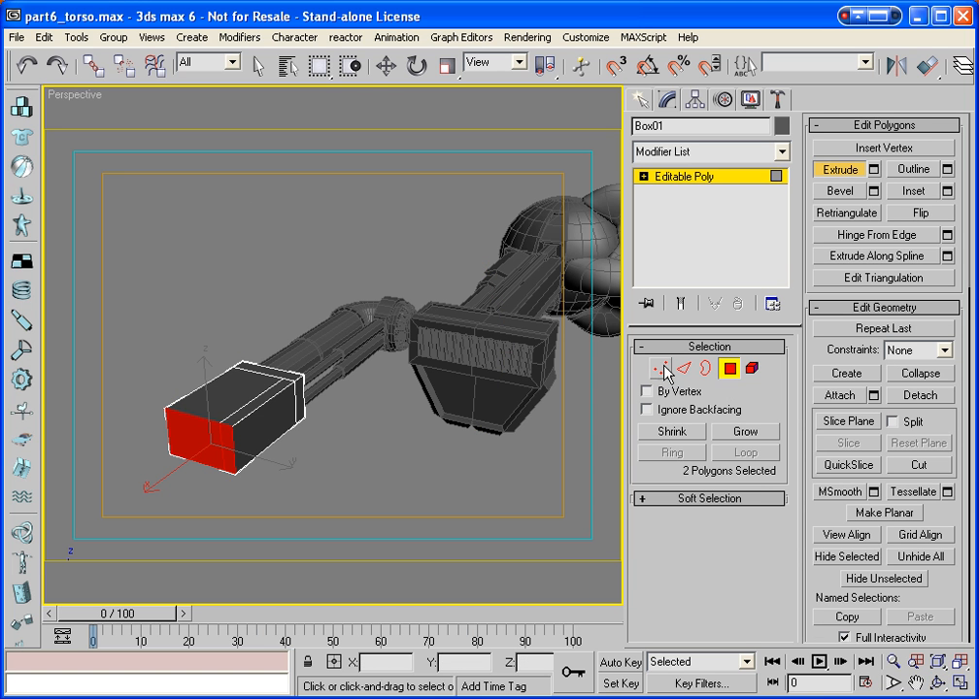
Step: At Vertex level abandon a Target Weld, then move two corner vertices to taper Box01's end
left_click(659, 369)
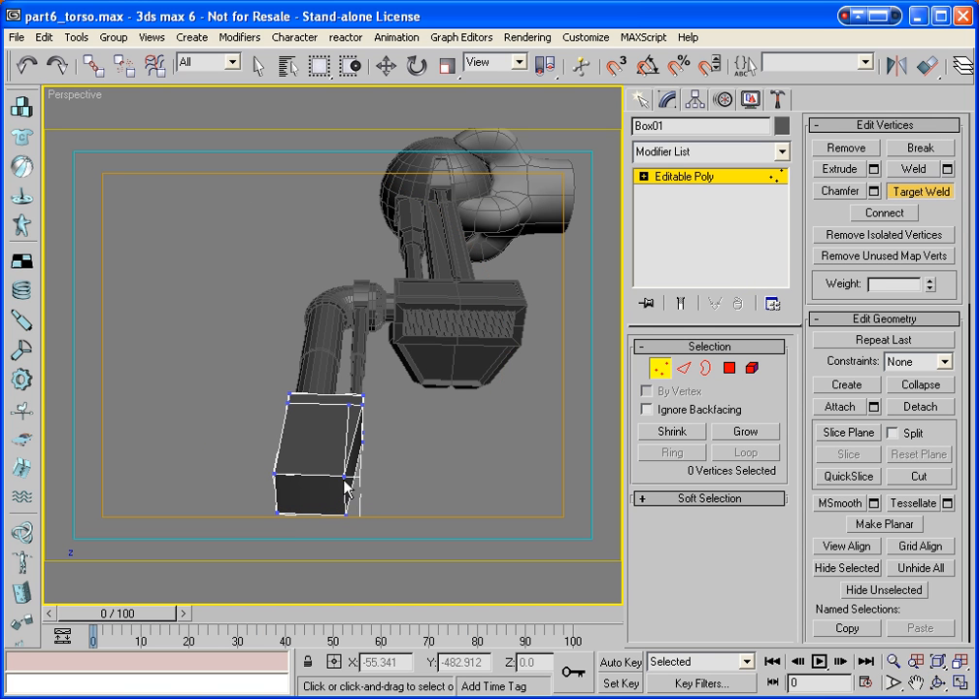
left_click_drag(346, 490, 423, 498)
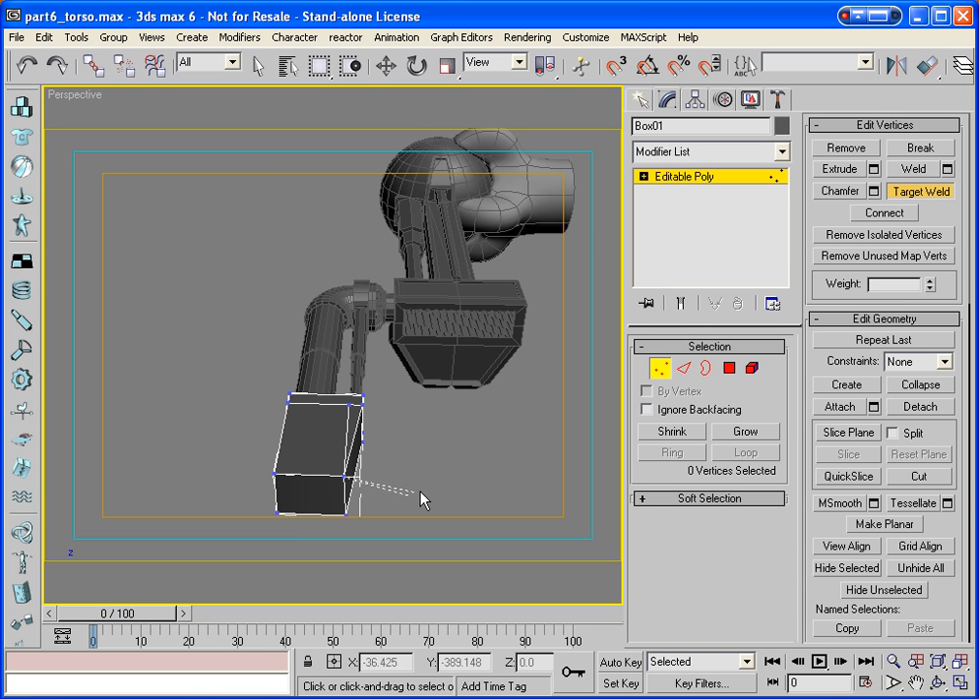
left_click(381, 62)
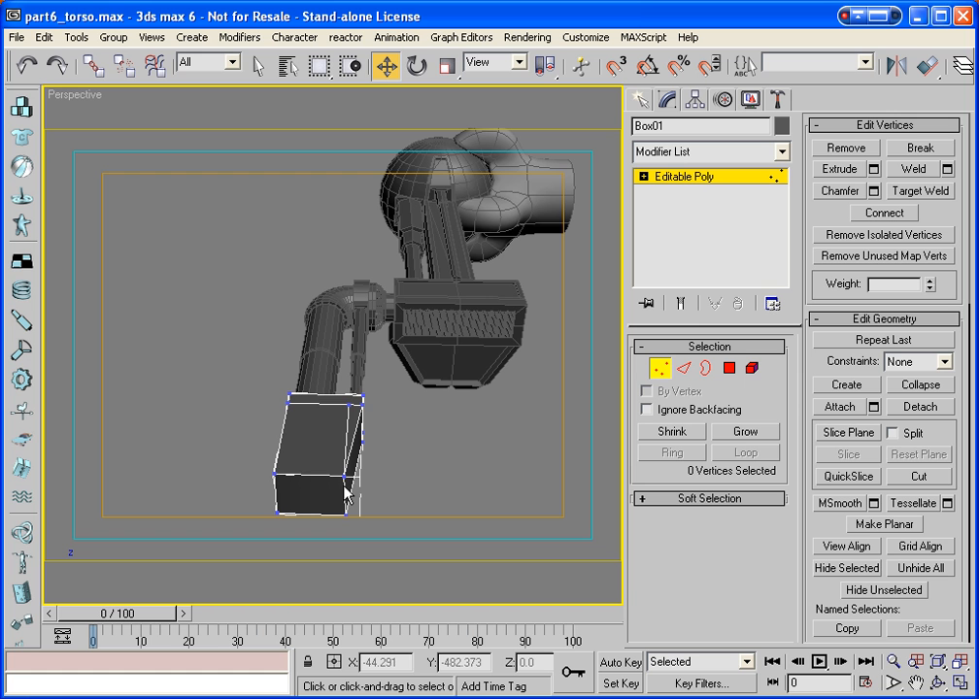
left_click(345, 507)
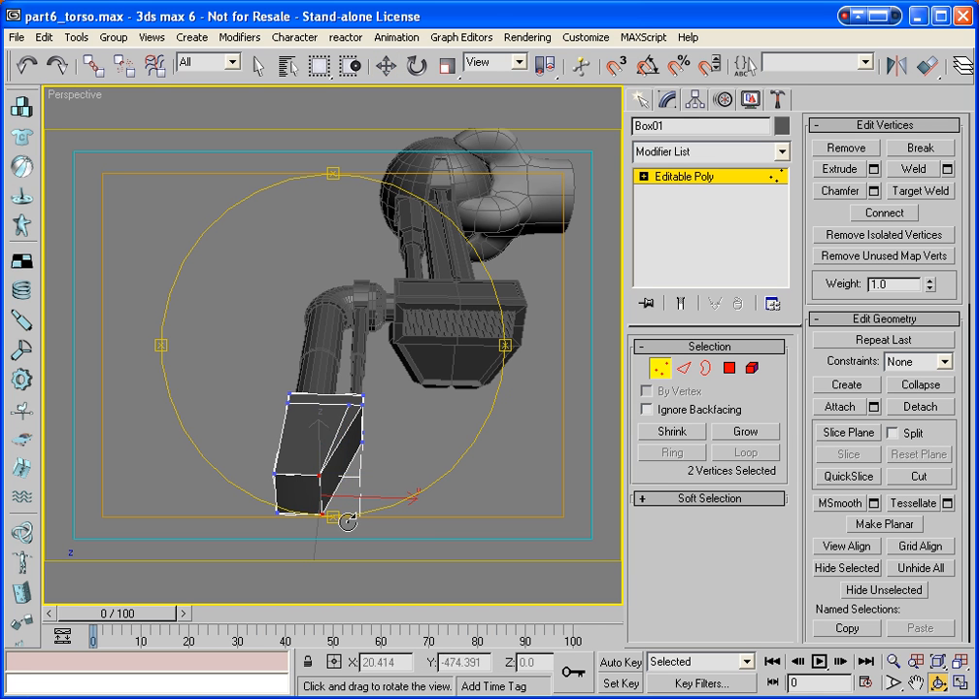
left_click_drag(346, 521, 450, 439)
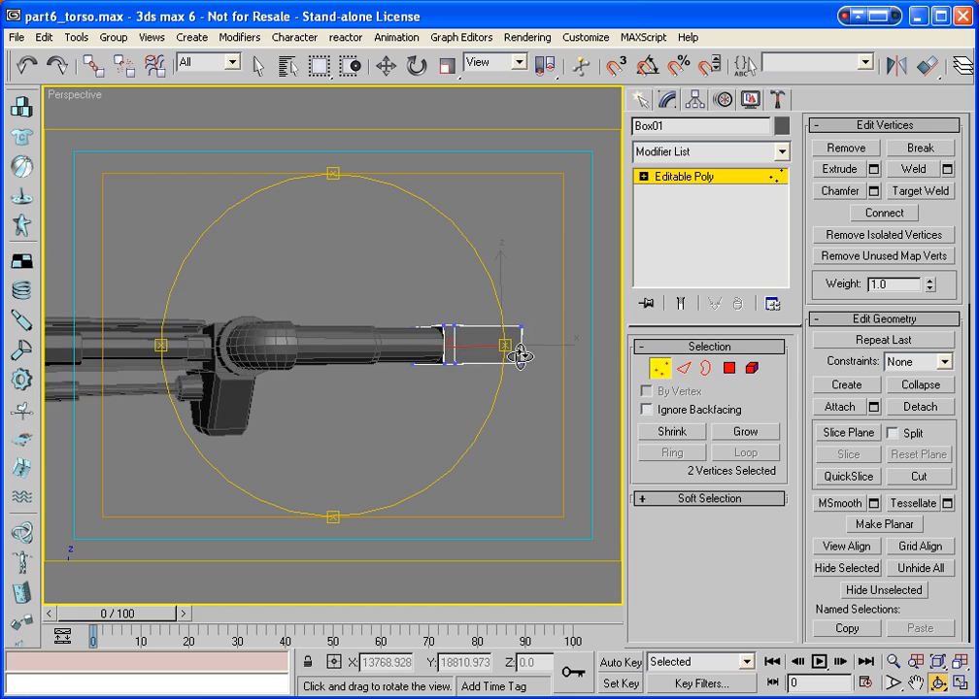
left_click_drag(520, 353, 126, 400)
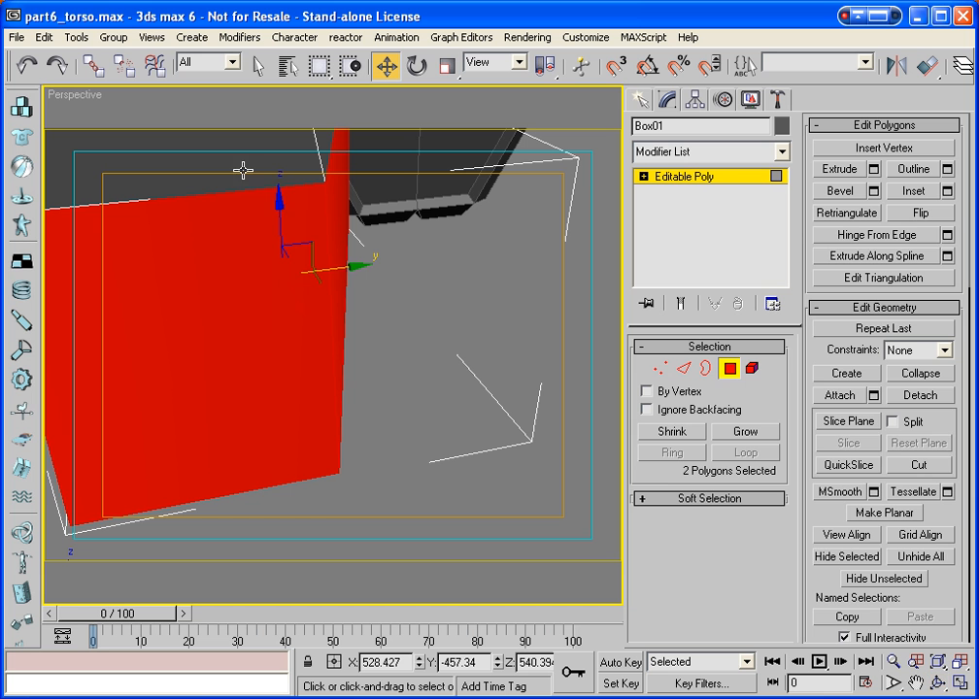
Step: Cut new edges across Box01 near both ends, forming narrow side strips, and check the end faces
left_click(746, 431)
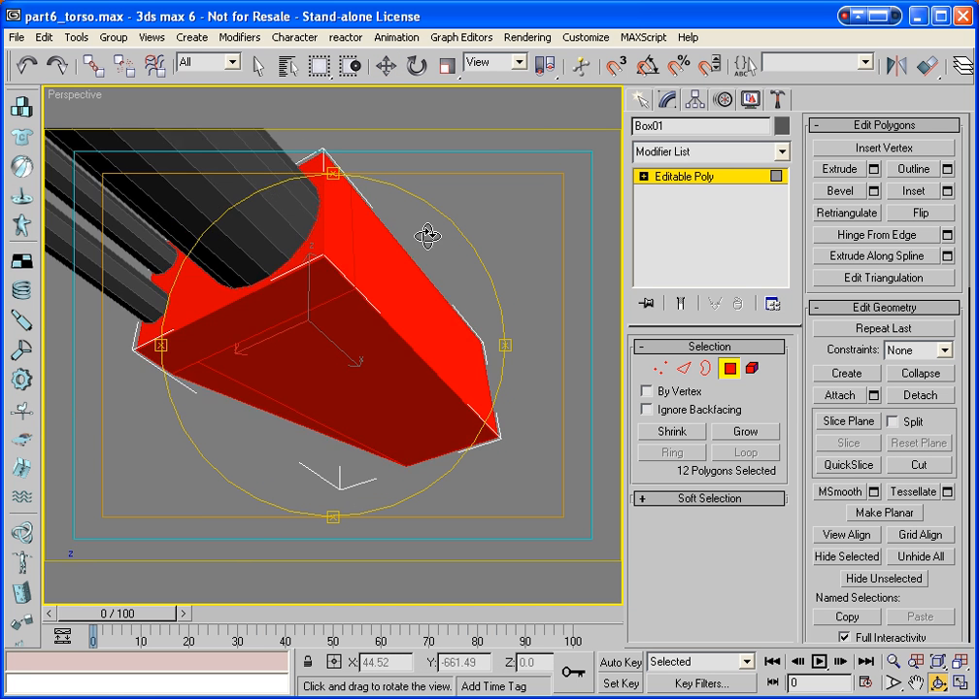
left_click_drag(425, 234, 225, 394)
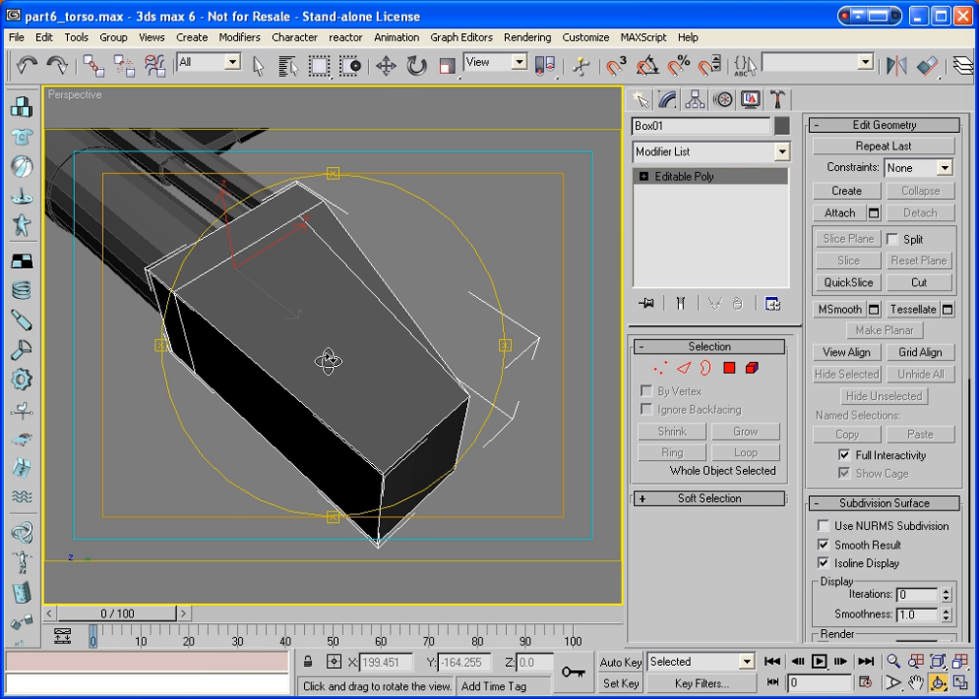
left_click_drag(330, 359, 532, 241)
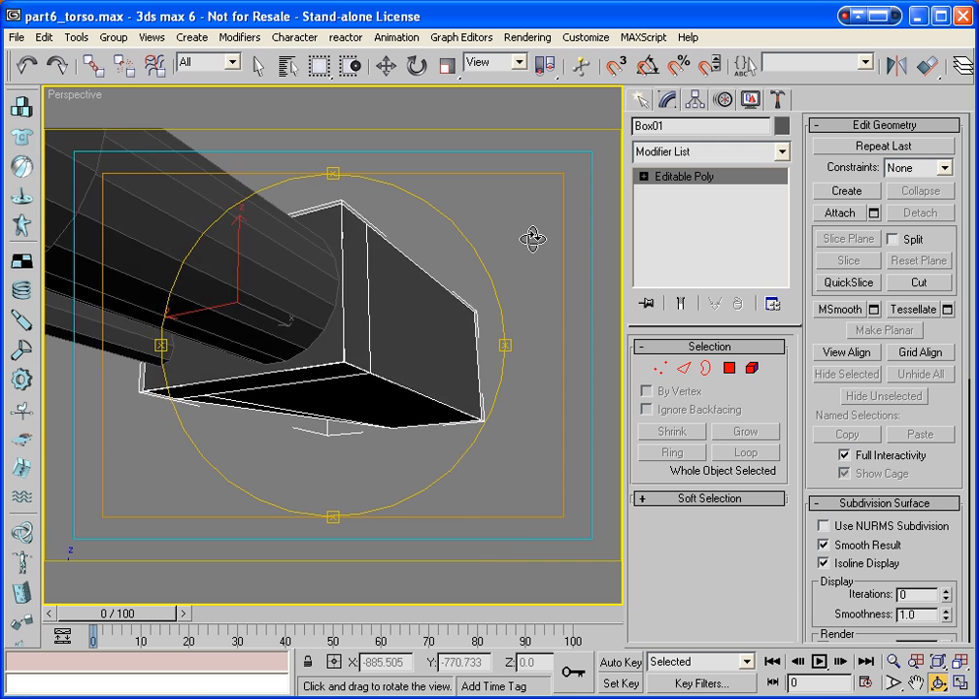
left_click_drag(533, 237, 421, 289)
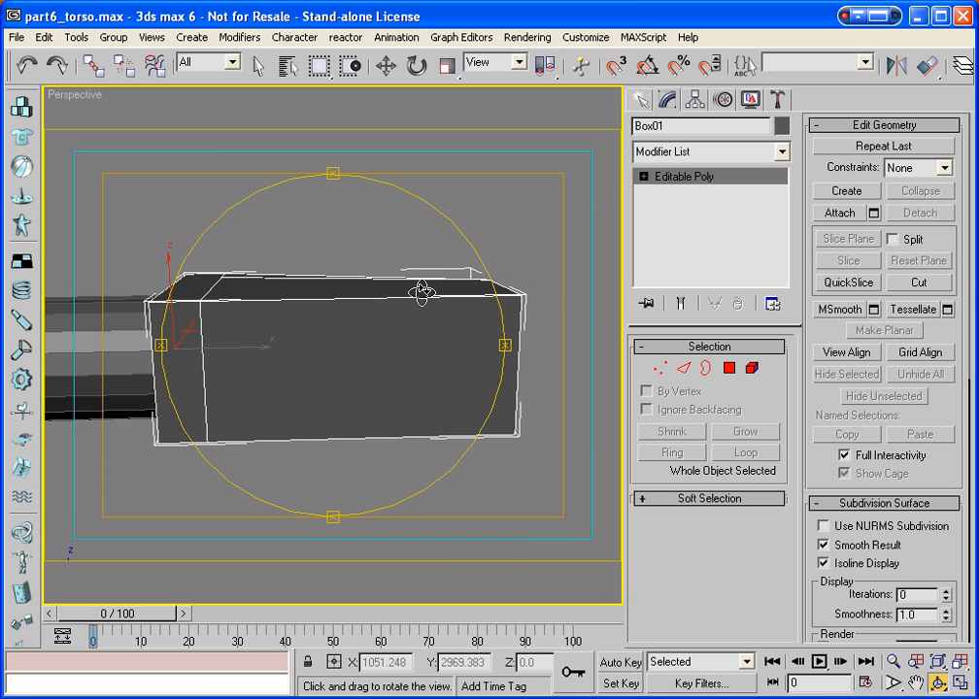
left_click_drag(420, 290, 340, 320)
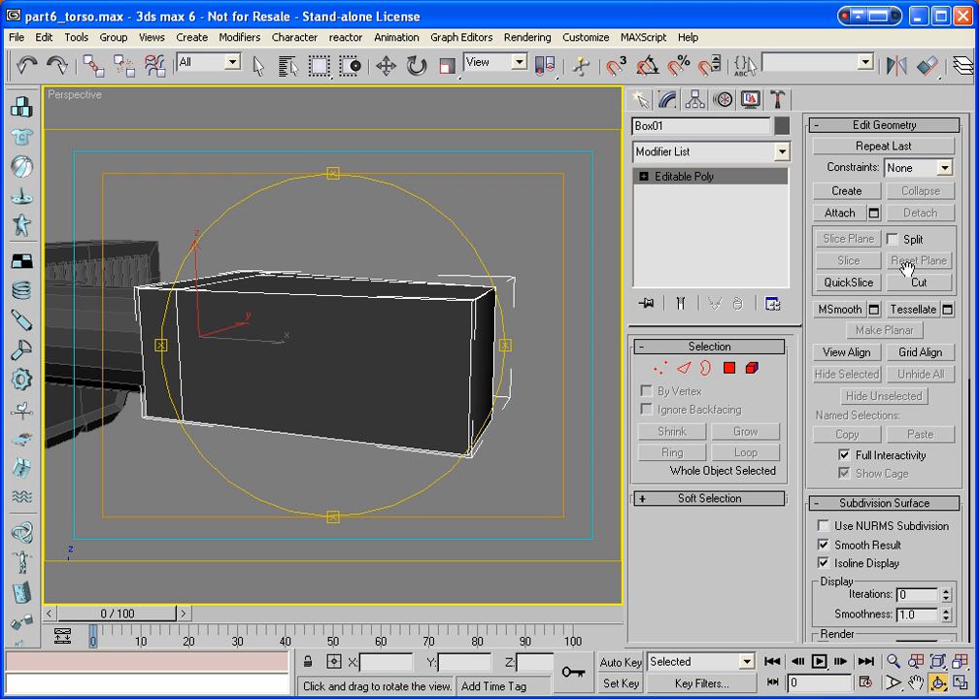
left_click(921, 284)
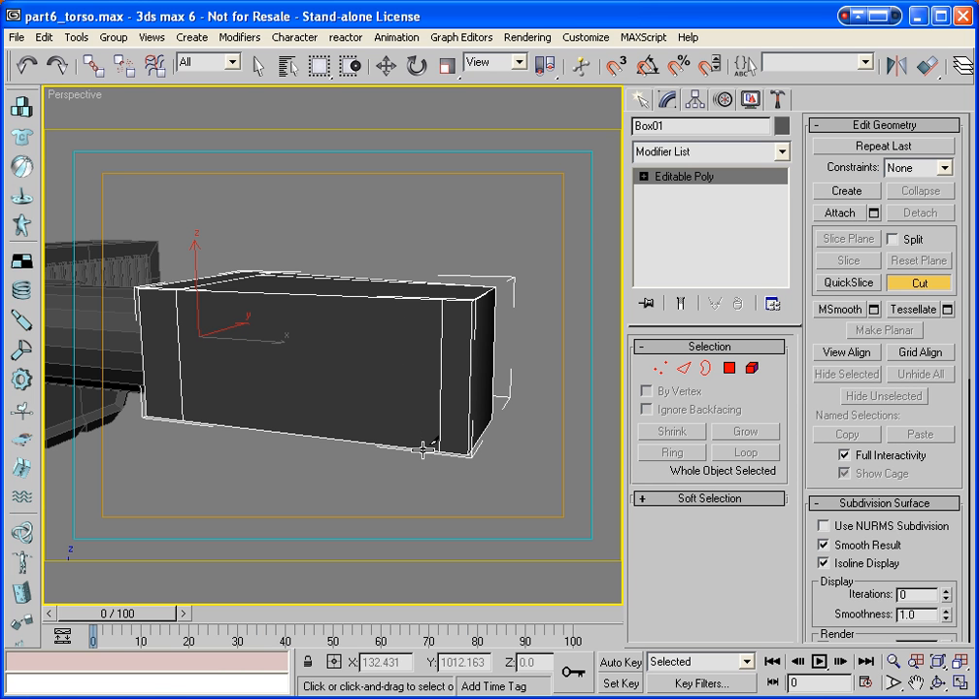
left_click(730, 369)
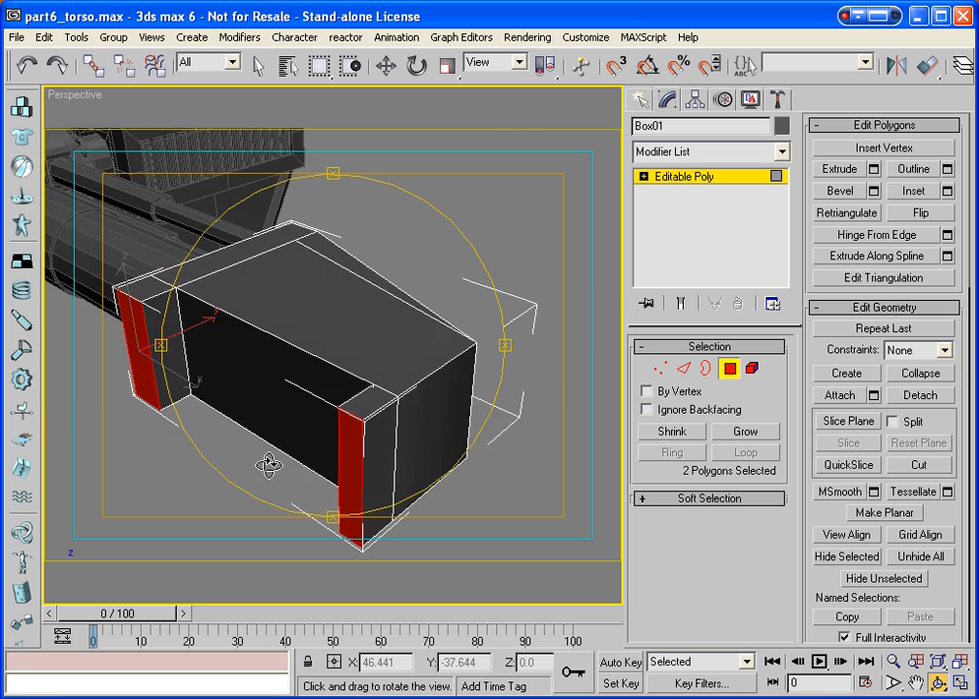
left_click_drag(272, 467, 334, 428)
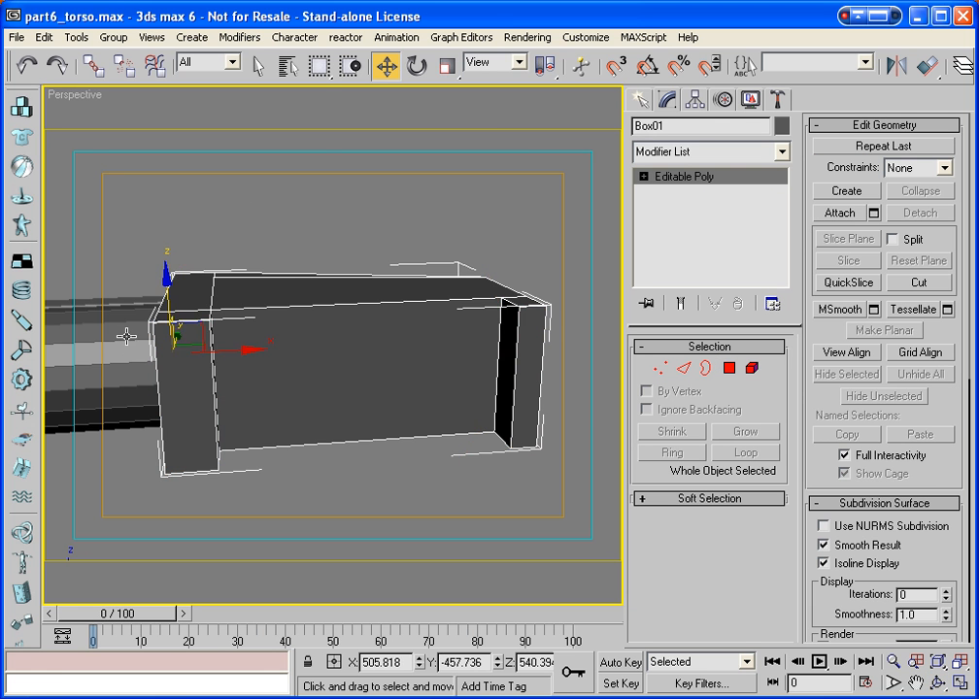
Step: Create a short 18-sided AutoGrid cylinder flat on the arm's side face near its end
left_click(840, 212)
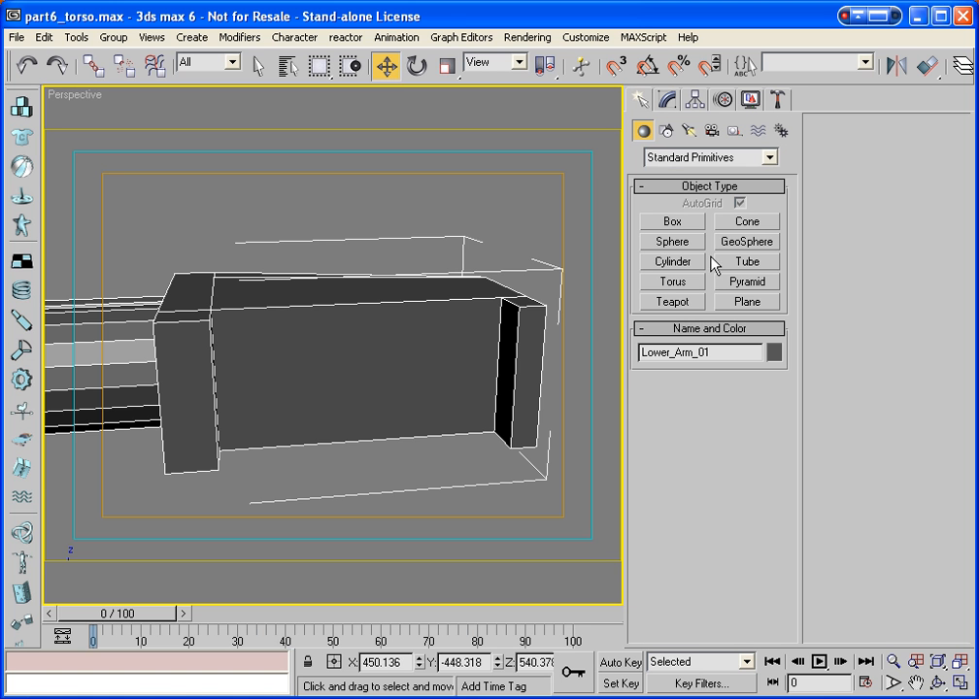
left_click(672, 260)
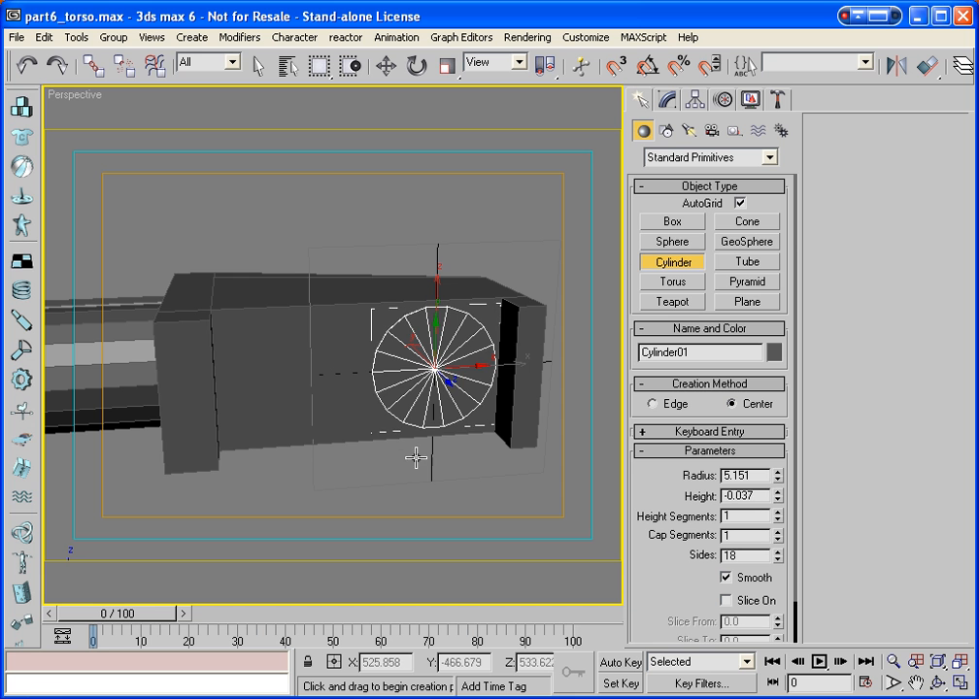
left_click_drag(415, 459, 427, 474)
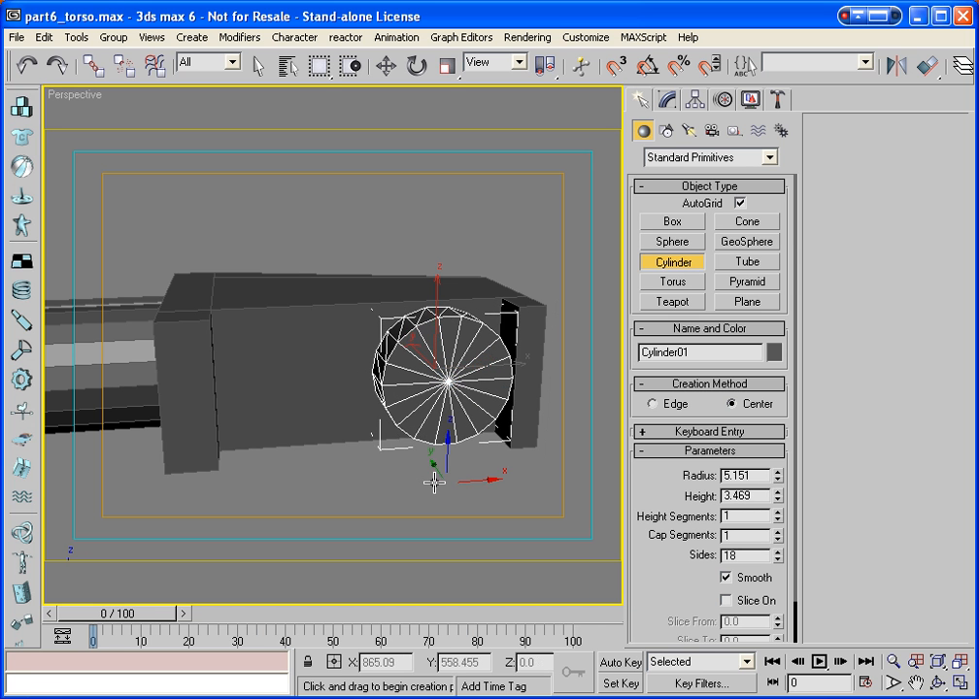
left_click(672, 221)
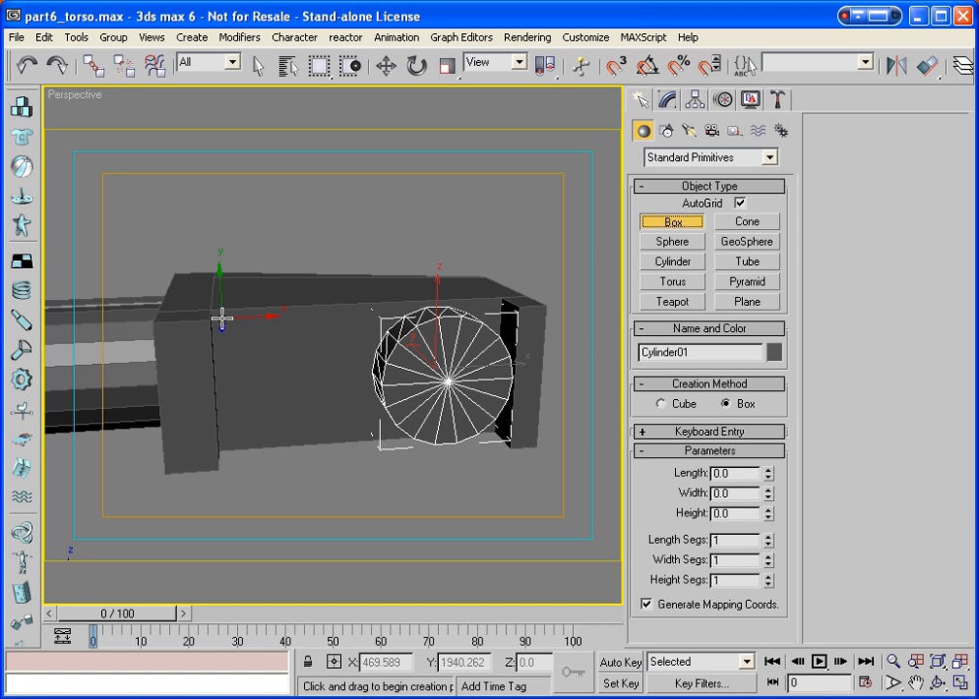
Step: Draw a thin AutoGrid box slat on the arm's side beside the cylinder
left_click_drag(221, 318, 373, 322)
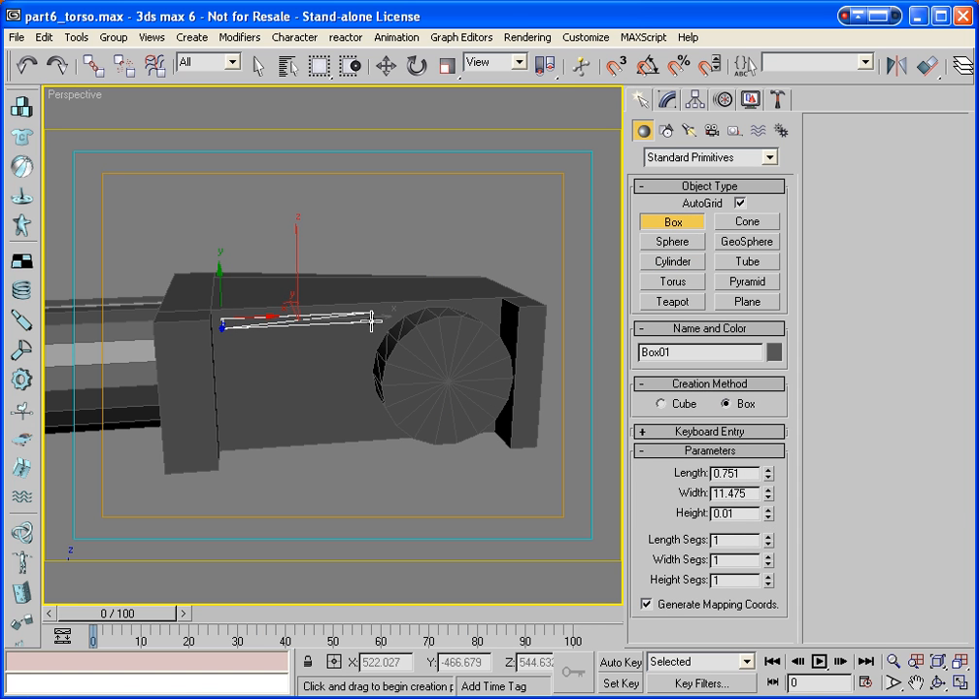
left_click_drag(373, 322, 373, 369)
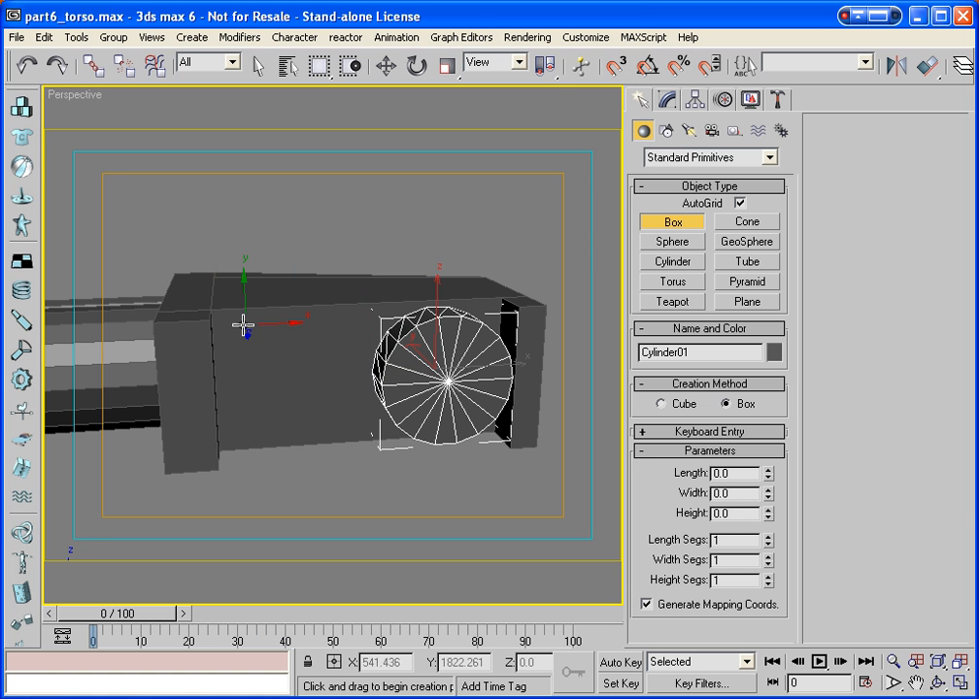
left_click_drag(223, 328, 373, 328)
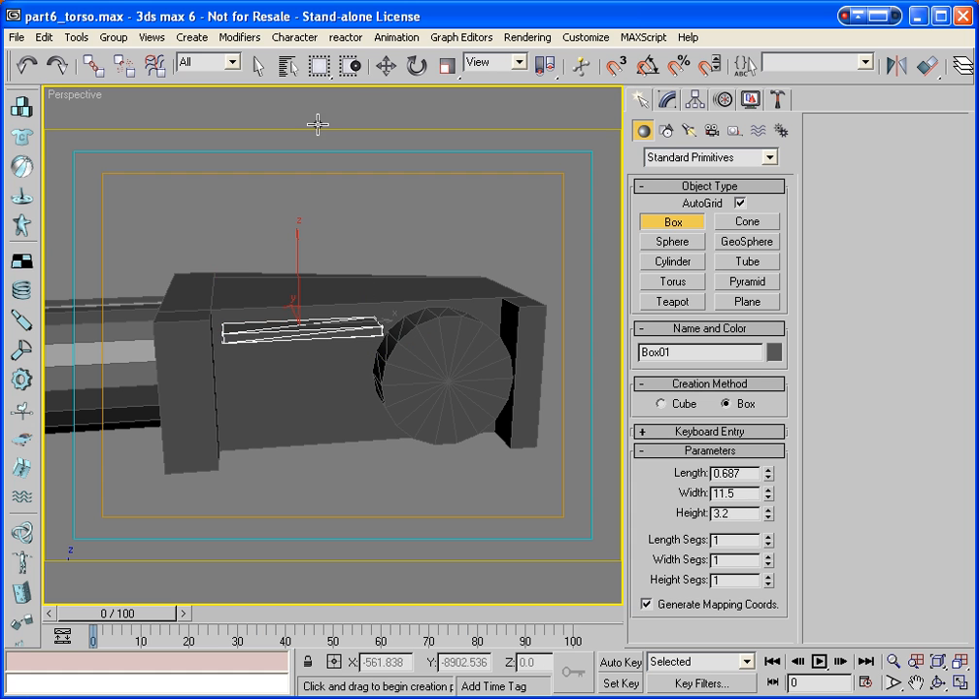
left_click(373, 62)
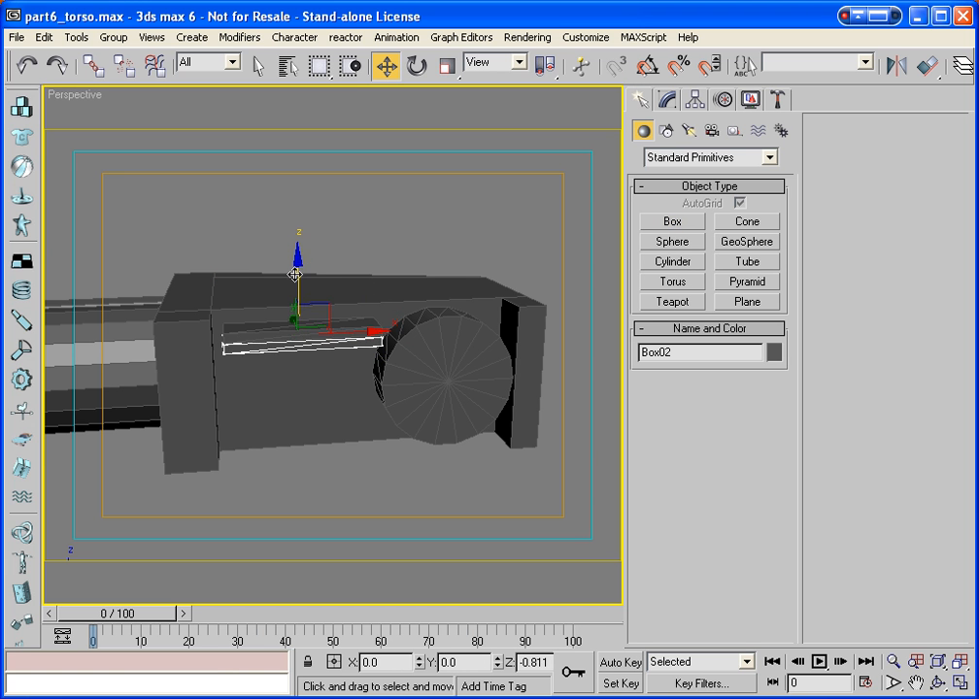
Step: Shift-move the slat into copies forming an eight-slat vent grille, then select the lower arm
left_click(547, 370)
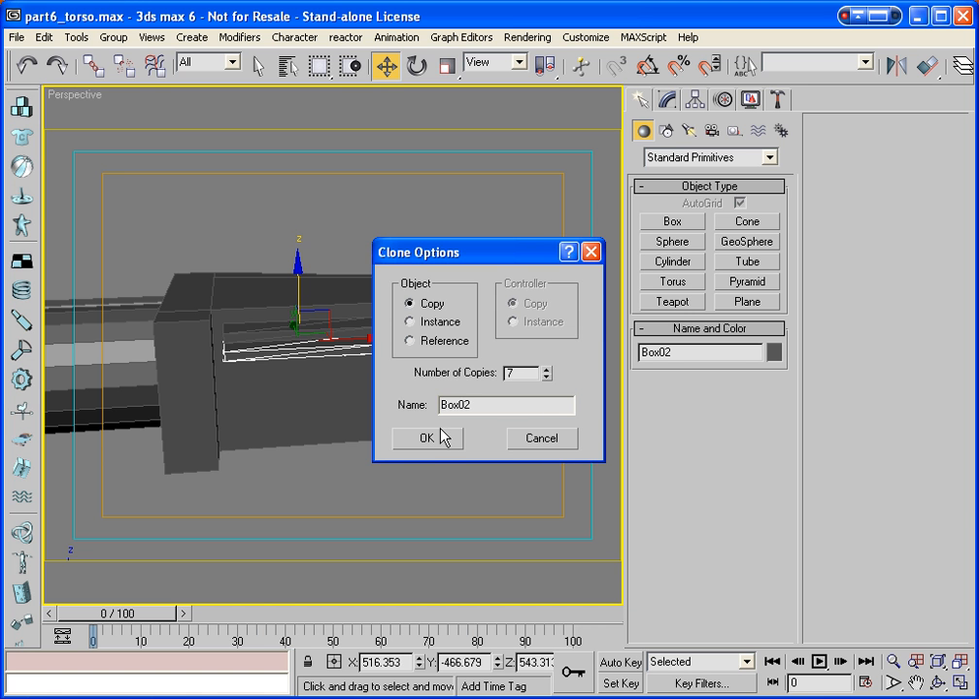
left_click(423, 439)
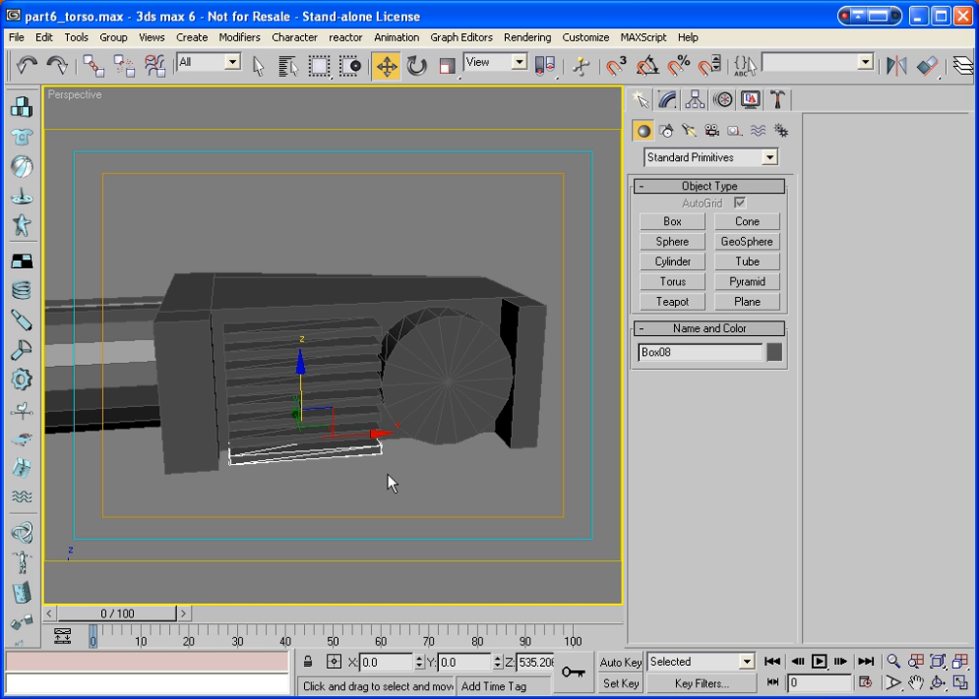
left_click(389, 482)
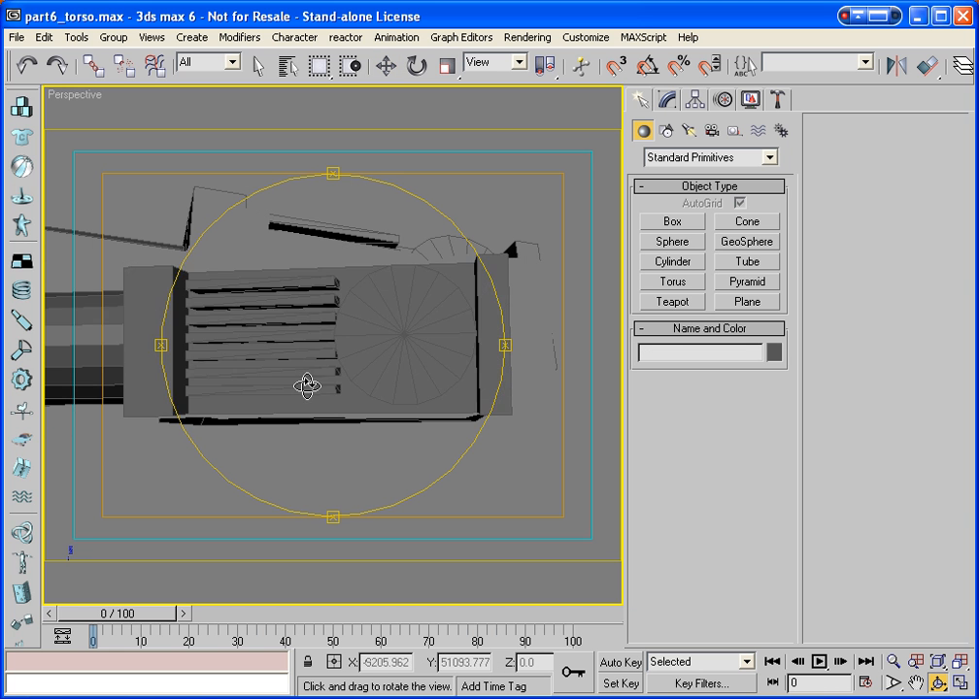
left_click_drag(307, 388, 349, 443)
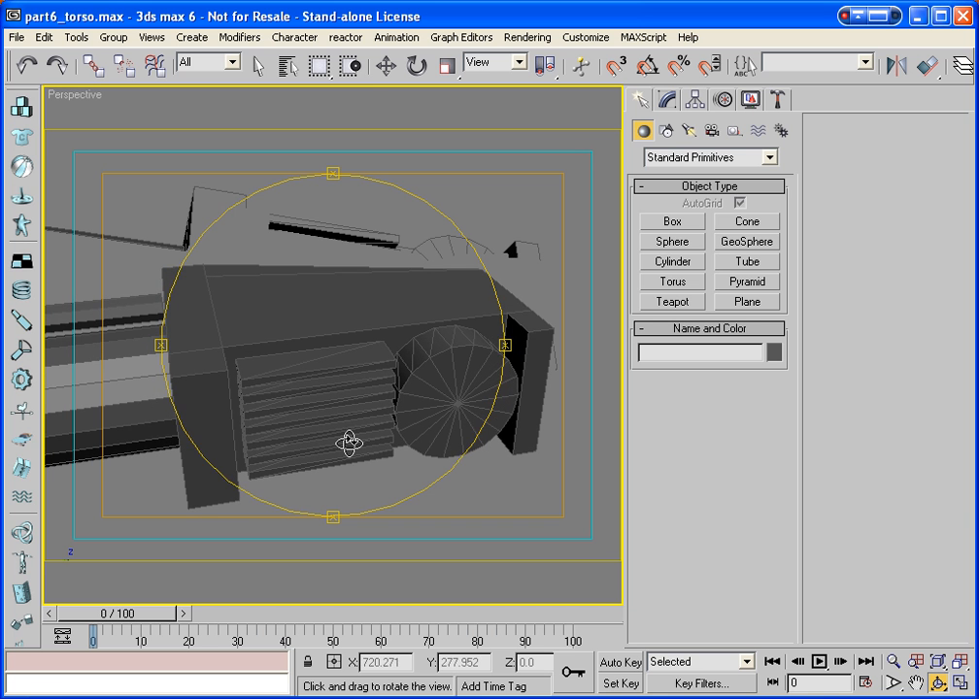
left_click(377, 63)
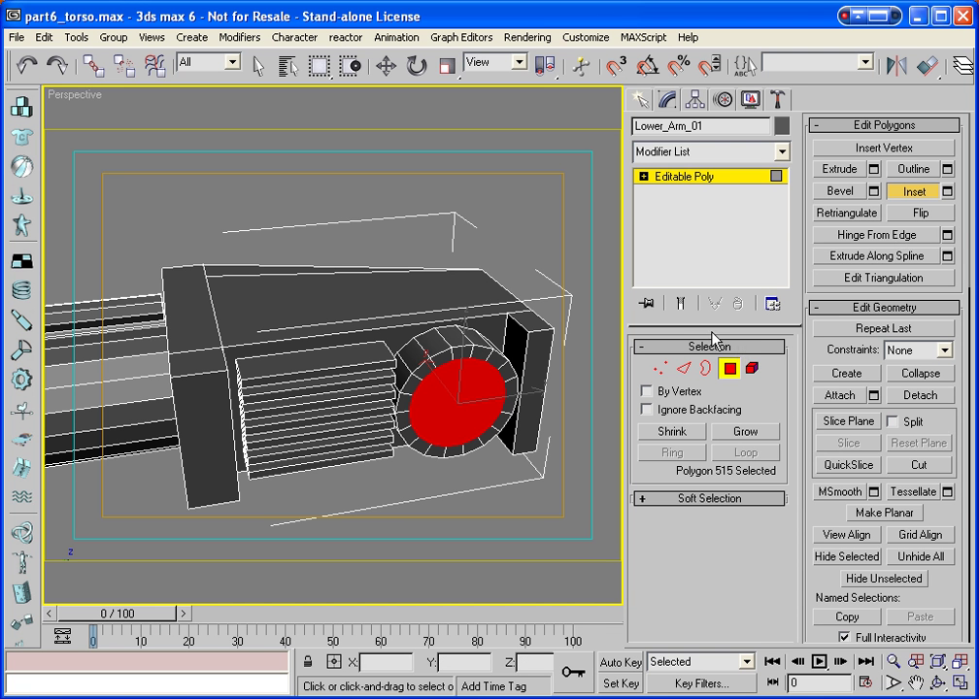
mouse_move(882, 241)
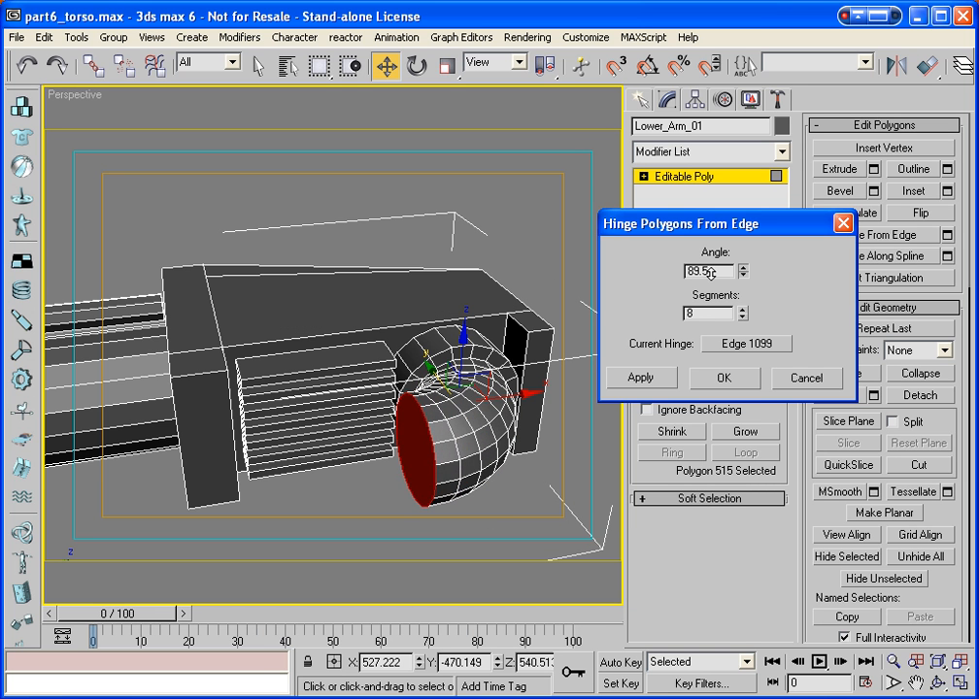
Step: Hinge the disc face 90 degrees with 8 segments into a pipe elbow, then bevel and inset its end by 0.01
left_click(740, 264)
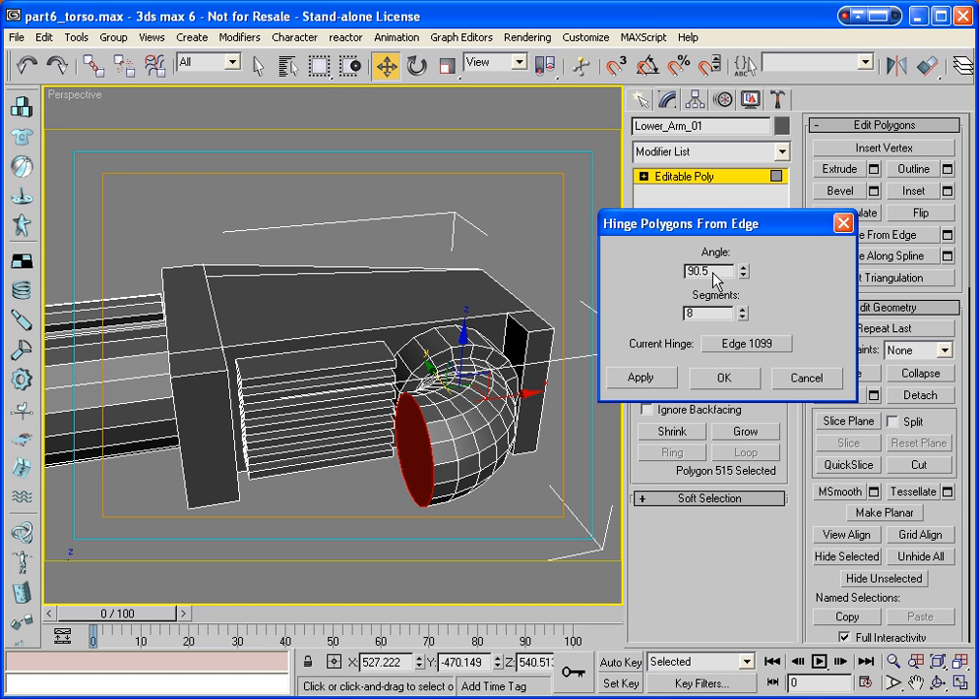
left_click(724, 377)
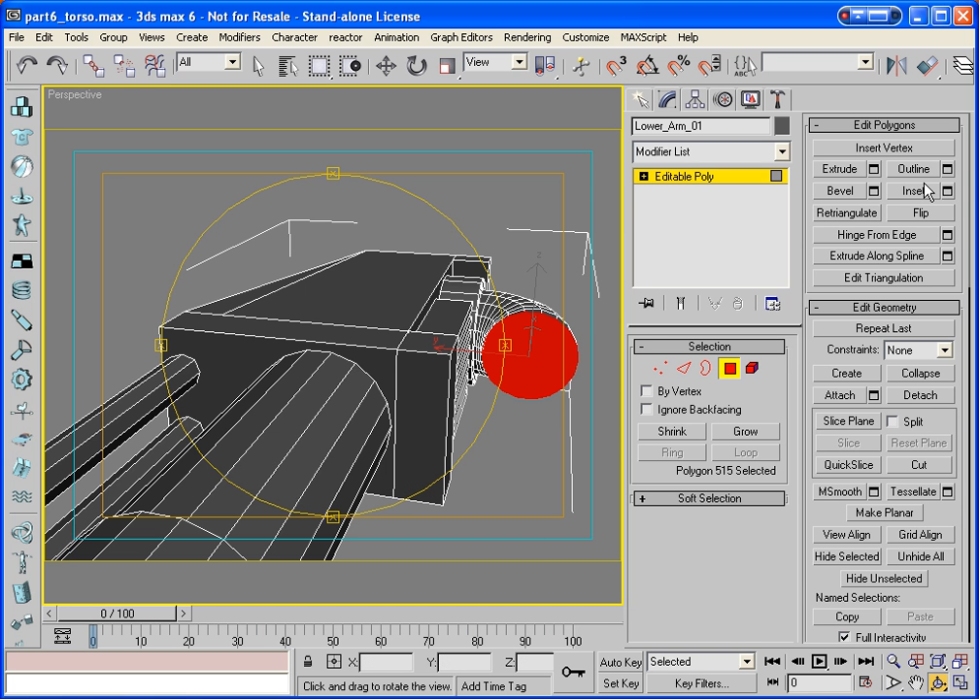
left_click(910, 190)
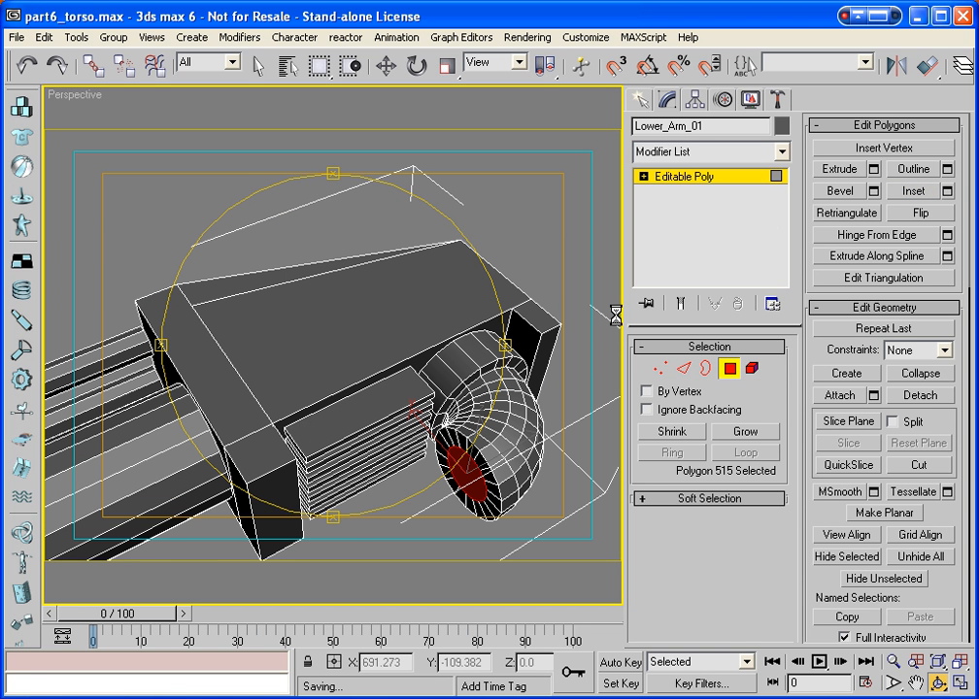
left_click(844, 168)
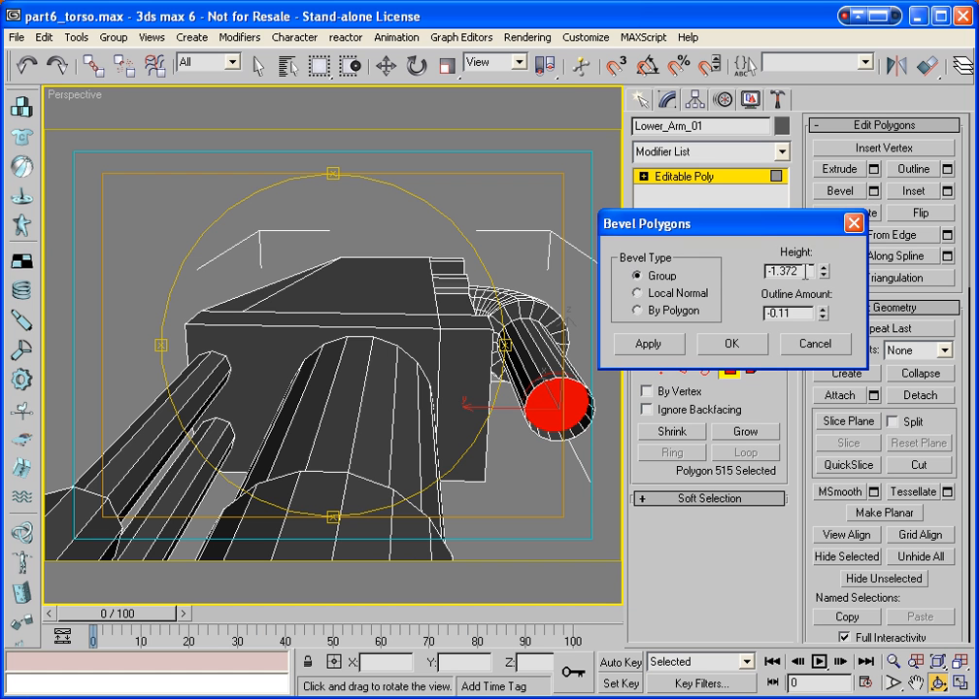
type("0.01")
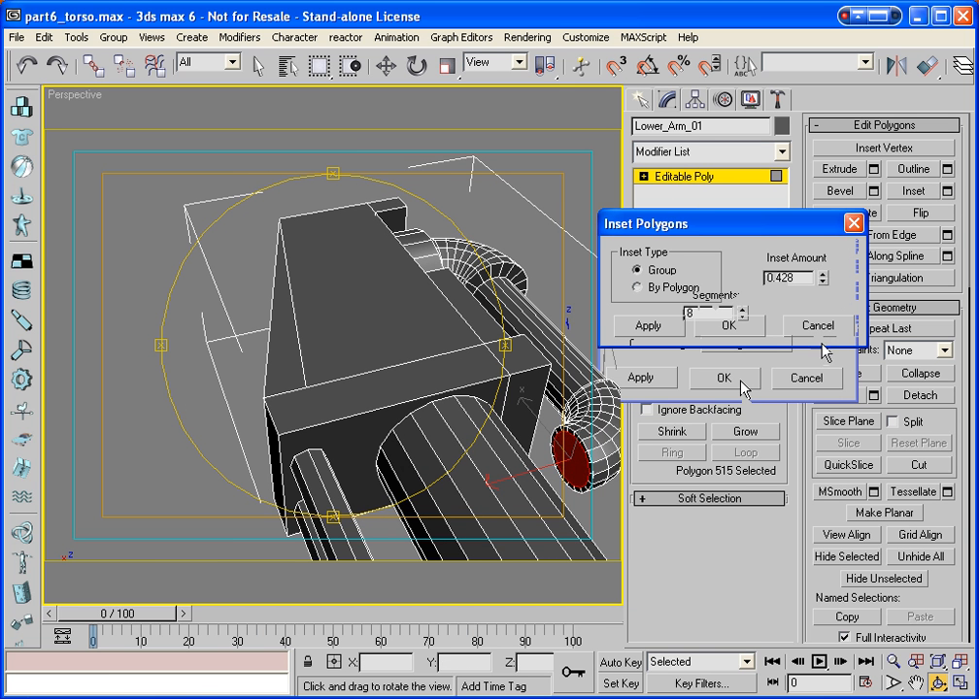
left_click(727, 377)
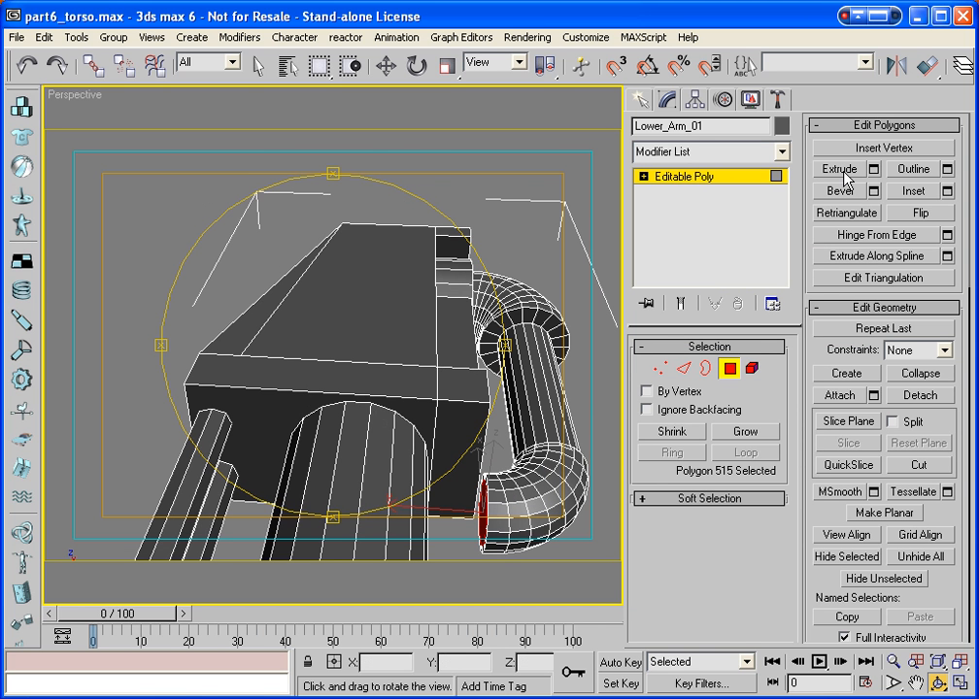
Step: Extrude the pipe end further along the arm and shape a stepped, framed panel on the arm's end face
left_click(843, 167)
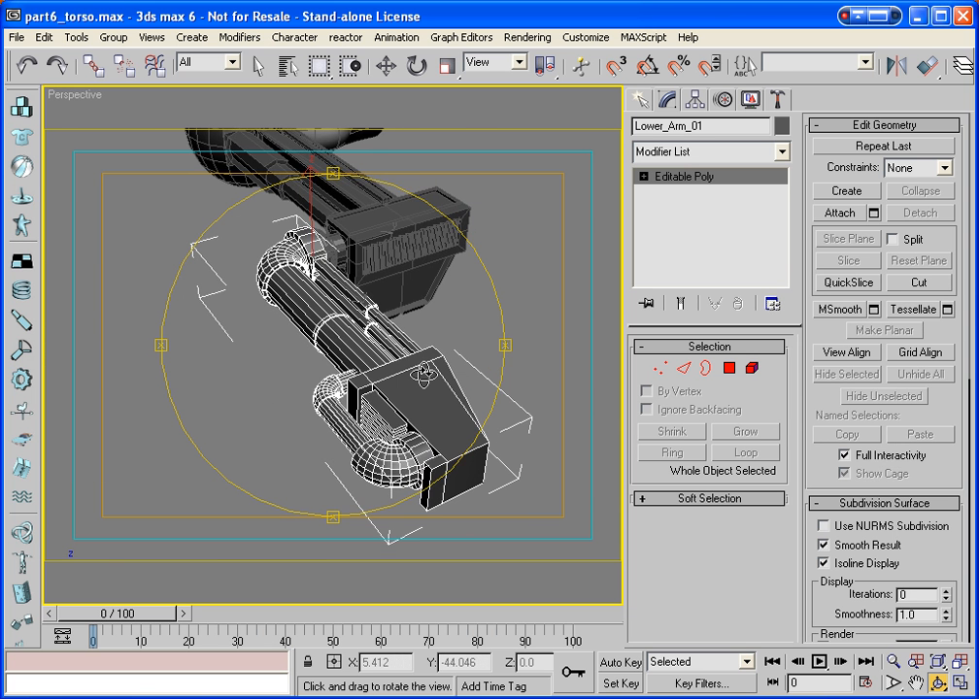
left_click(730, 370)
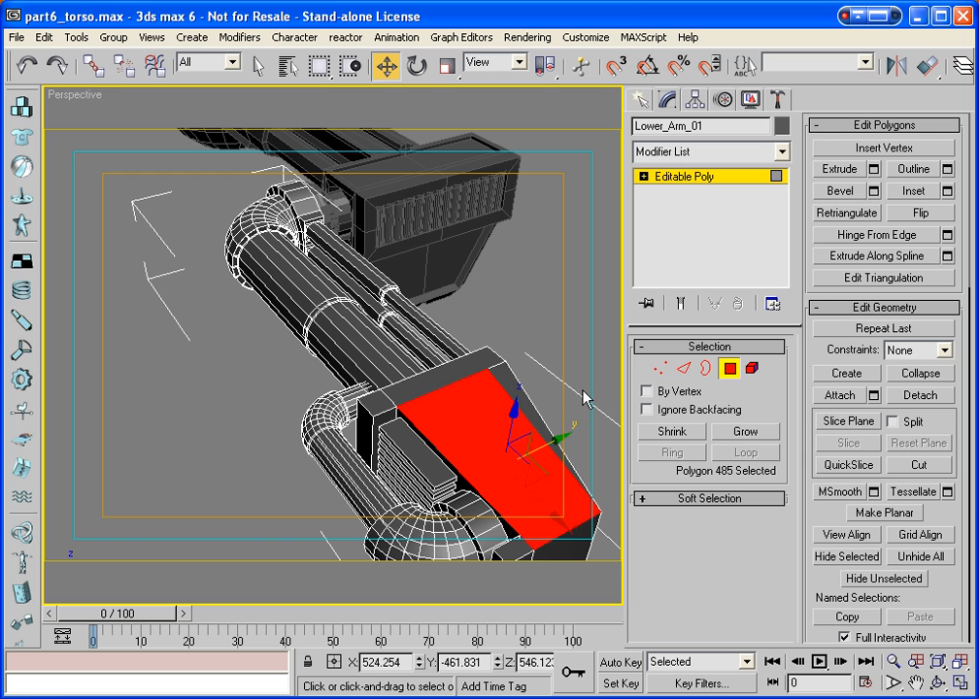
left_click(837, 169)
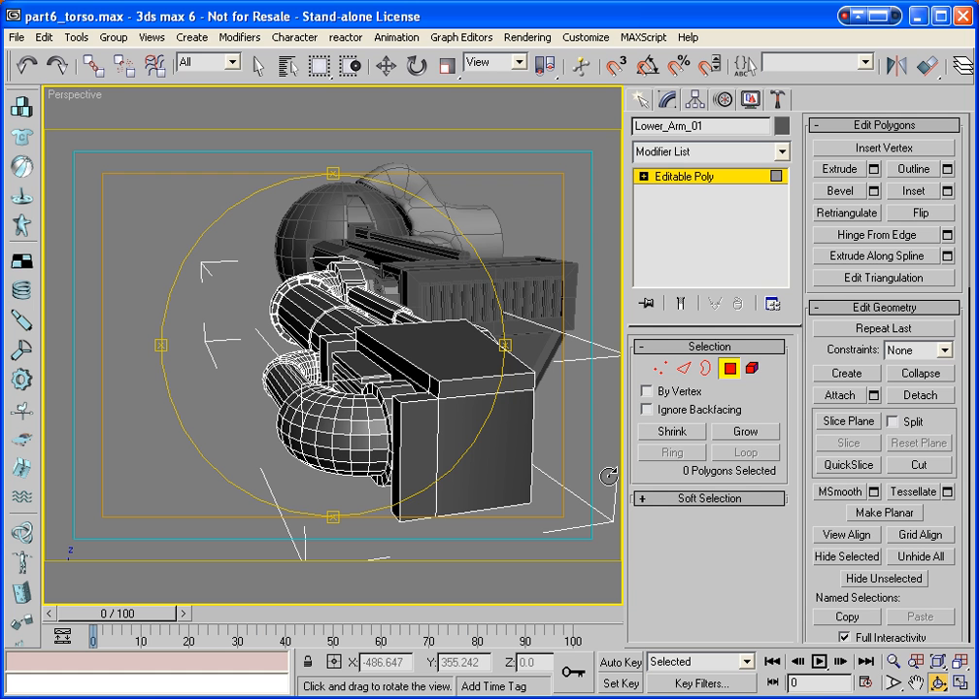
left_click(719, 369)
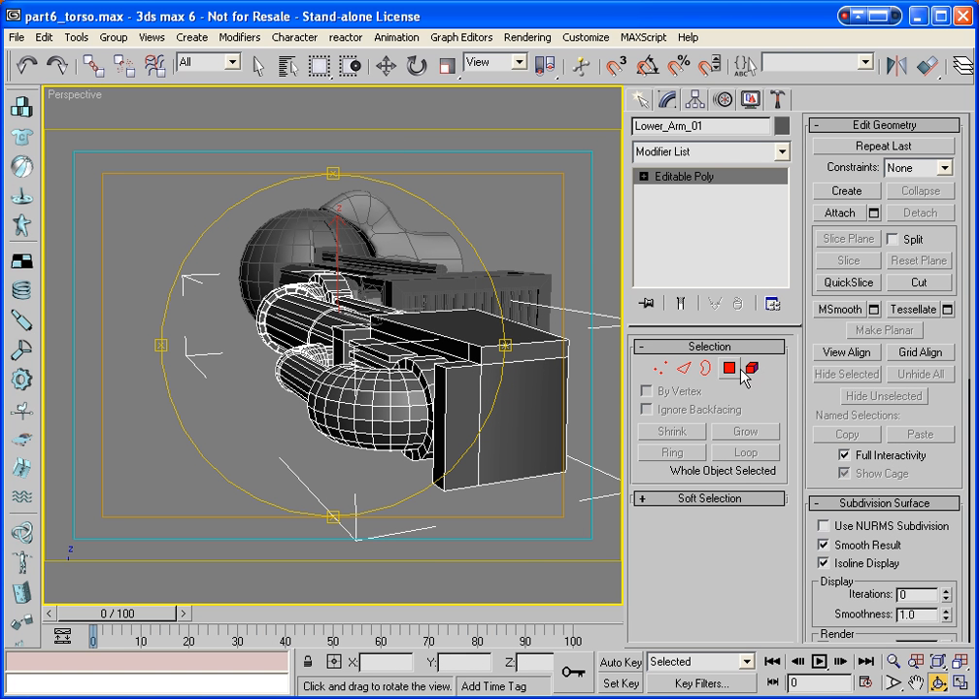
Step: Clone Lower_Arm_01's red end faces as a new element with Shift-move and Clone To Element
left_click(731, 369)
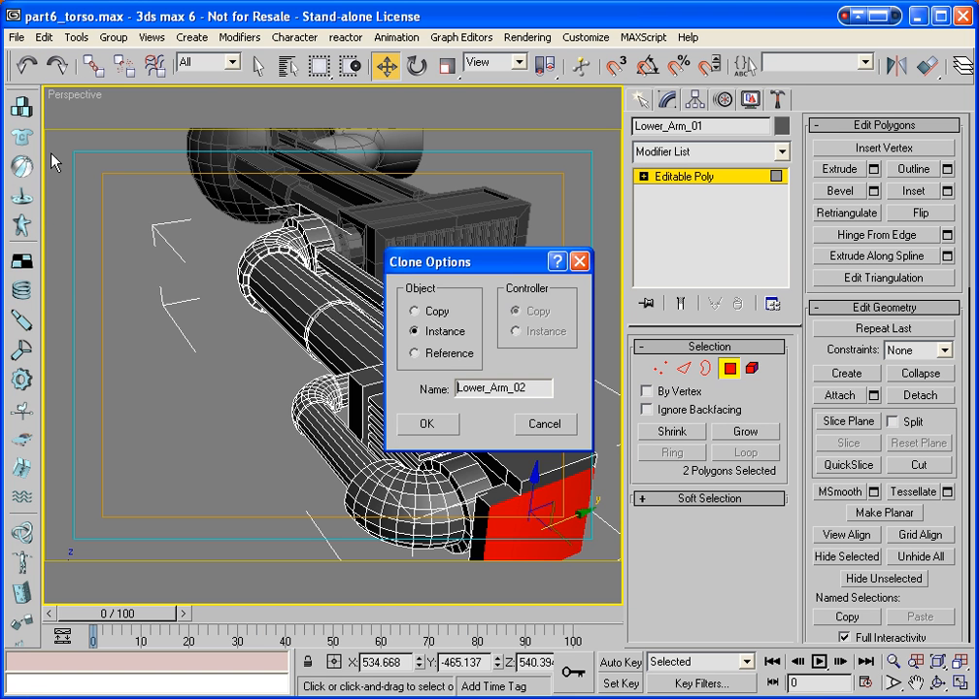
left_click(428, 424)
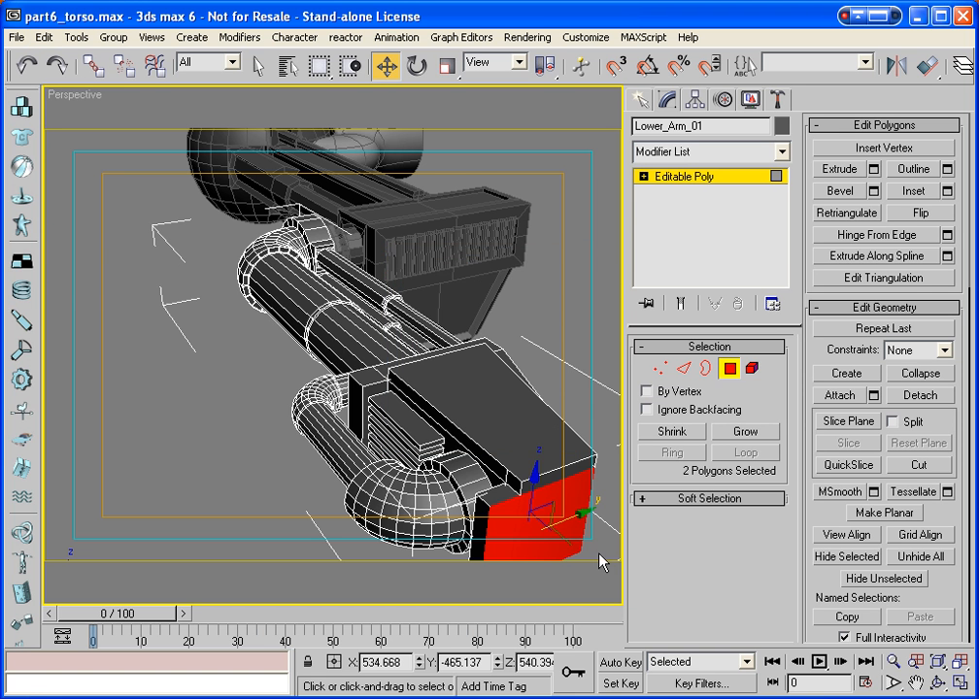
mouse_move(552, 560)
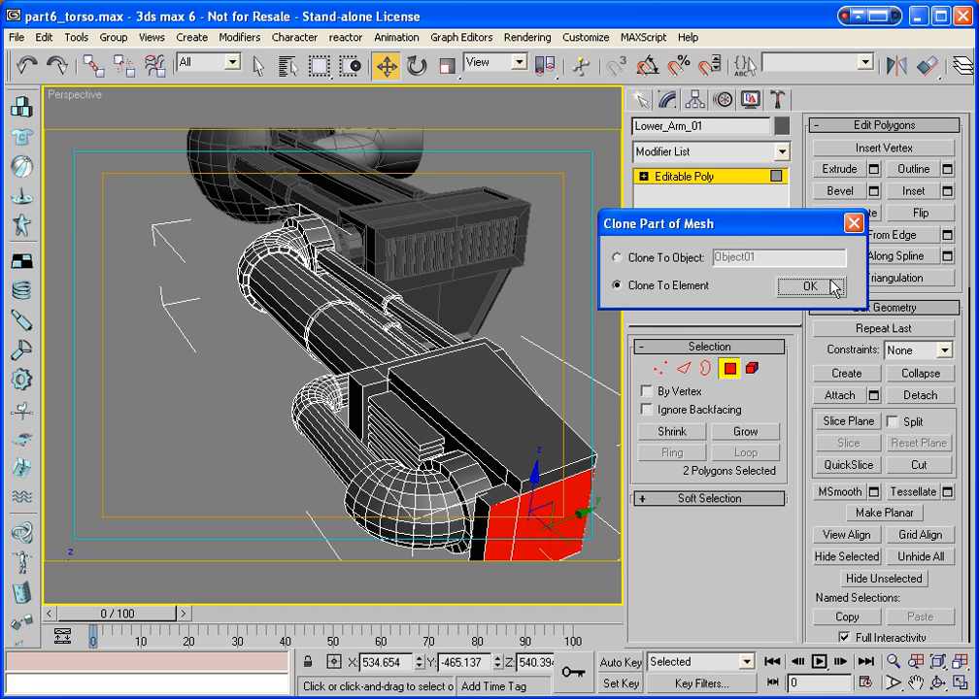
left_click(805, 288)
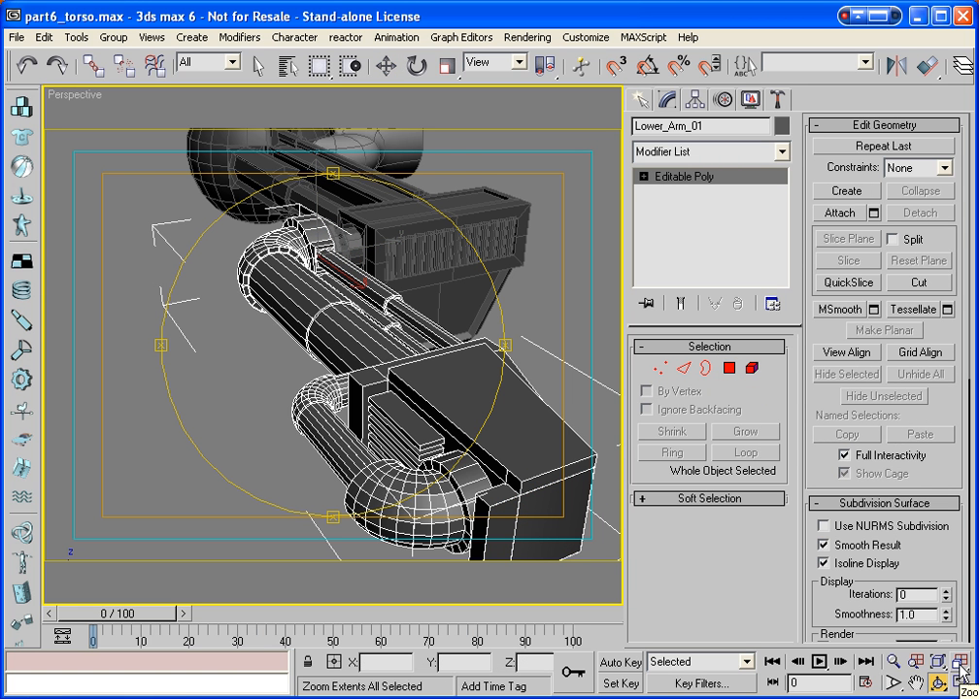
Step: Bring up the Select Objects list (H) showing Arm_Top_Pivot, Lower_Arm_01 and Upper_Arm_01
left_click(380, 60)
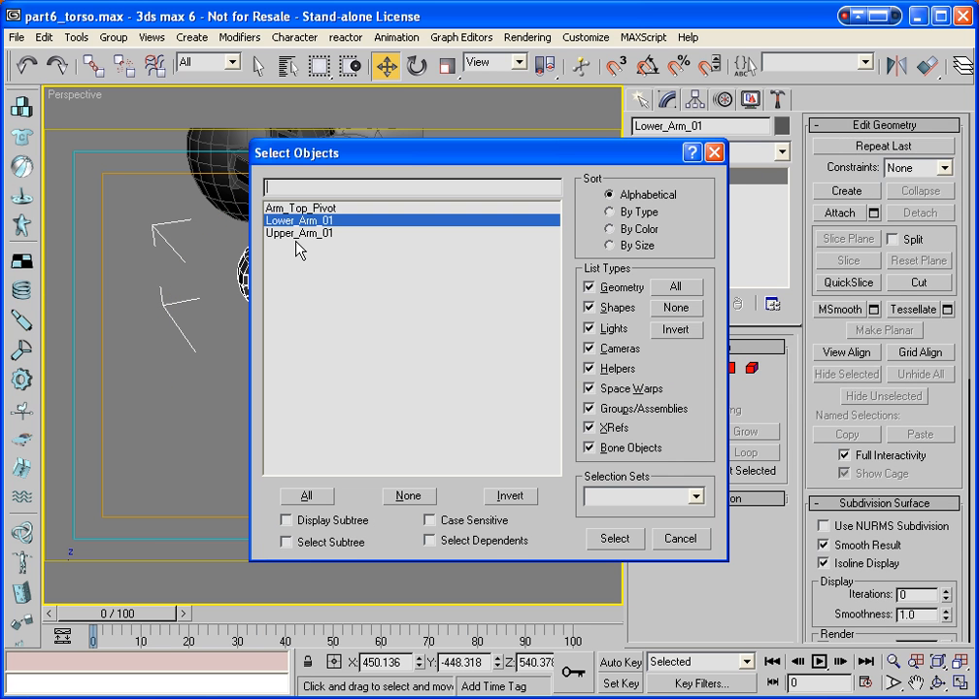
mouse_move(688, 538)
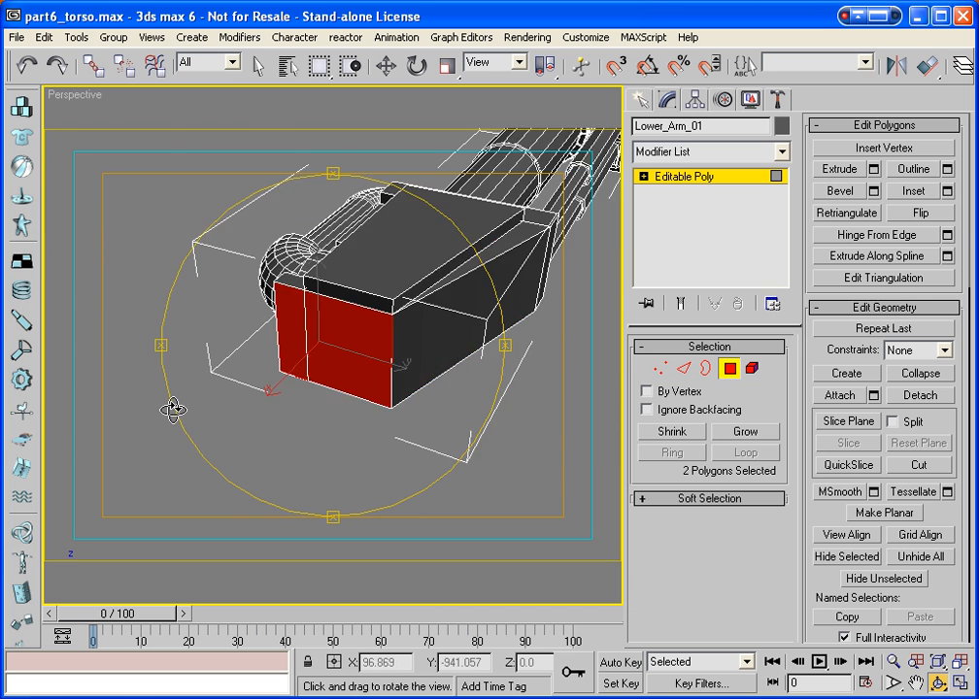
Step: Clone the arm's end faces out as an element and detach them as a new object named 'Big_C…'
left_click_drag(173, 408, 335, 445)
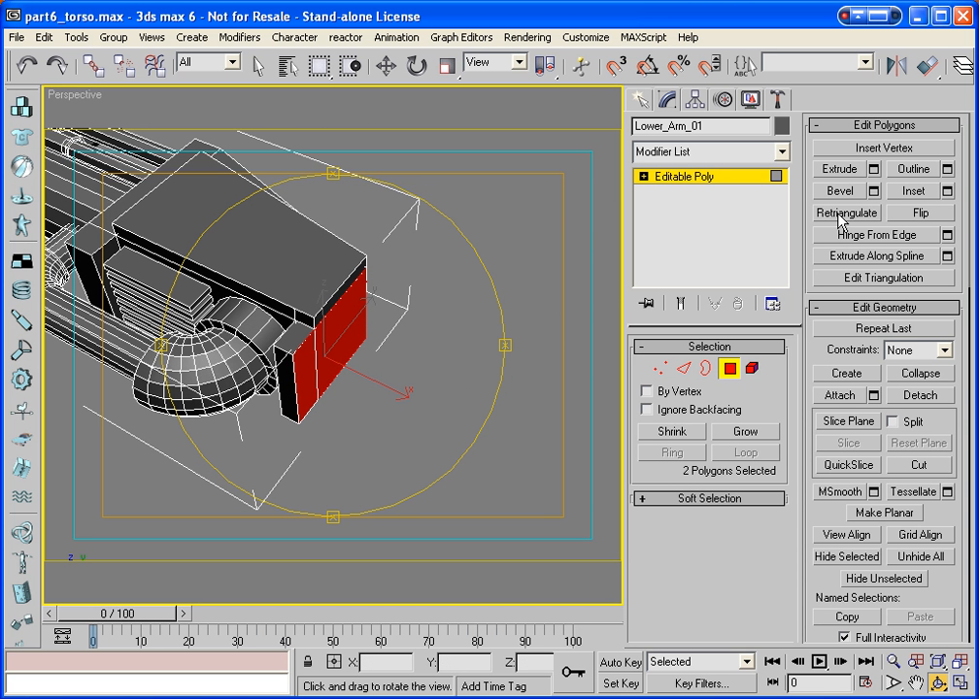
mouse_move(921, 373)
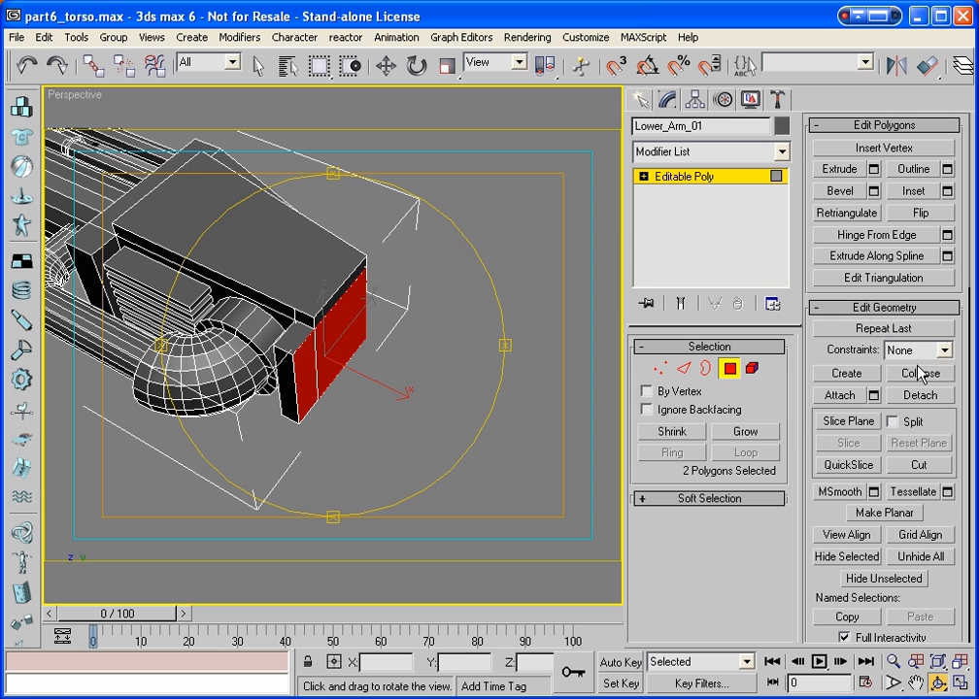
left_click(373, 62)
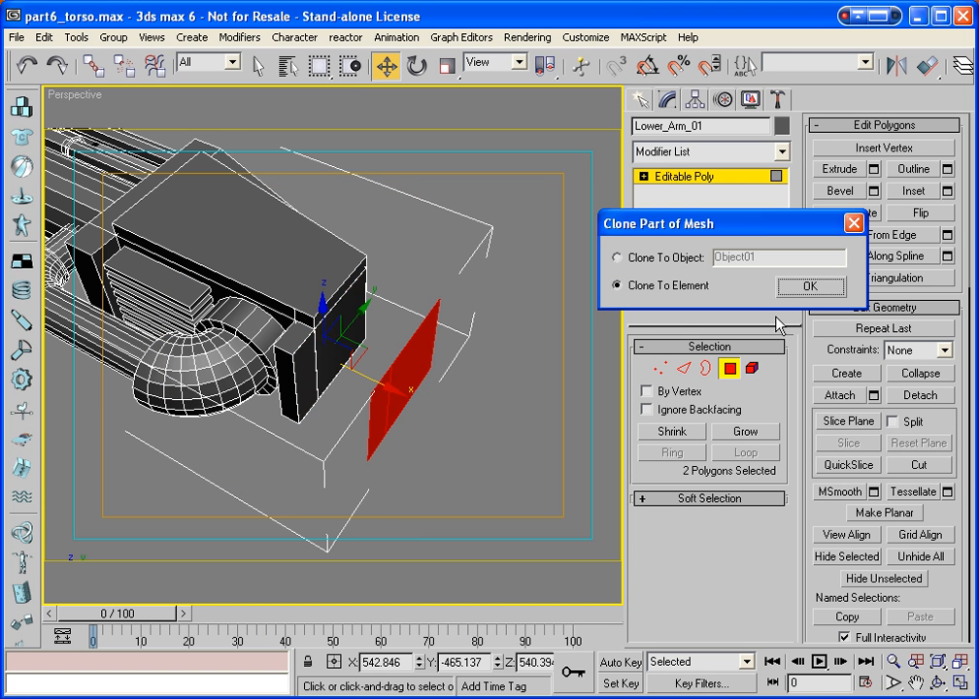
left_click(816, 287)
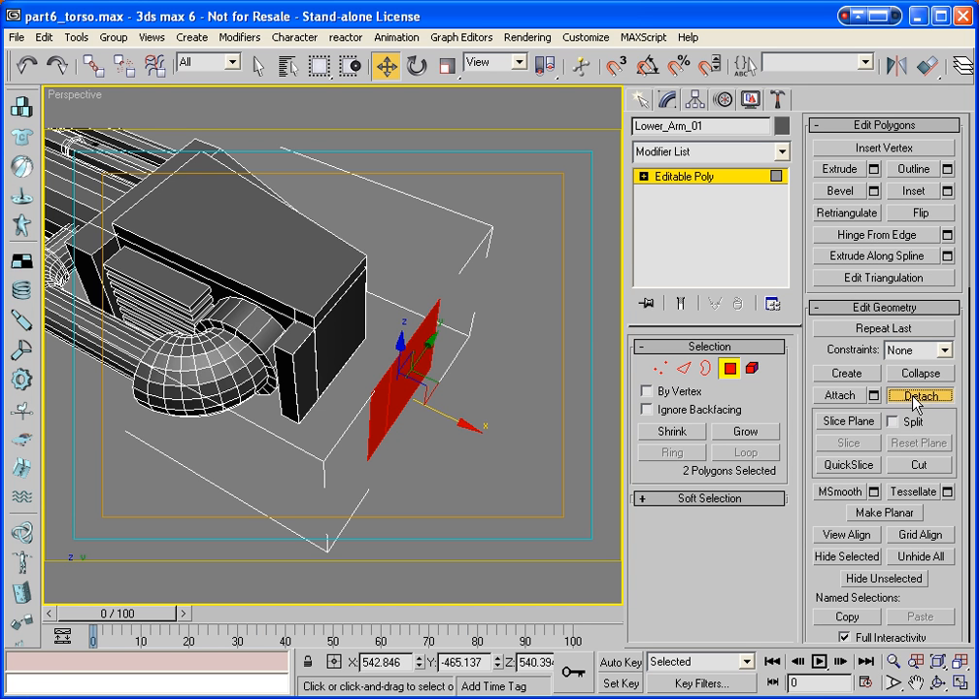
left_click(917, 395)
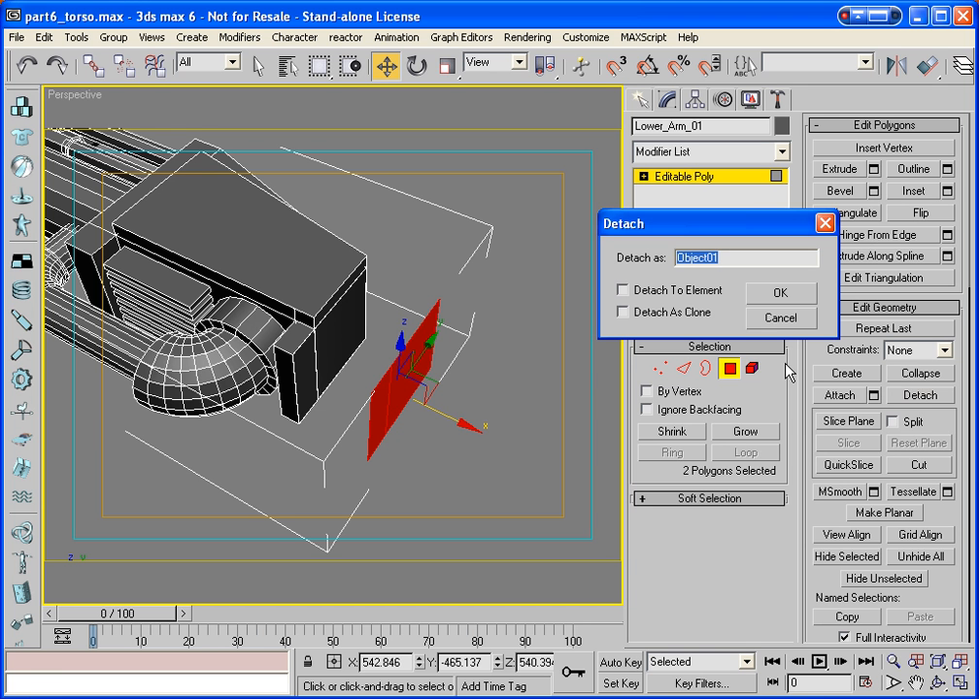
type("Big_C")
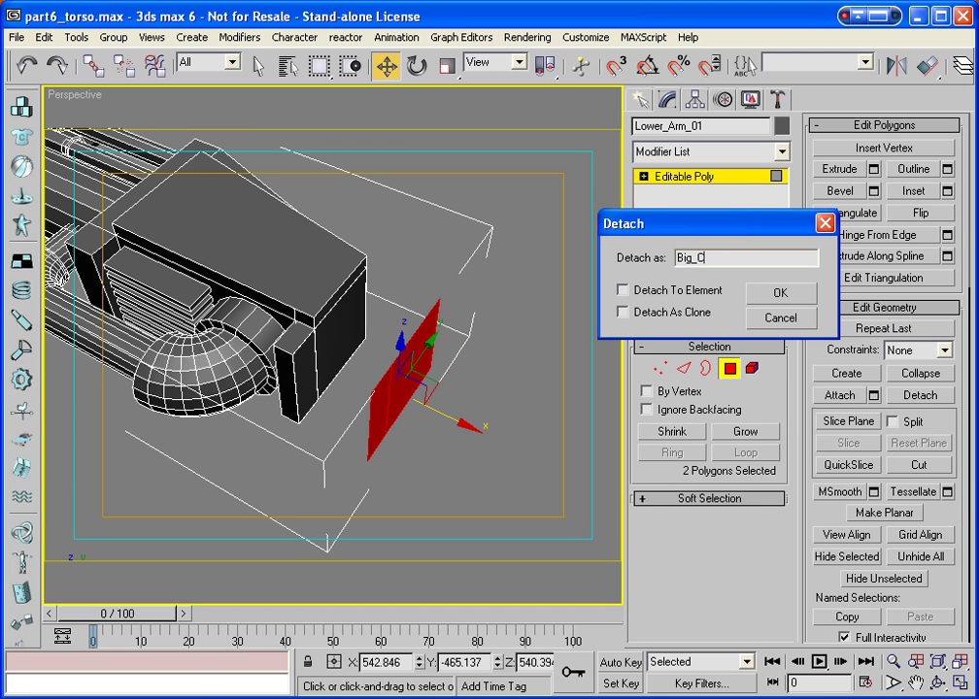
left_click(781, 291)
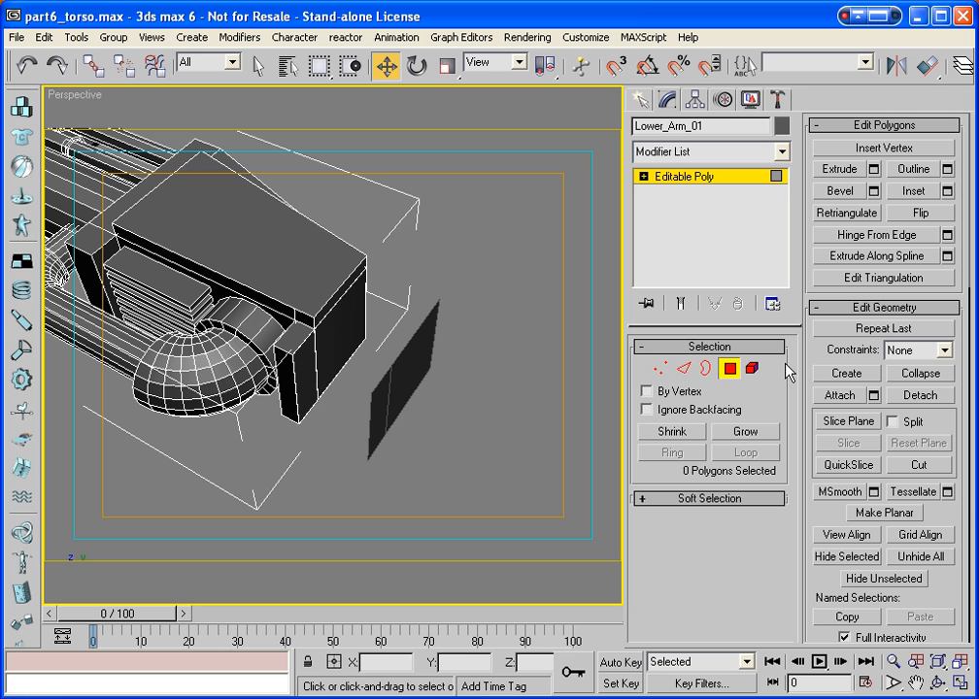
mouse_move(703, 414)
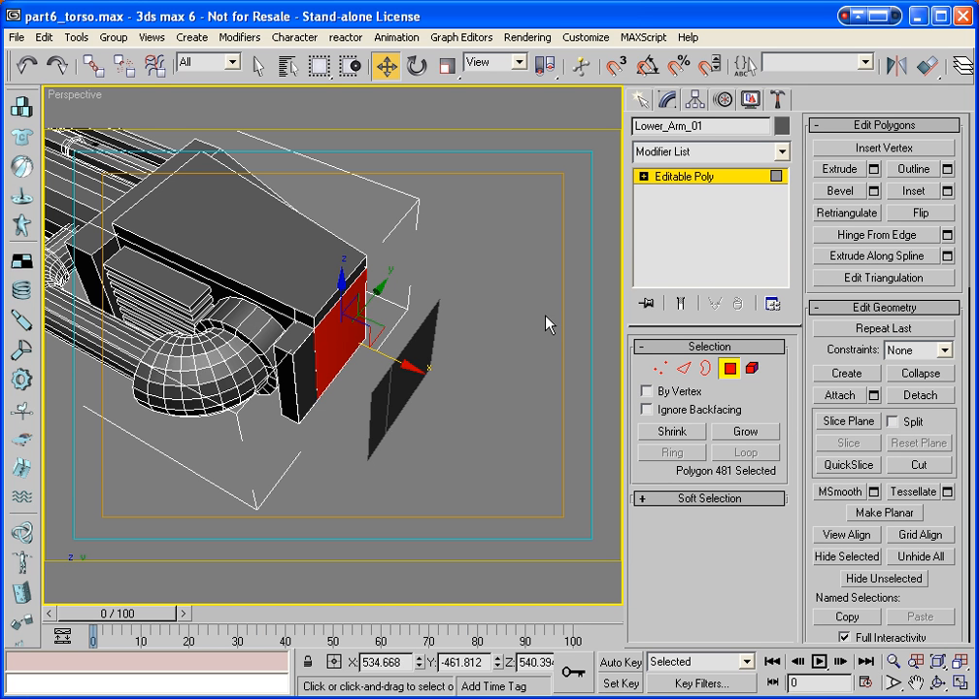
mouse_move(840, 169)
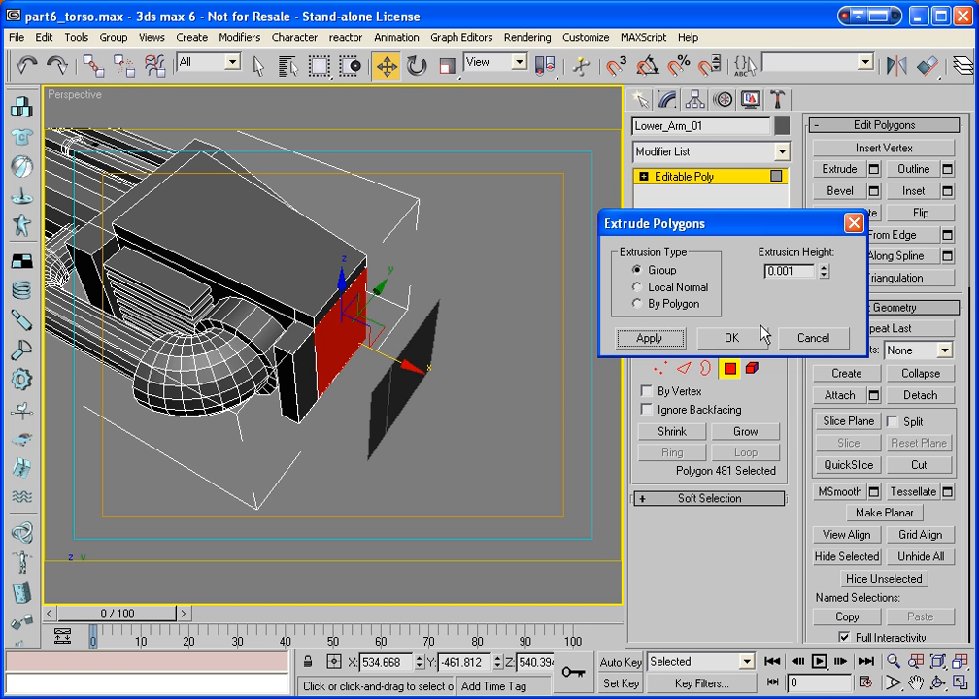
Step: Extrude the end face near-zero, then delete its centre polygons and the isolated vertices
left_click(731, 338)
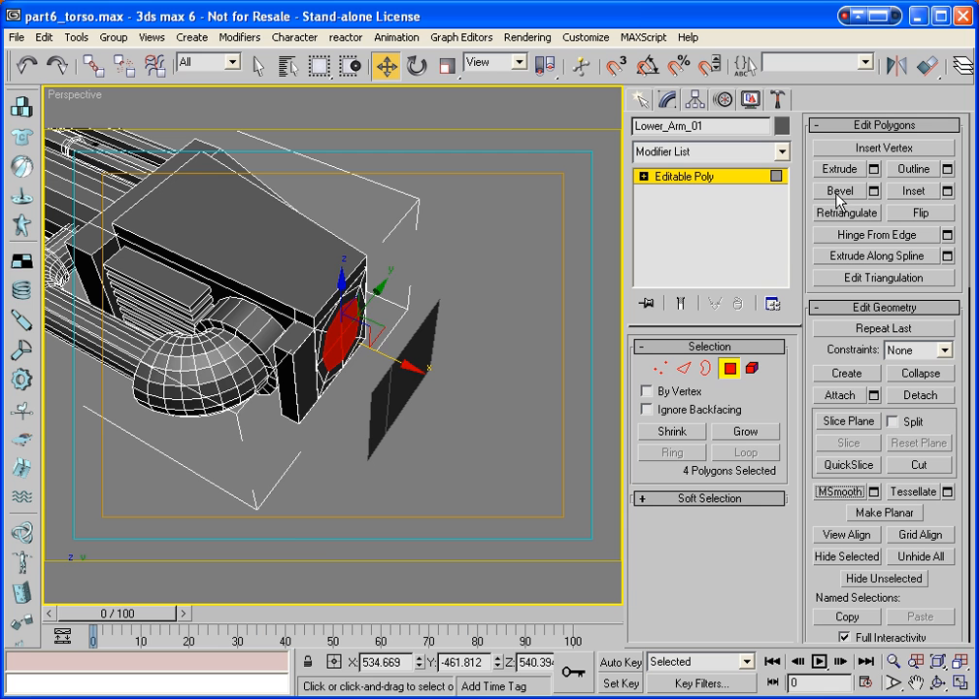
left_click(838, 167)
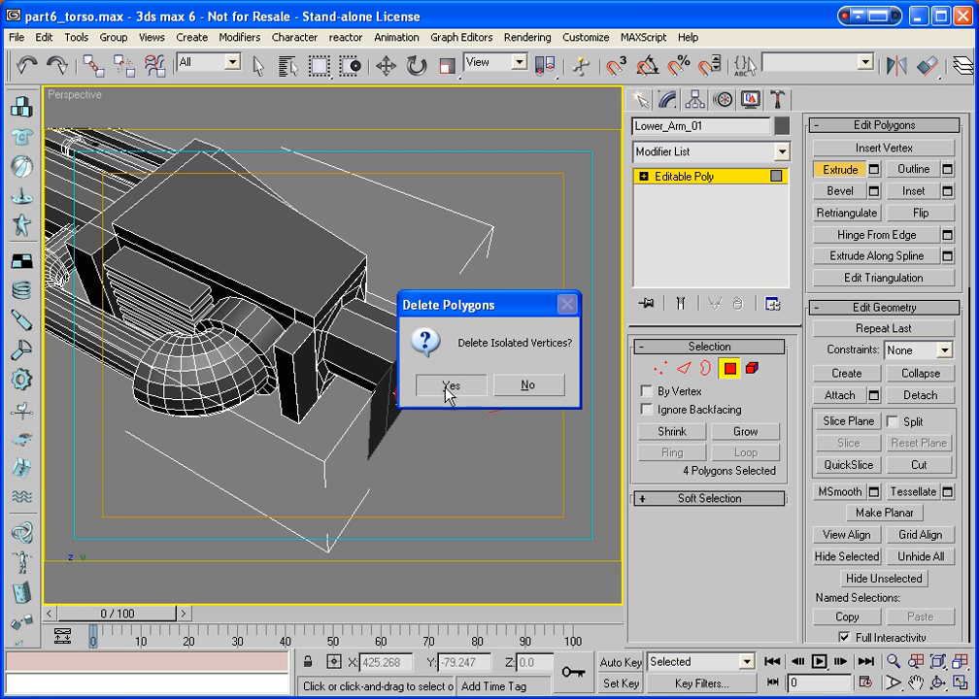
left_click(451, 385)
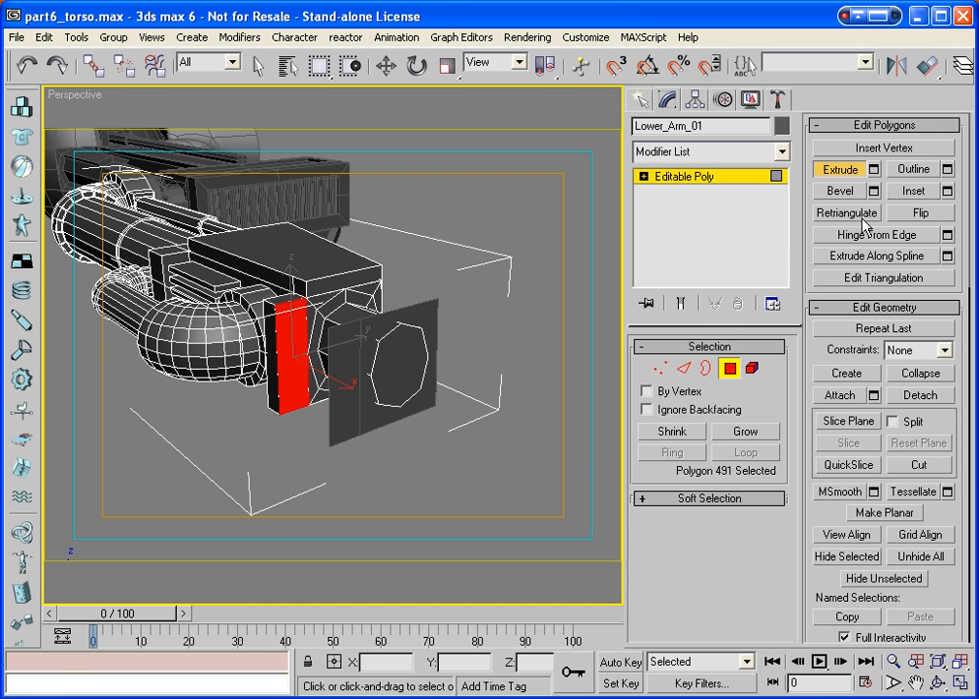
Step: Extrude the small end faces into a connector toward the plate, repeating the extrusion outward
left_click(913, 190)
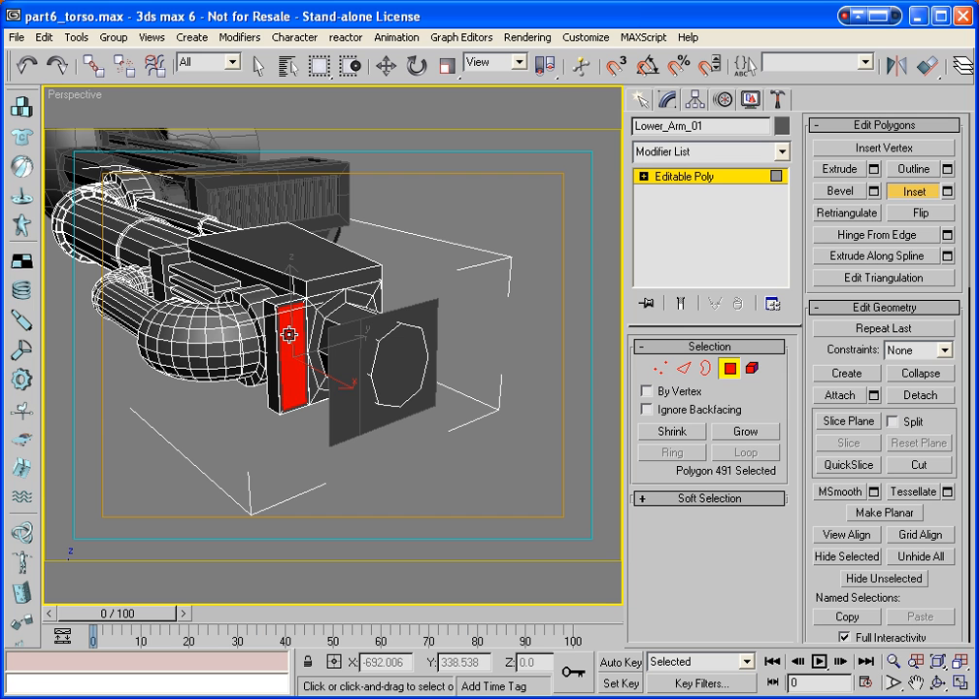
left_click(839, 167)
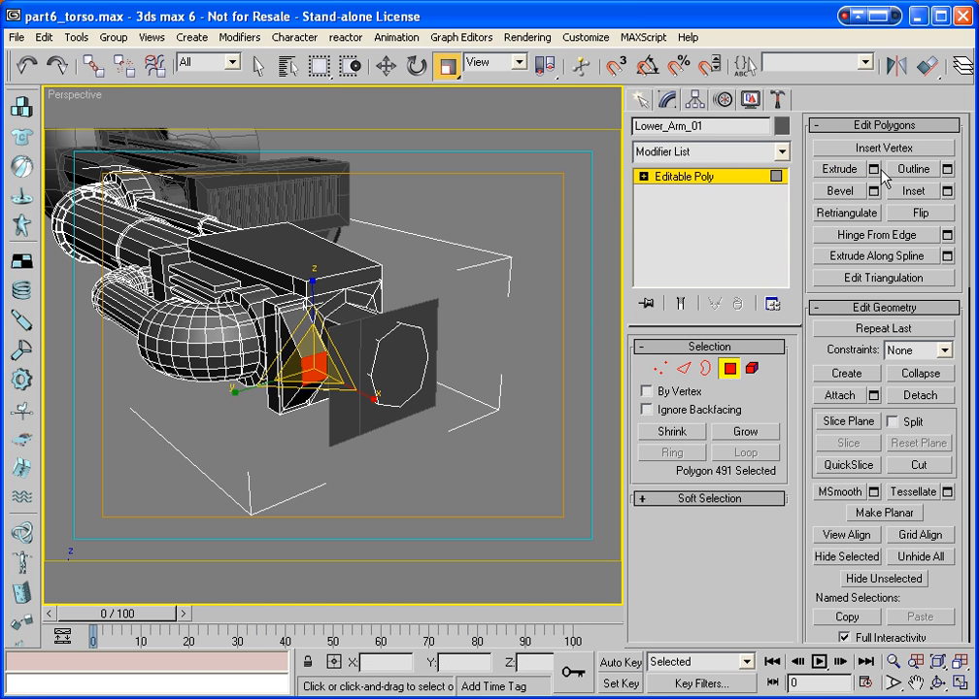
left_click(871, 171)
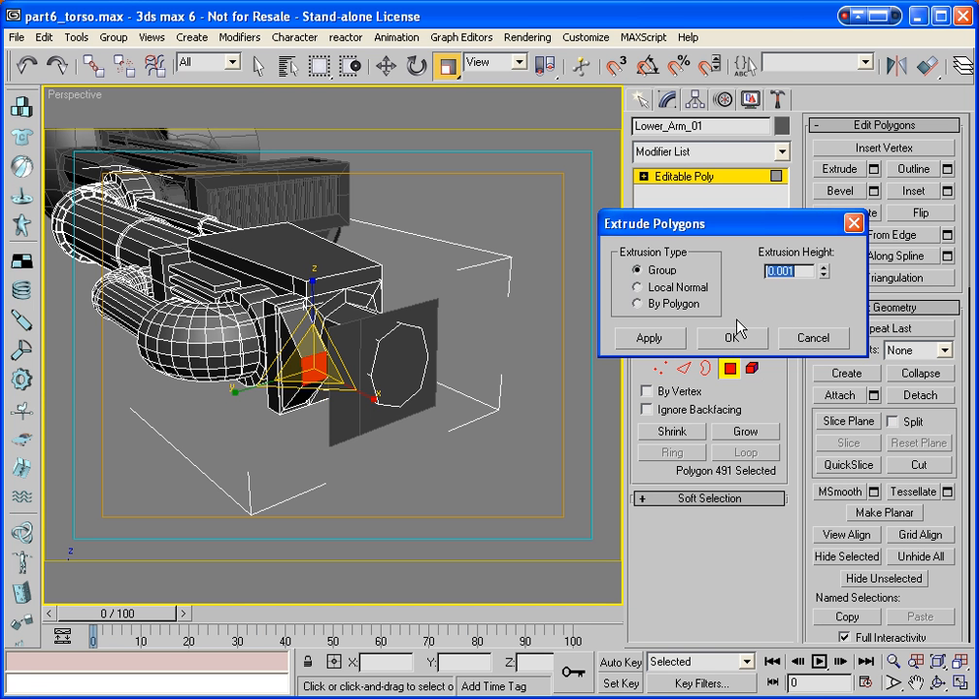
mouse_move(948, 287)
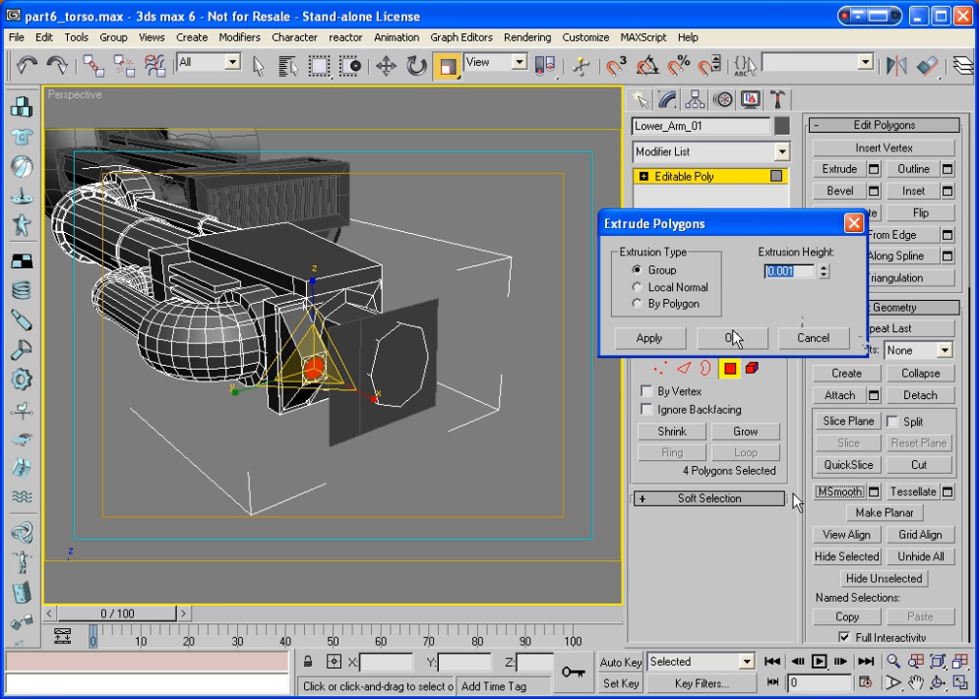
left_click(732, 338)
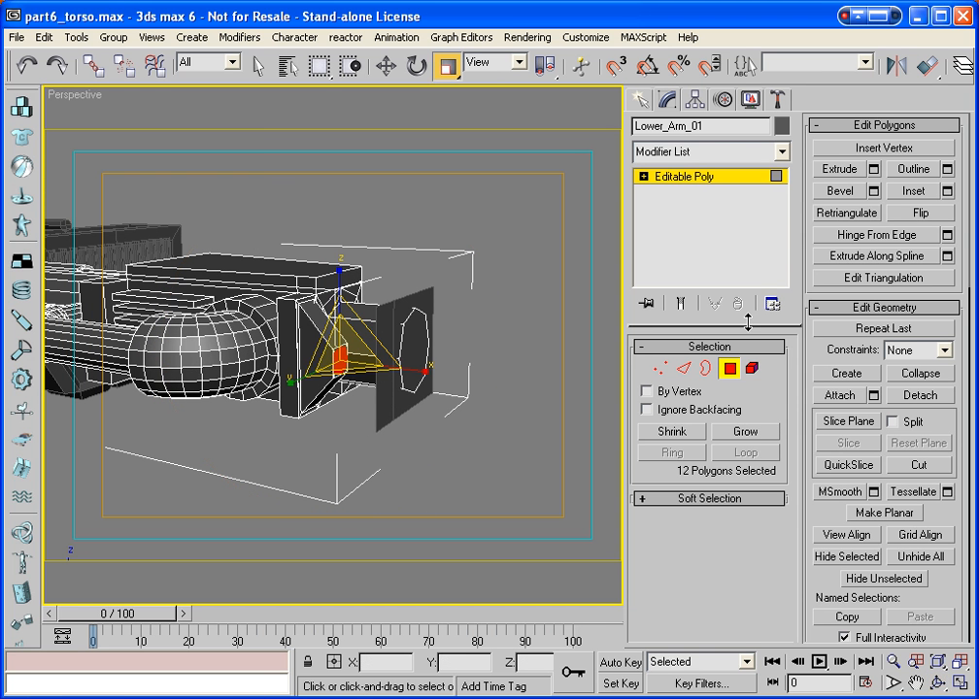
left_click(839, 169)
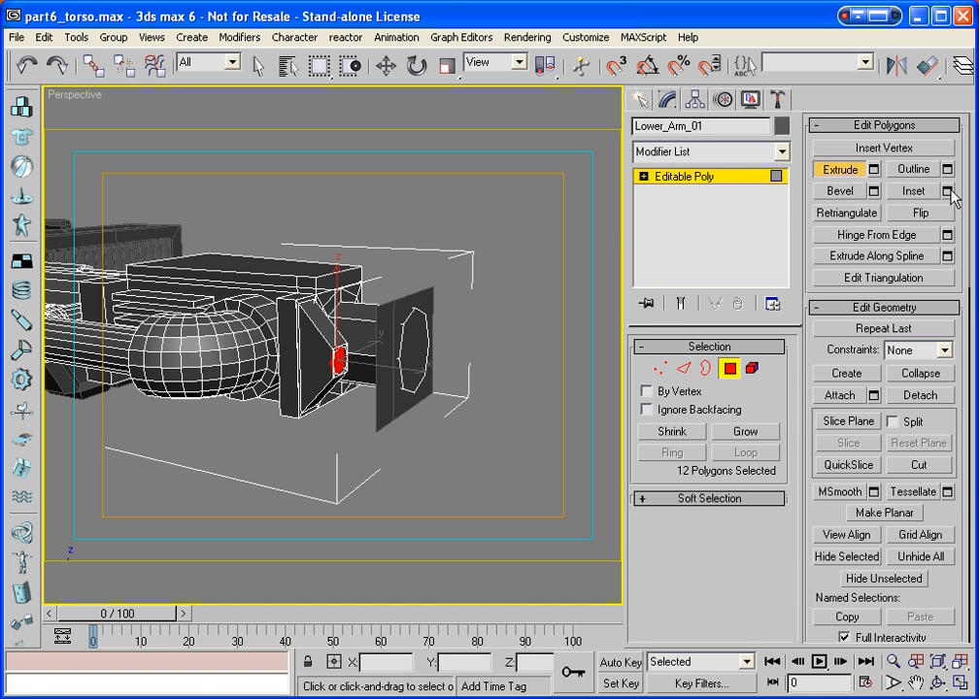
left_click(948, 192)
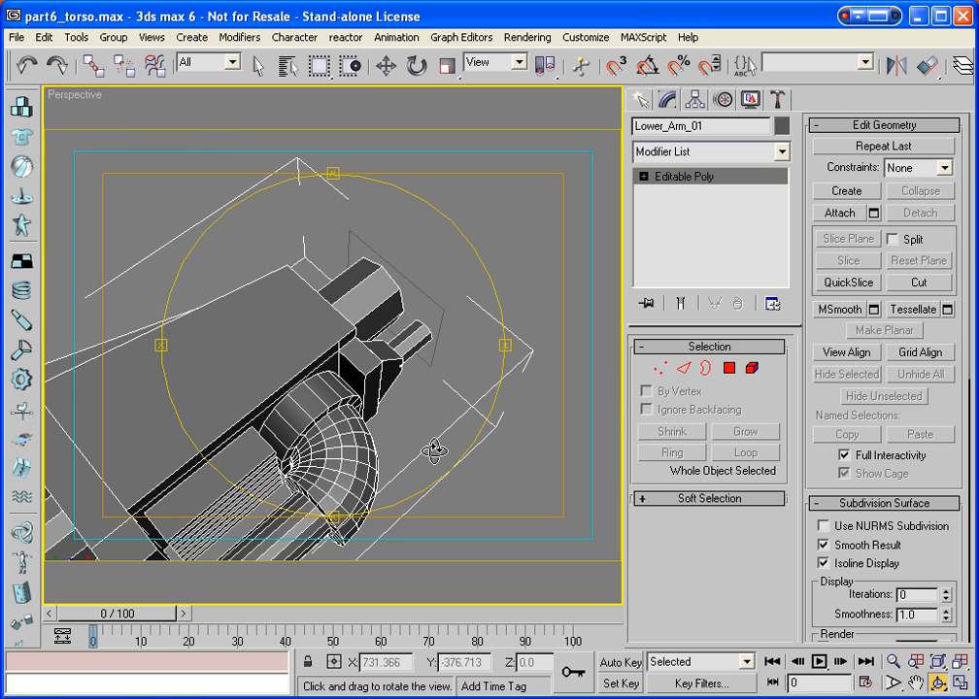
Step: Centre Big_Claw's pivot on the plate and enter Polygon mode with its two faces selected
left_click_drag(435, 450, 360, 457)
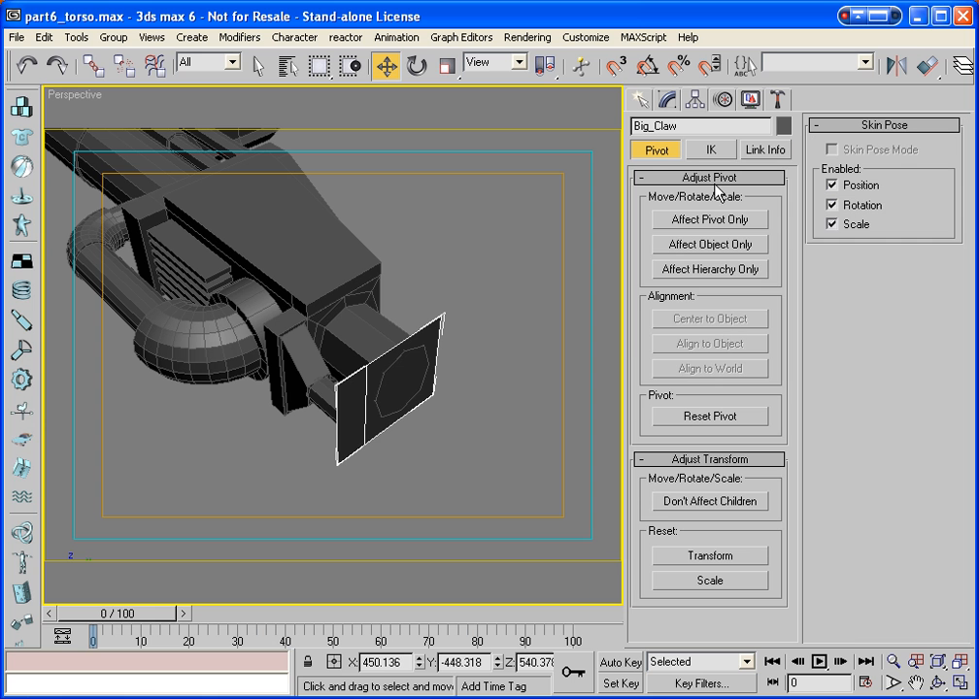
left_click(709, 219)
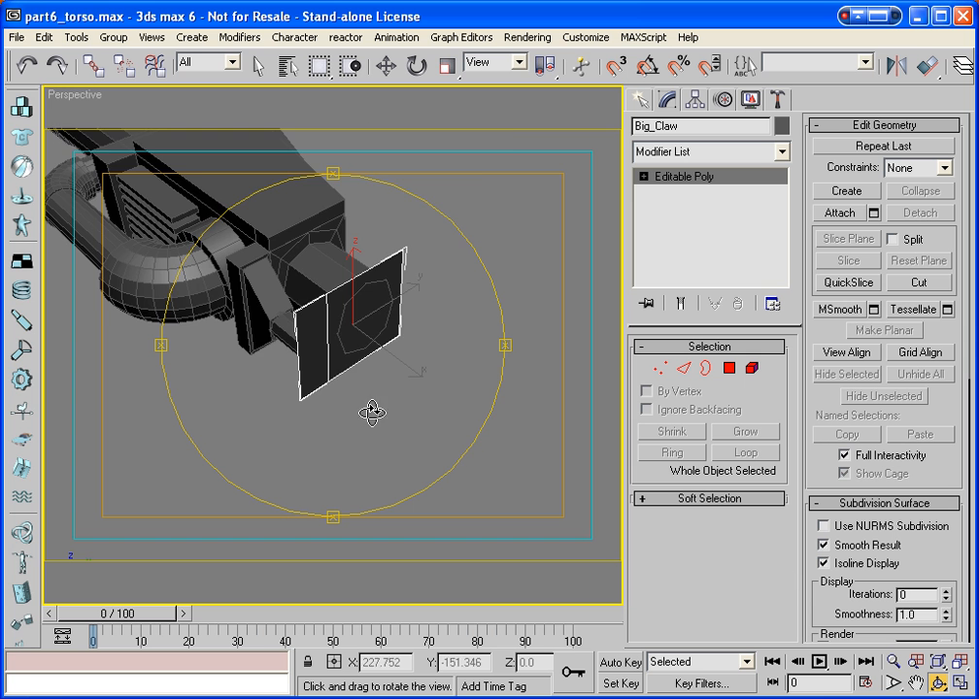
left_click_drag(373, 412, 264, 398)
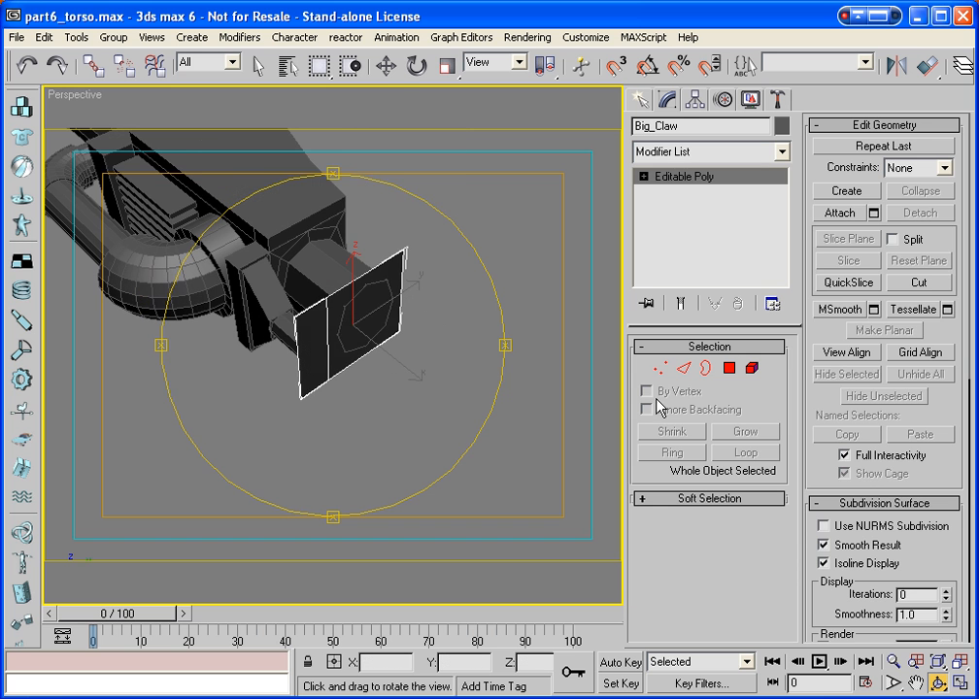
left_click(746, 369)
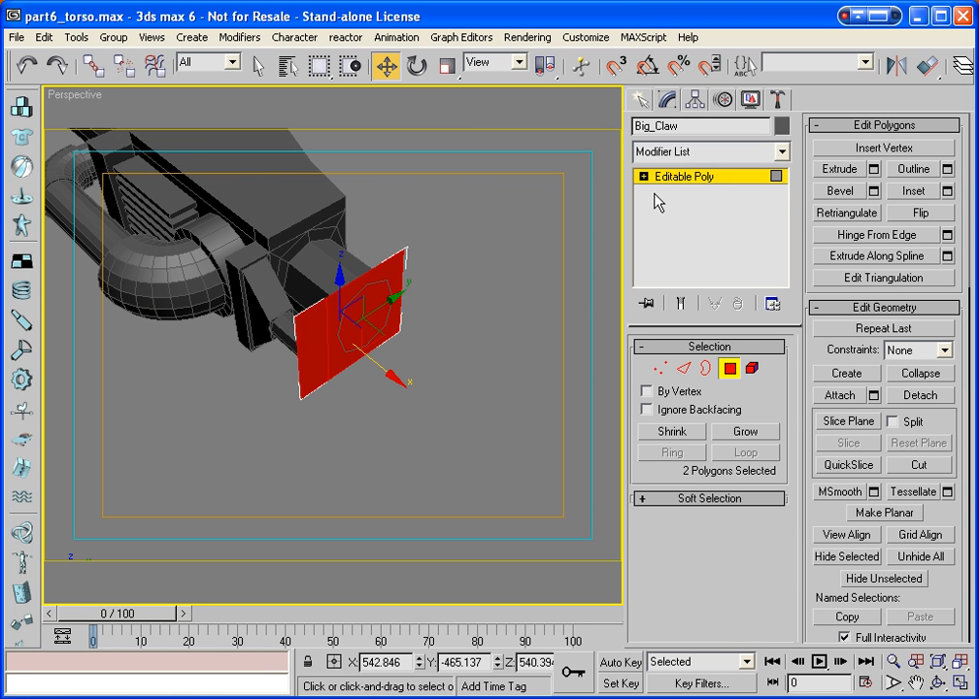